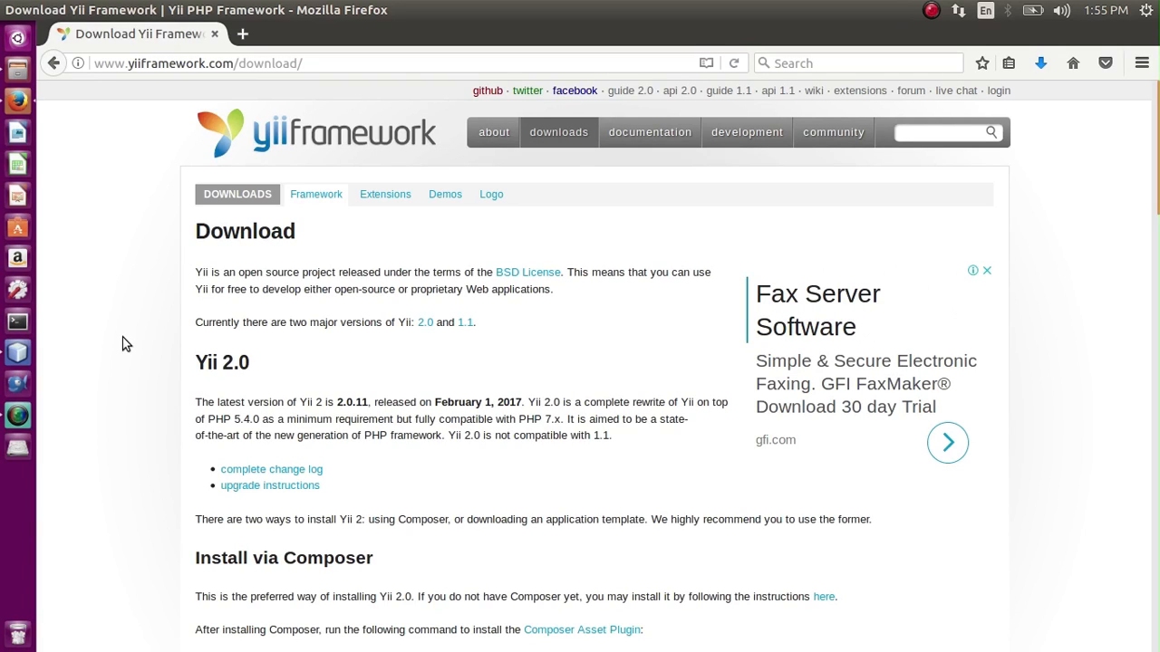
Bring up Files showing the empty /var/www/yiicart.com/public_html folder
scroll("down", 3)
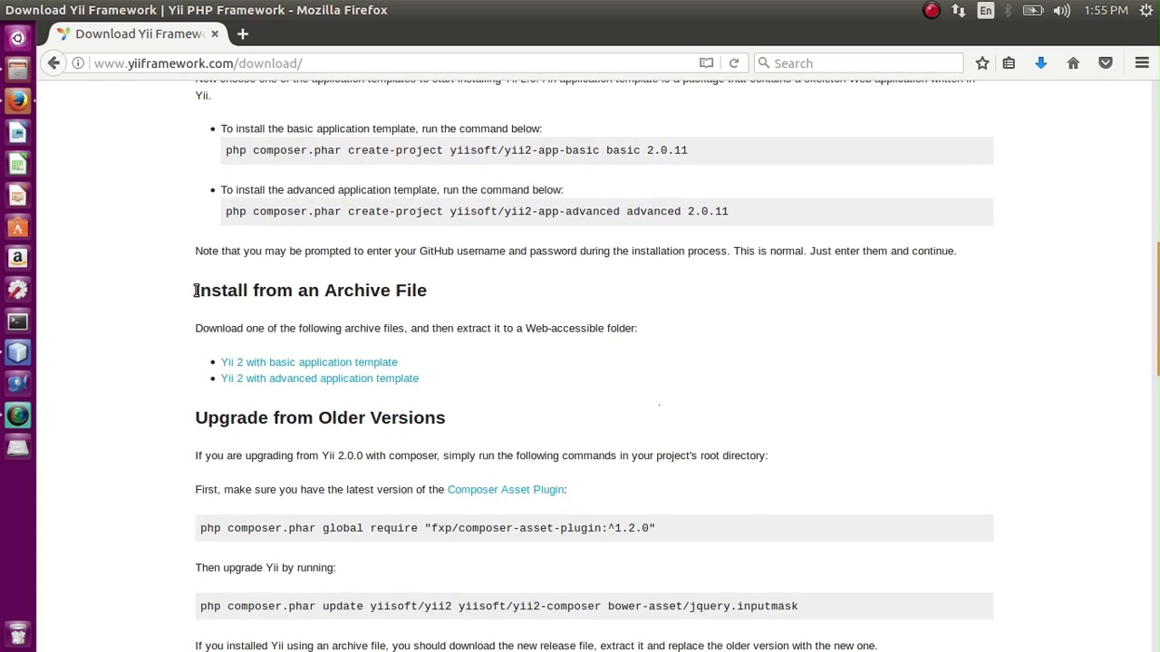
double_click(309, 290)
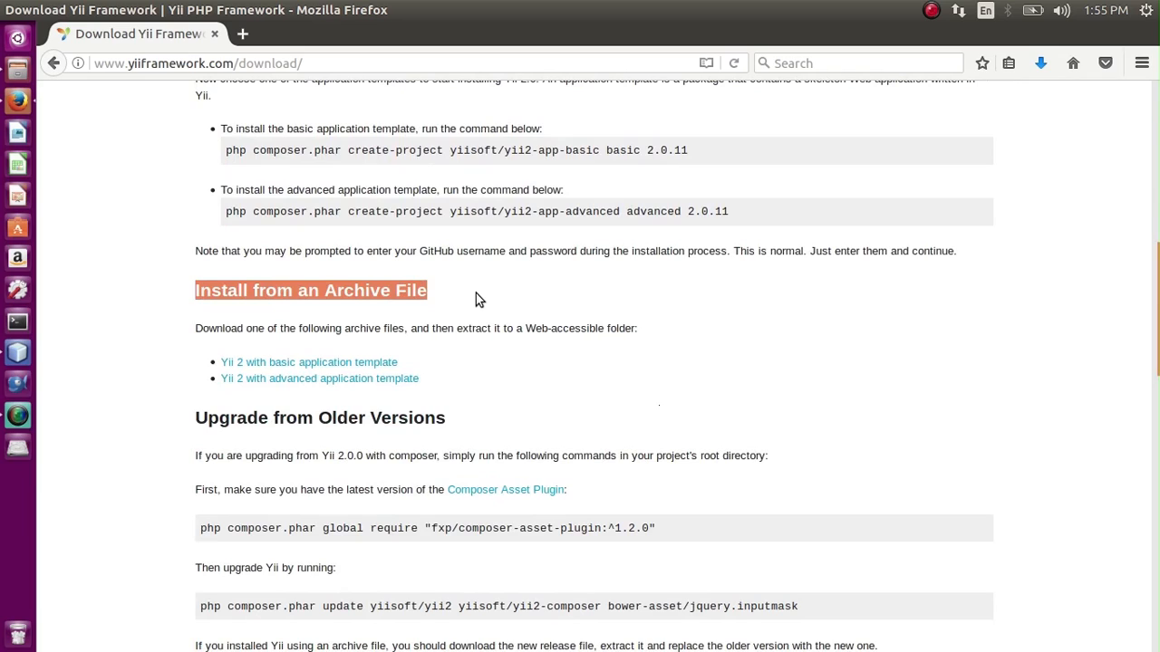
mouse_move(401, 356)
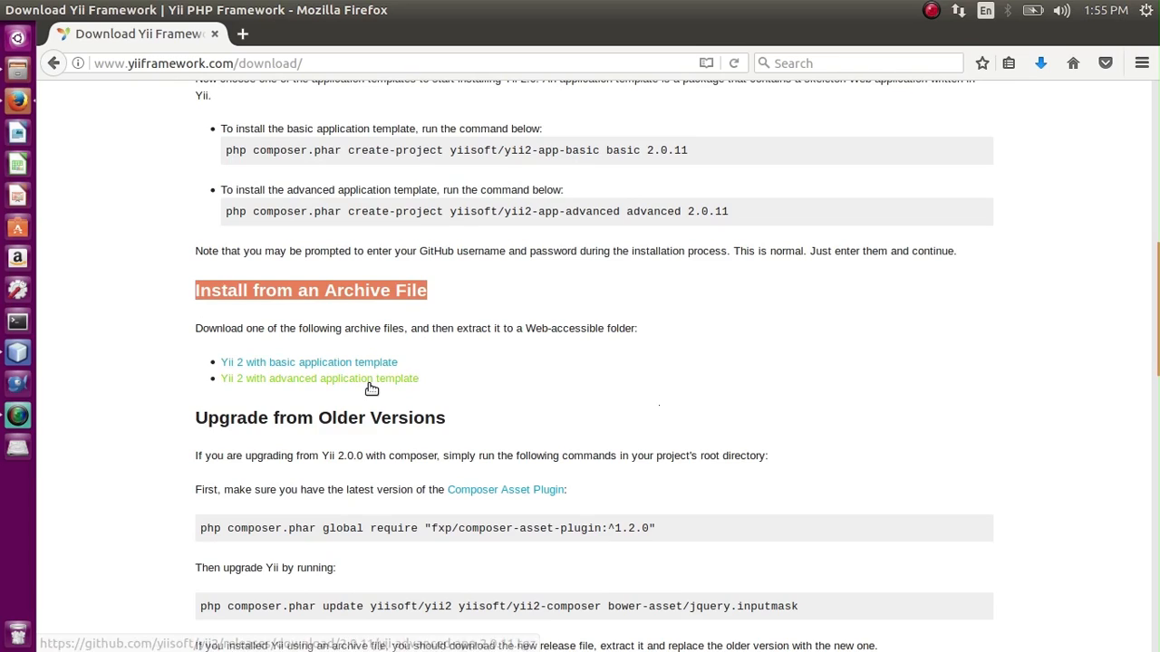
mouse_move(318, 378)
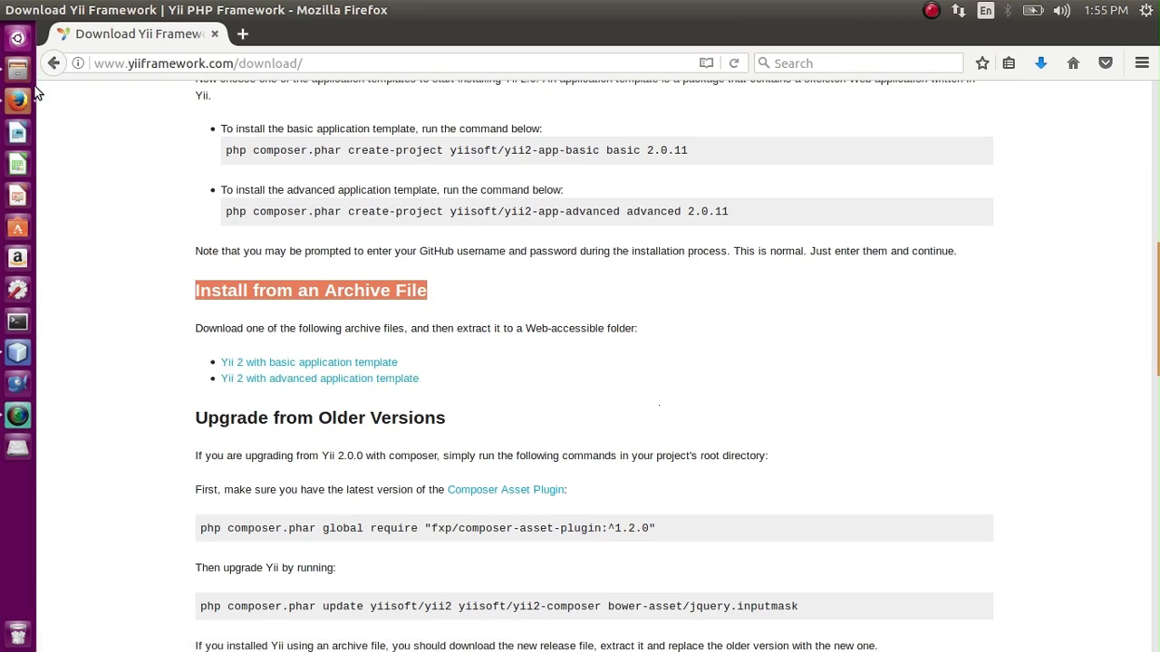
left_click(18, 68)
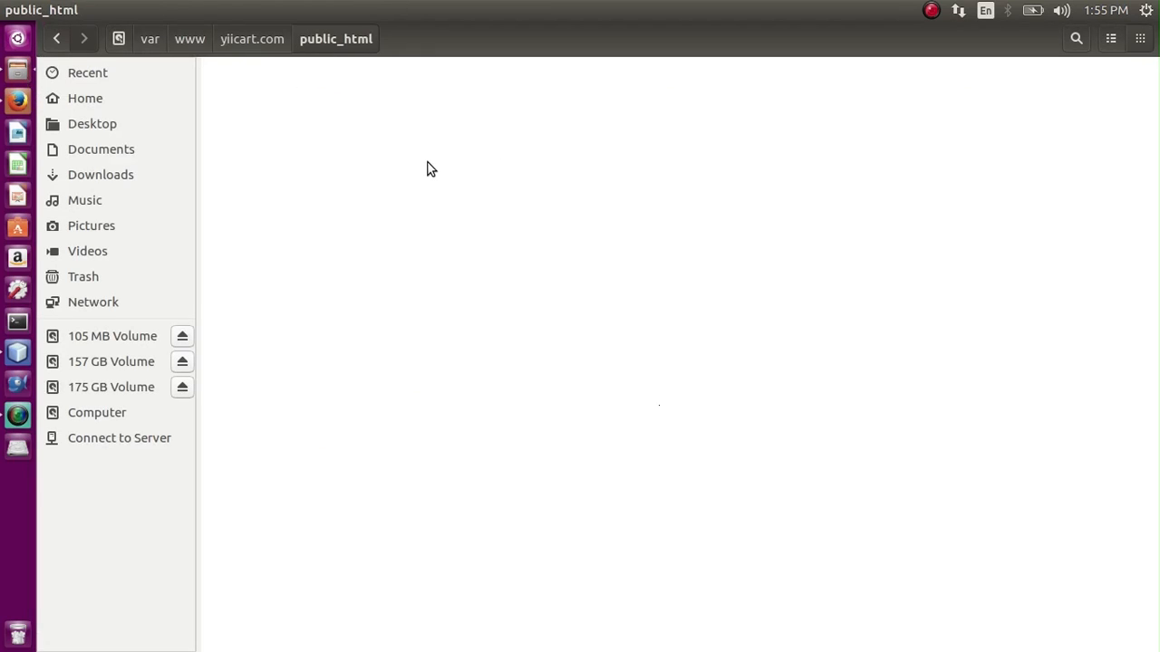
mouse_move(431, 167)
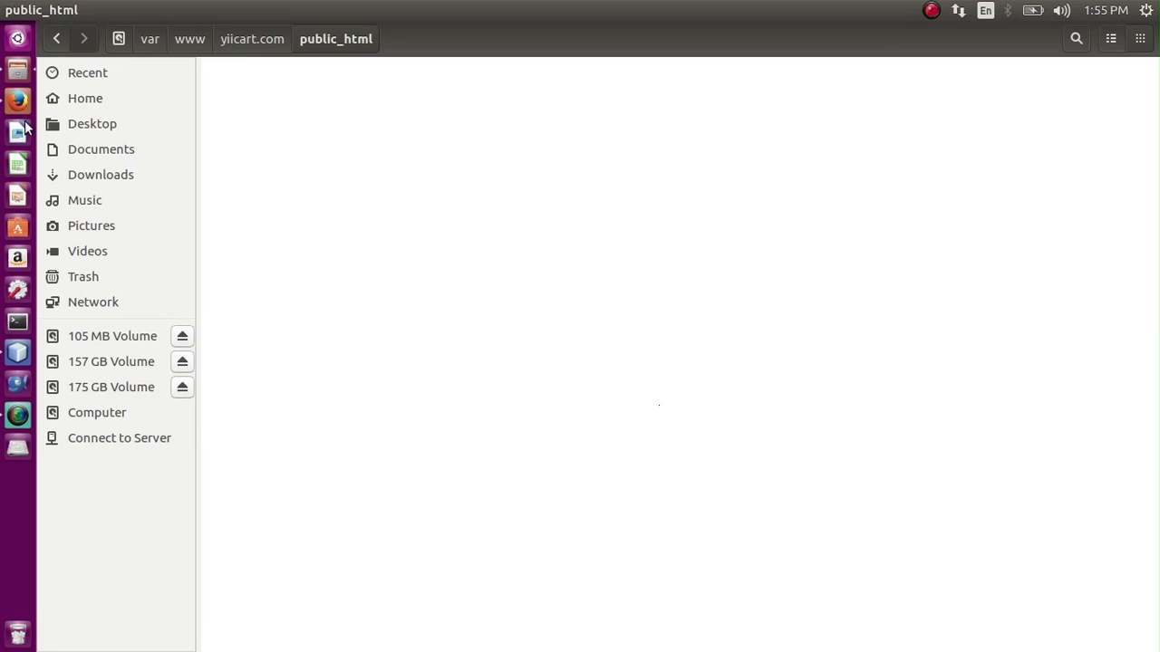
mouse_move(18, 100)
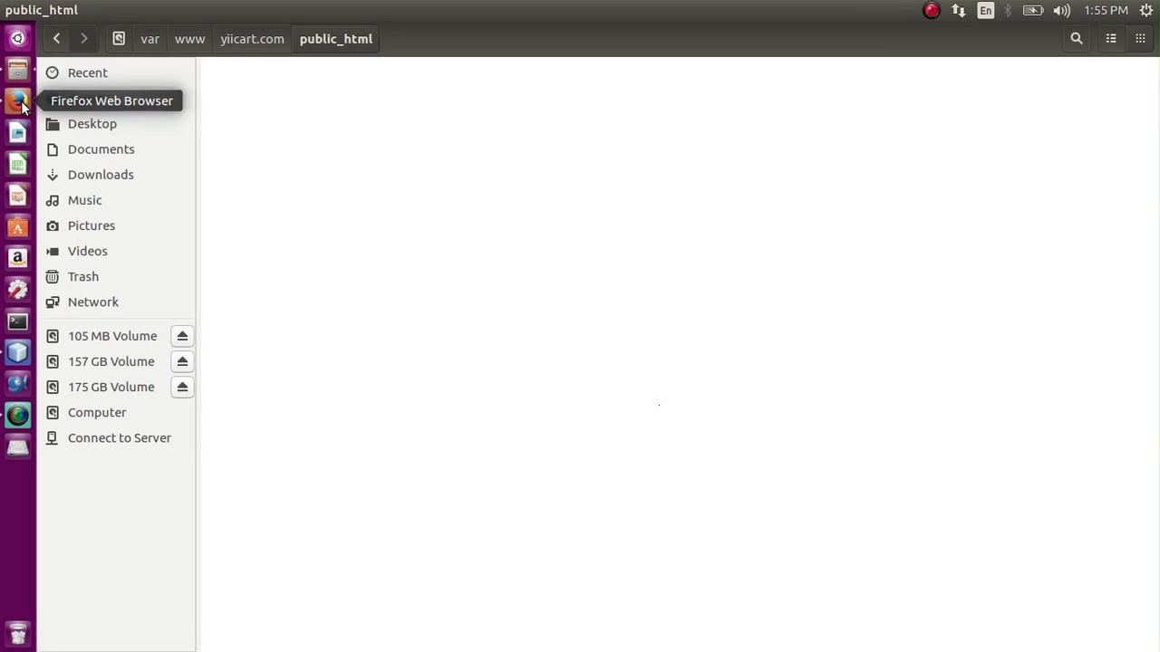
Switch to Firefox and scroll to the Yii page's Install via Composer section
left_click(18, 101)
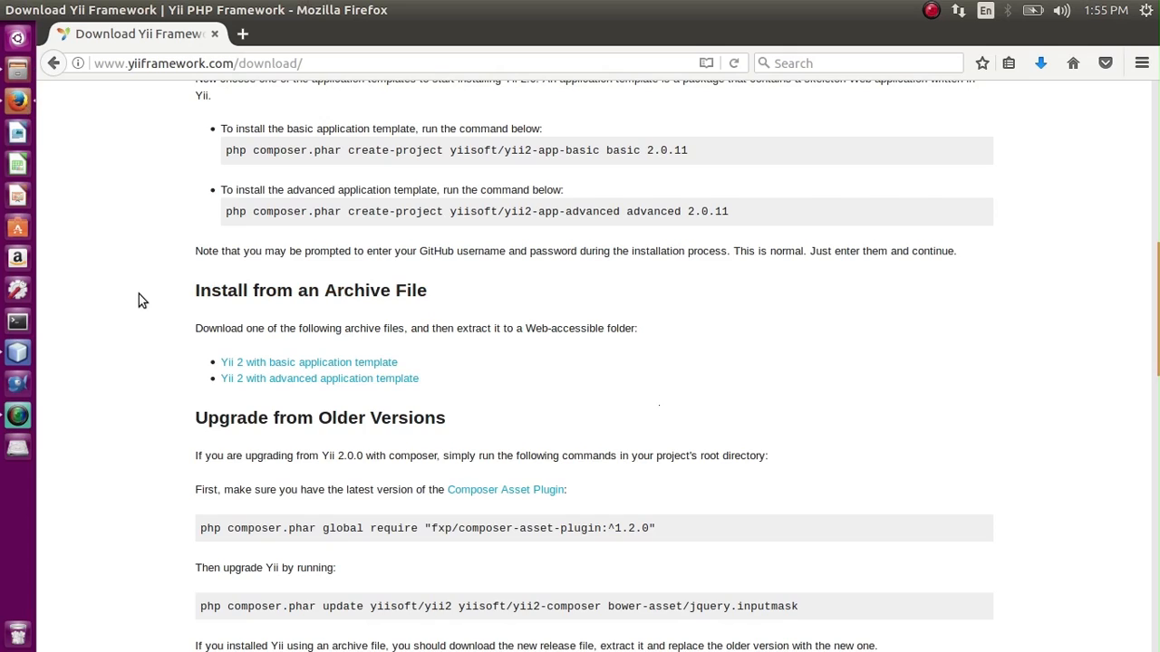
scroll("up", 3)
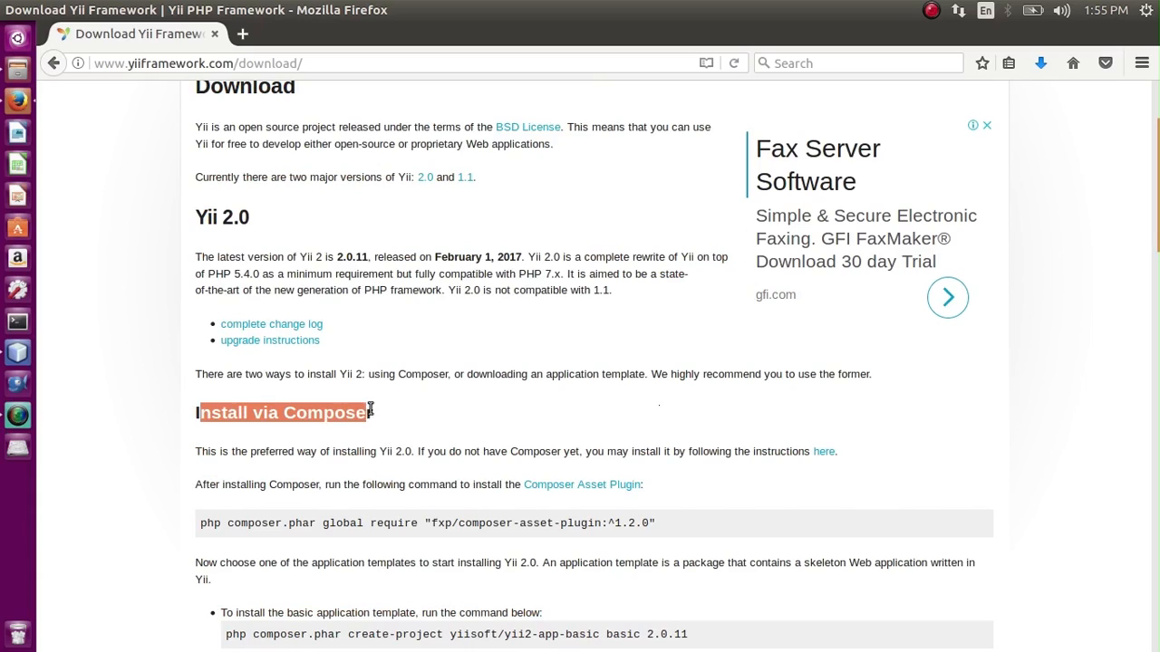
mouse_move(383, 415)
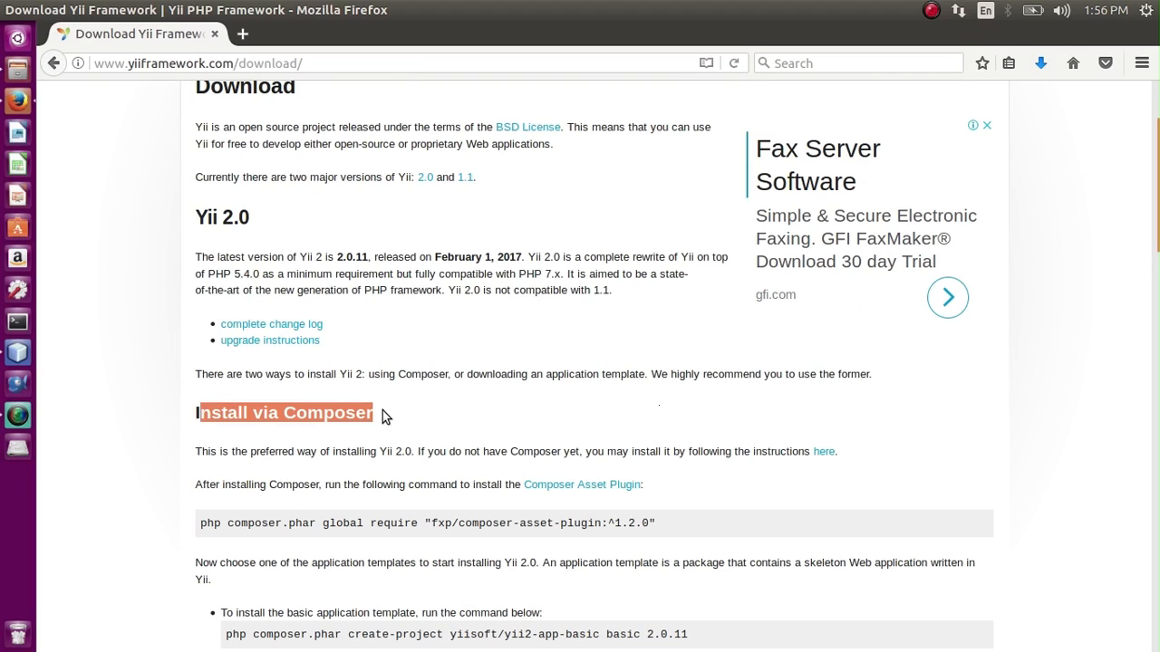
mouse_move(664, 412)
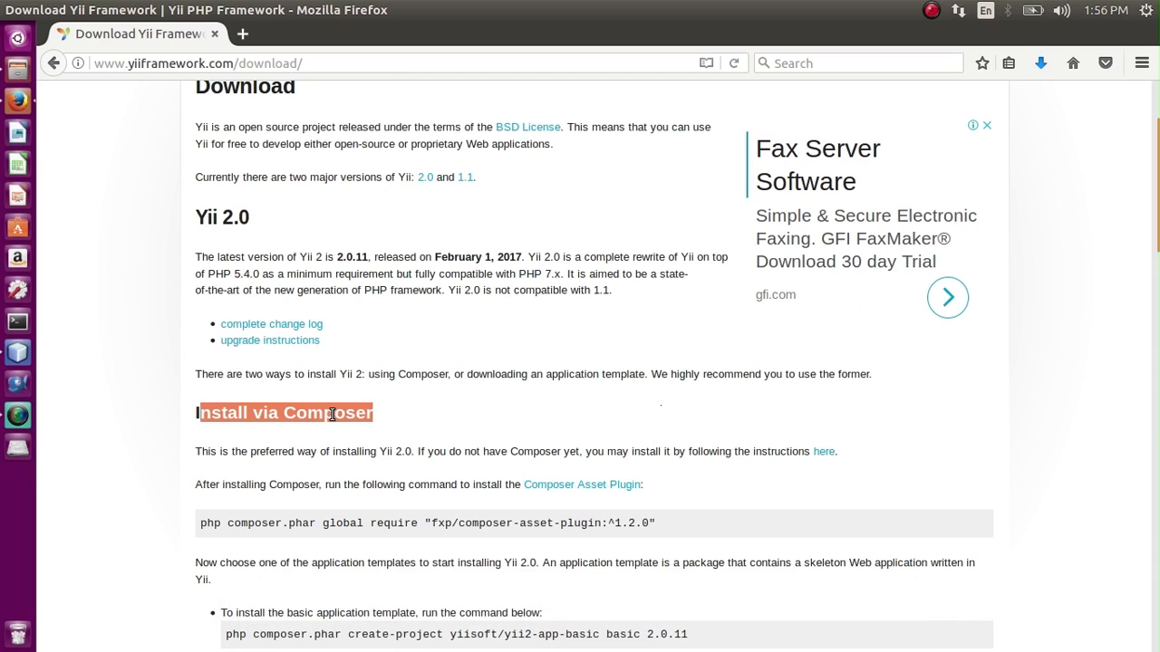
scroll("down", 3)
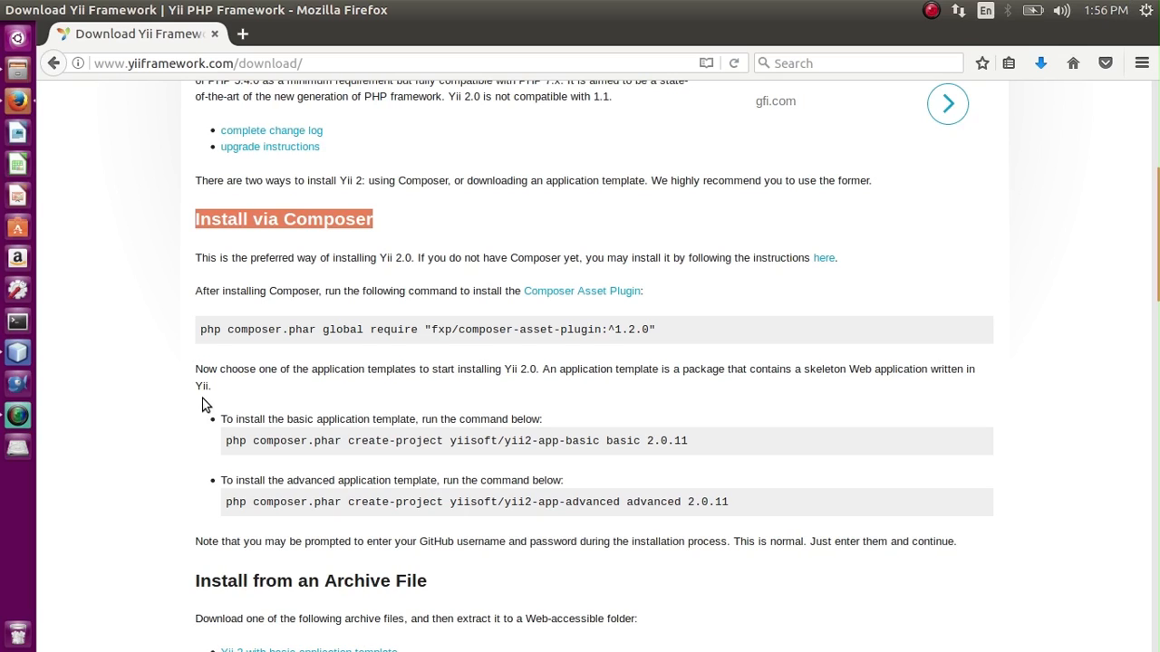
mouse_move(173, 299)
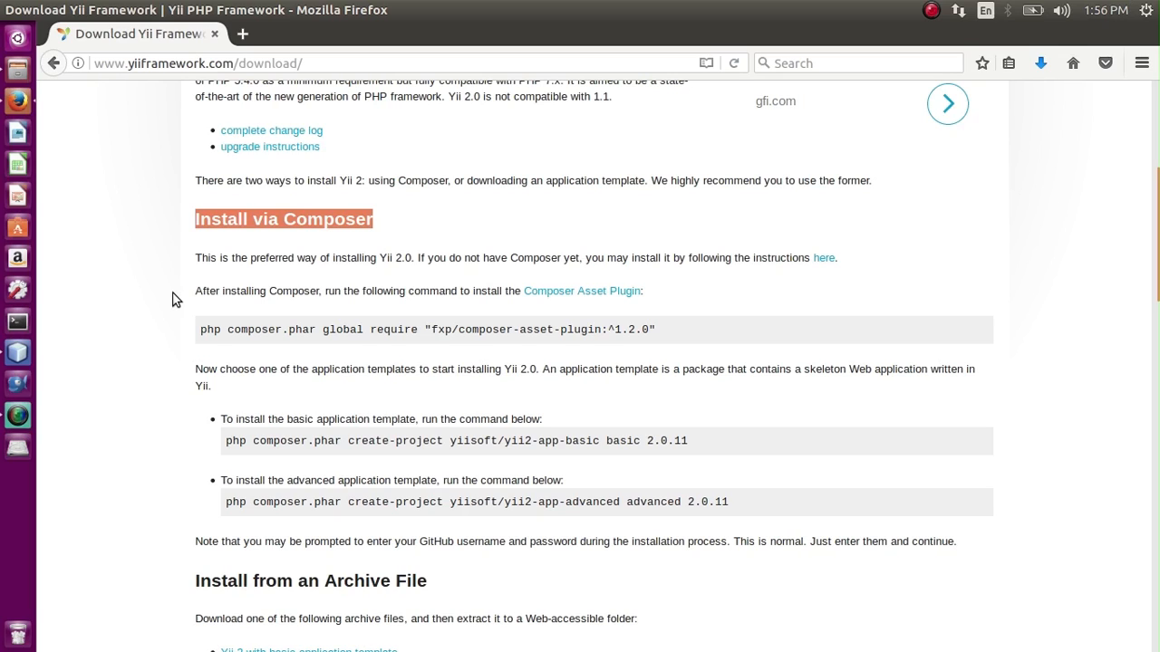
mouse_move(193, 248)
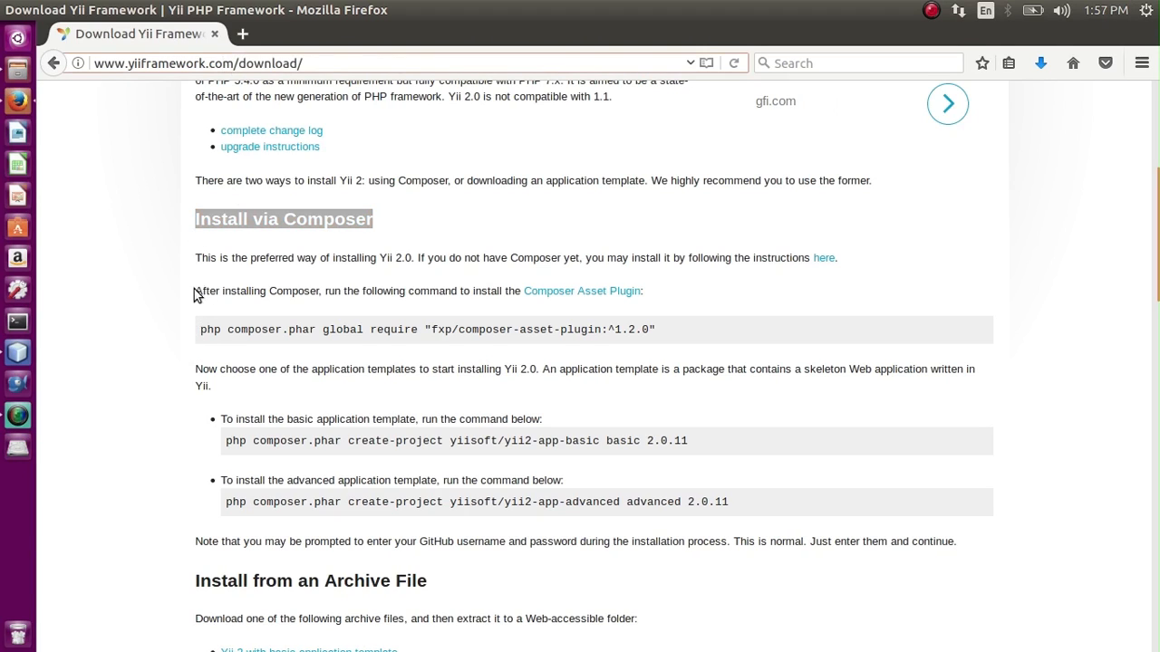
mouse_move(320, 247)
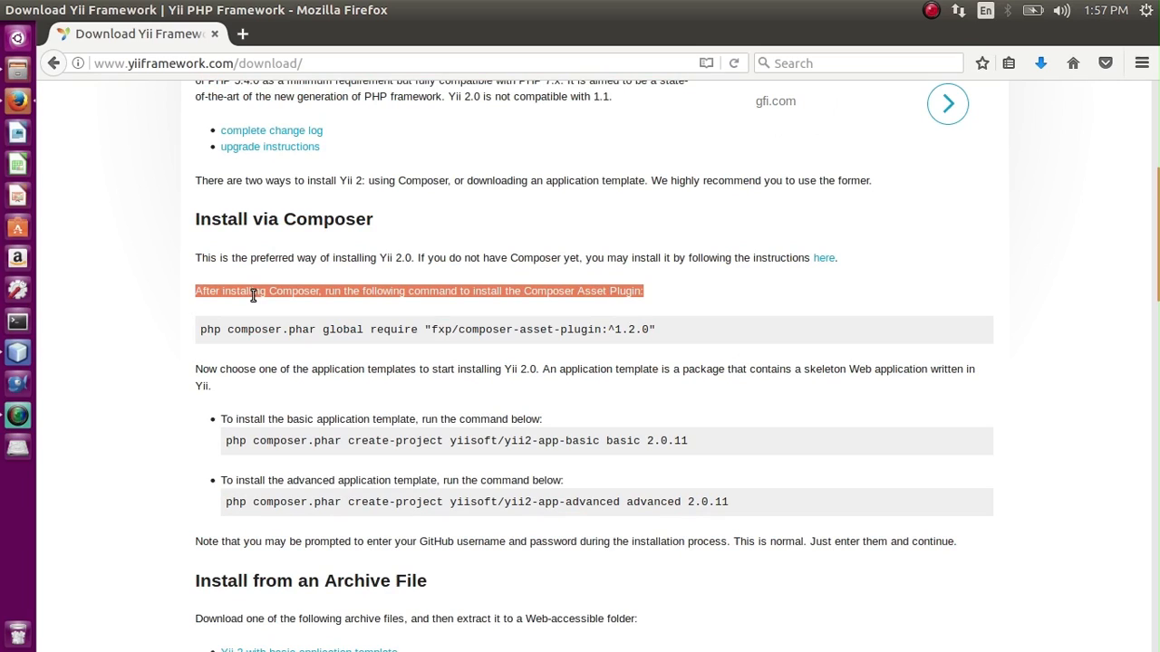
Open a terminal window and load getcomposer.org/installer in a new Firefox tab
left_click(19, 322)
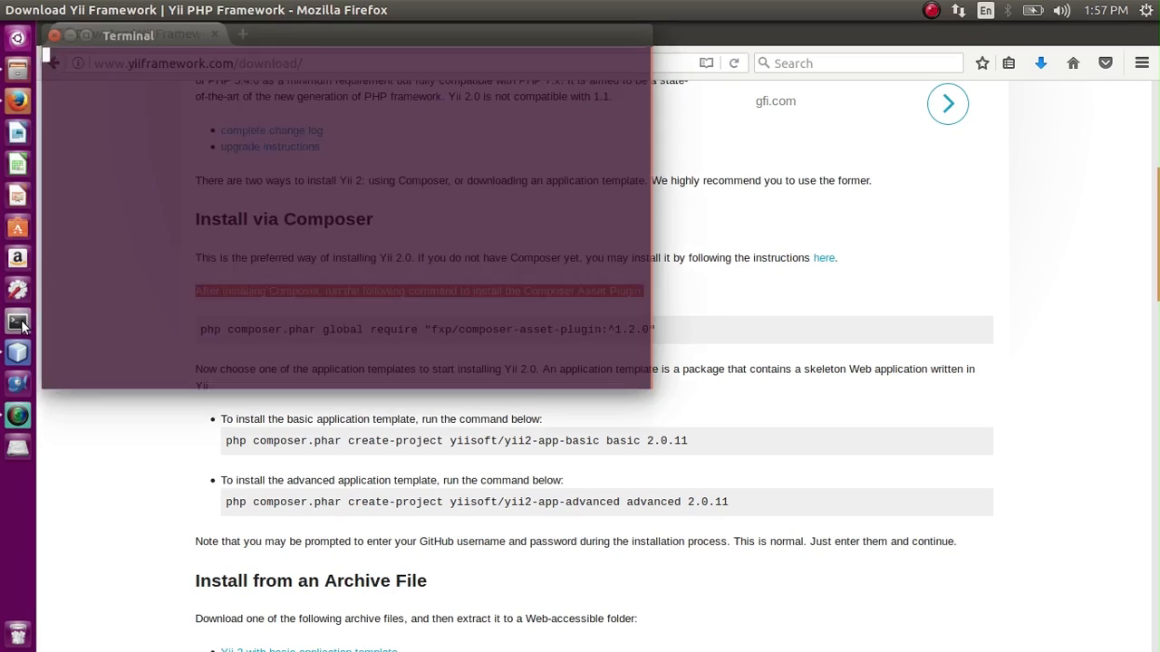
left_click(18, 322)
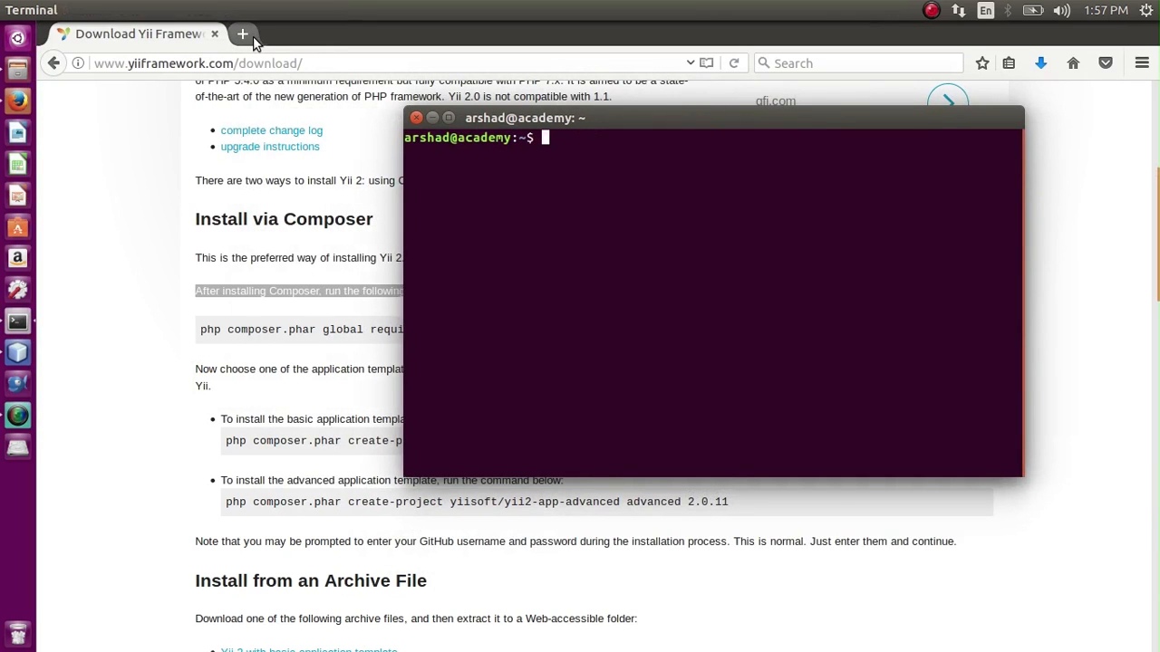
left_click(242, 33)
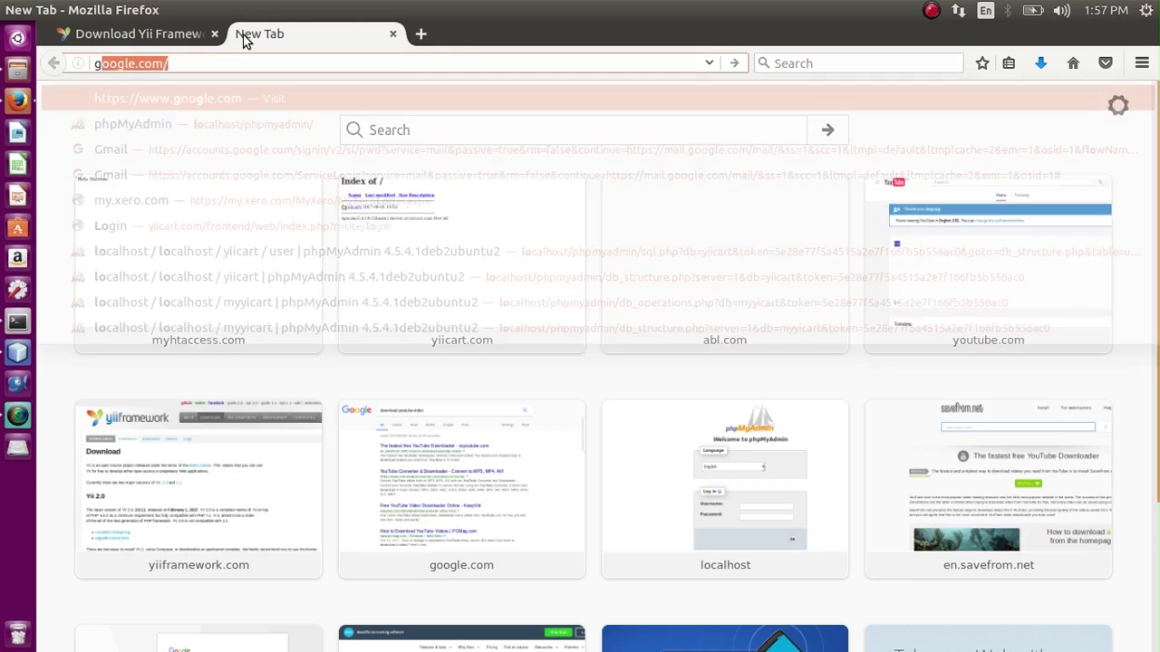
type("getcomposer.org/")
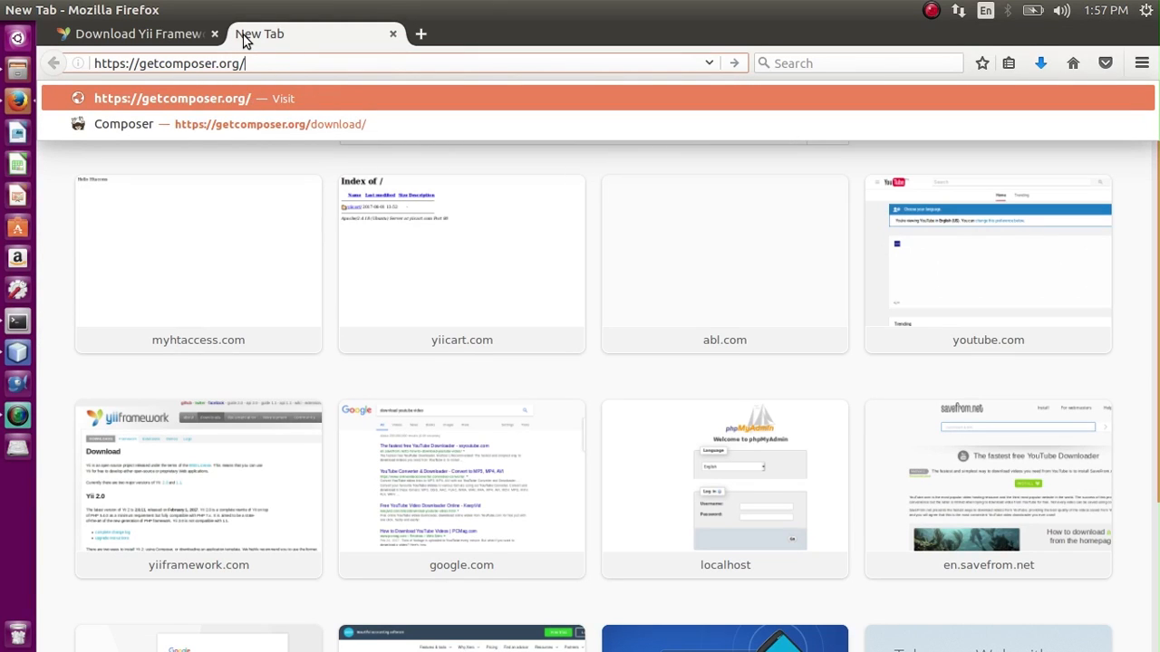
type("installer")
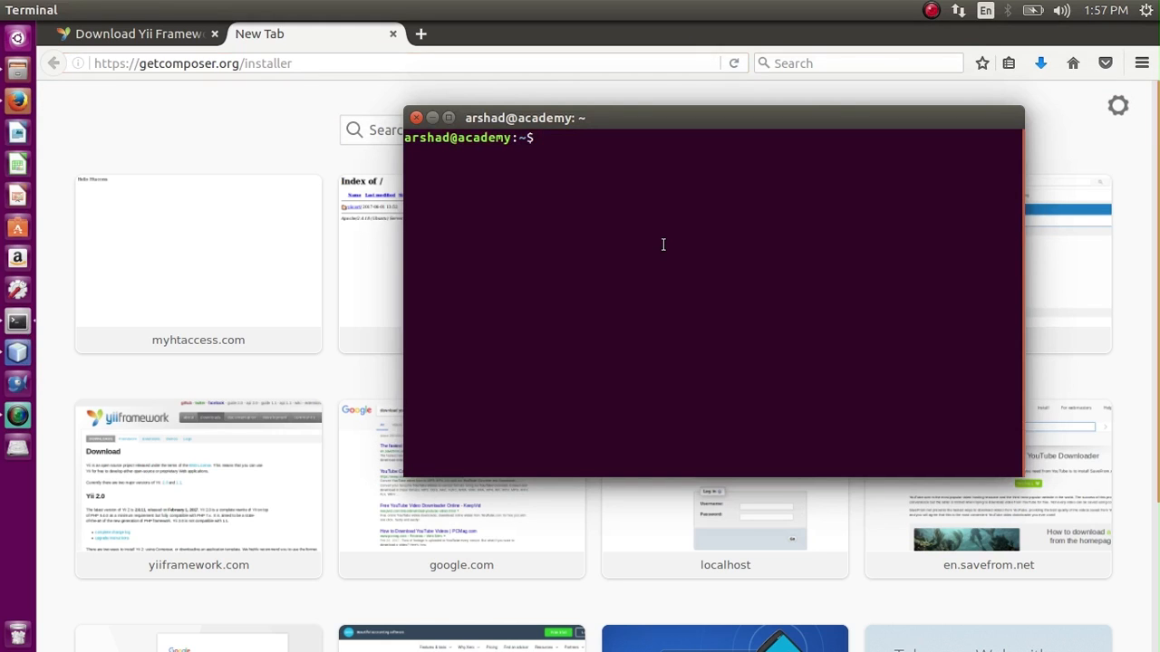
type("sudo")
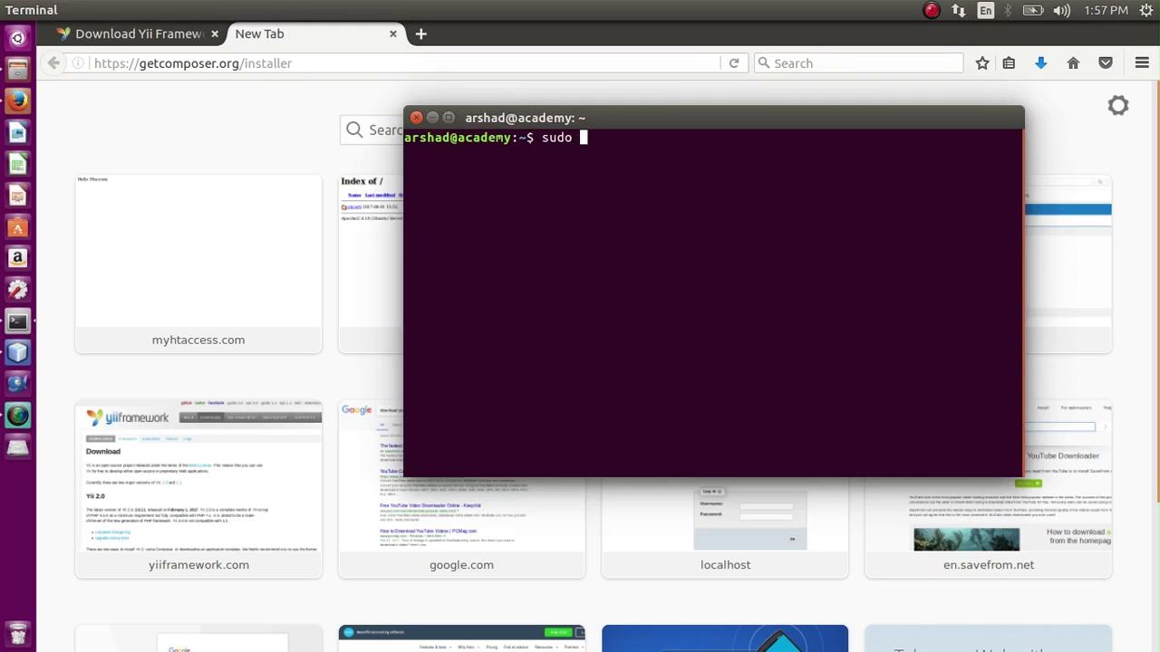
type("curl -s")
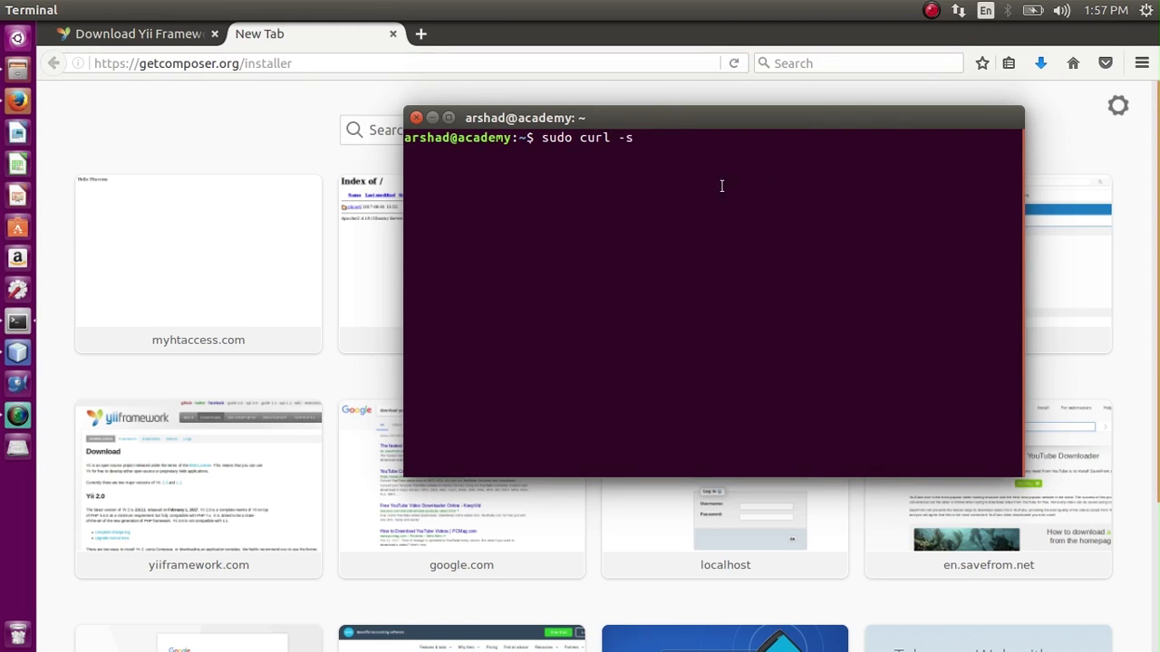
right_click(711, 186)
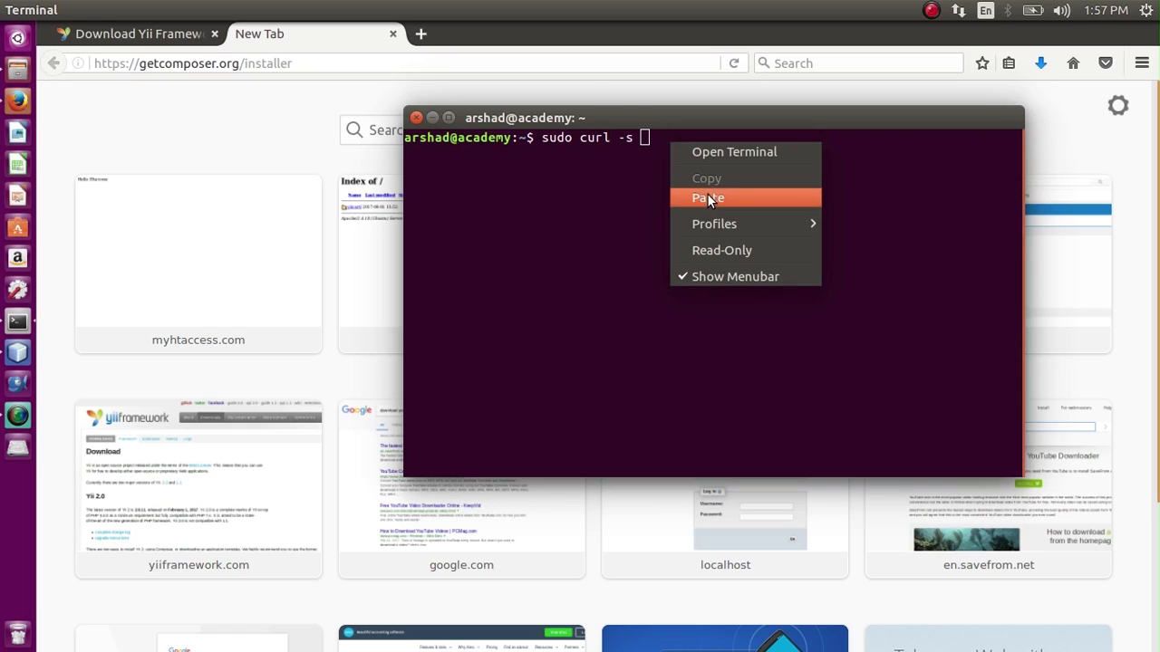
left_click(708, 197)
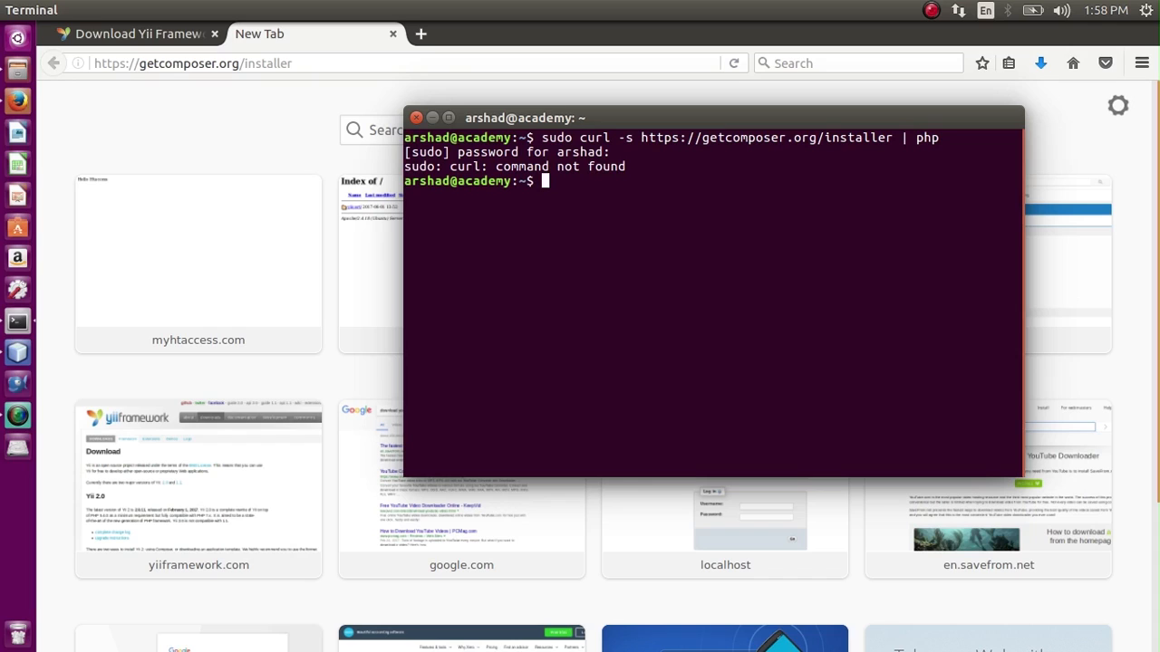
Install curl via apt-get, then rerun the installer to get composer.phar in /home/arshad
type("sudo")
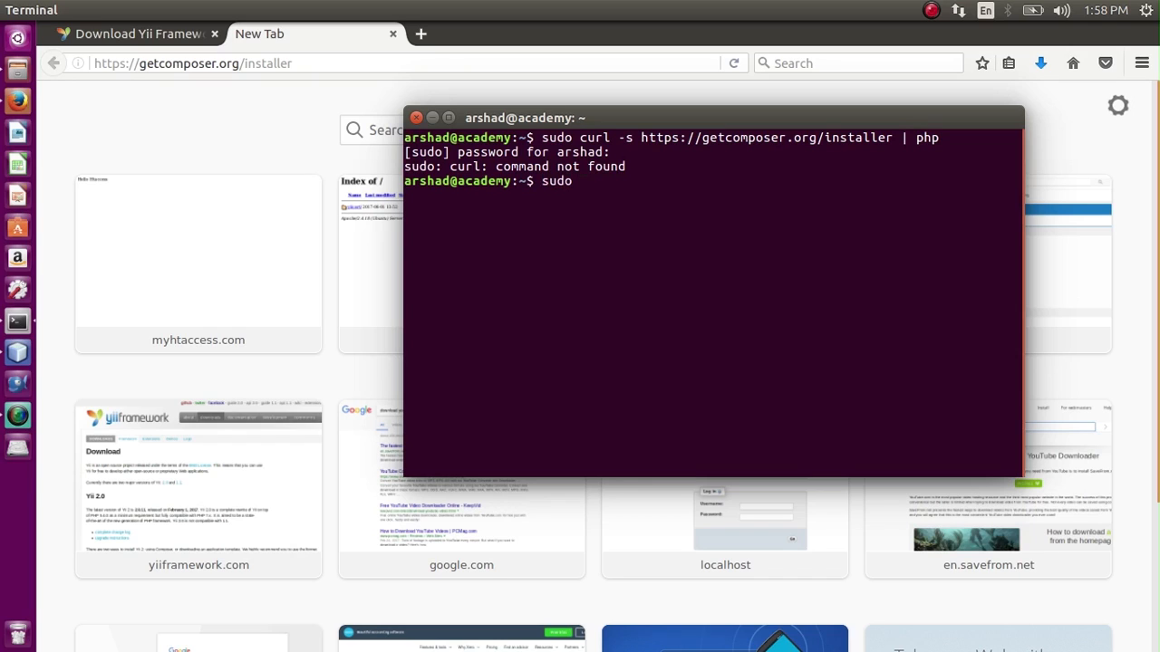
type("apt-get")
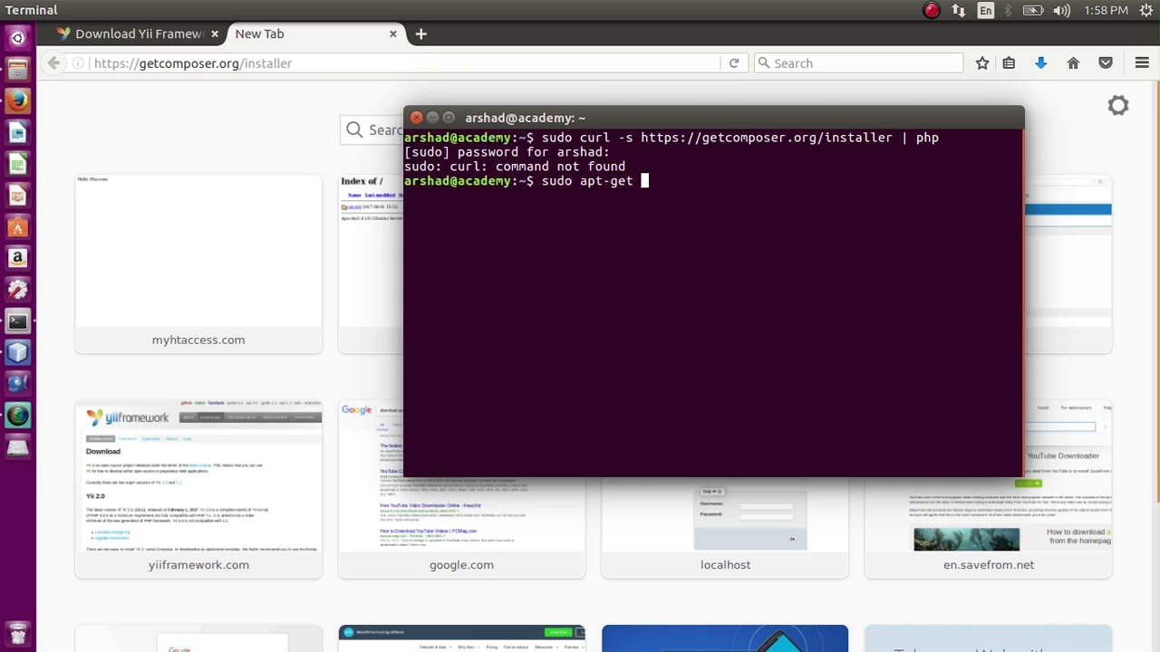
type("install curl")
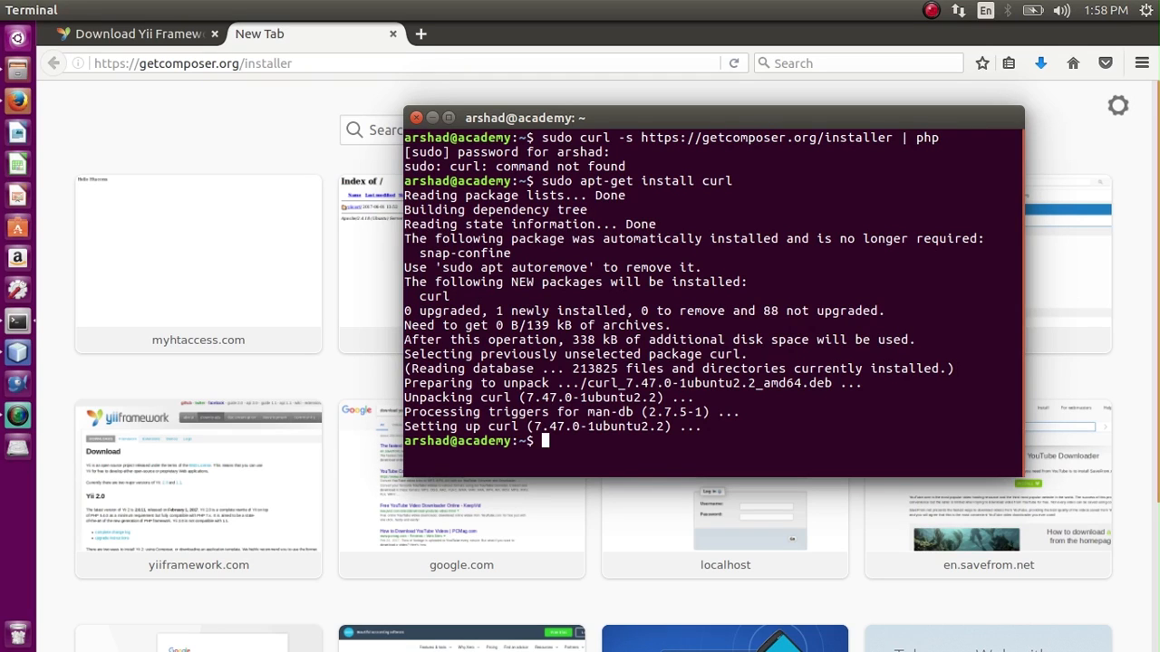
type("sudo curl -s https://getcomposer.org/installer | php")
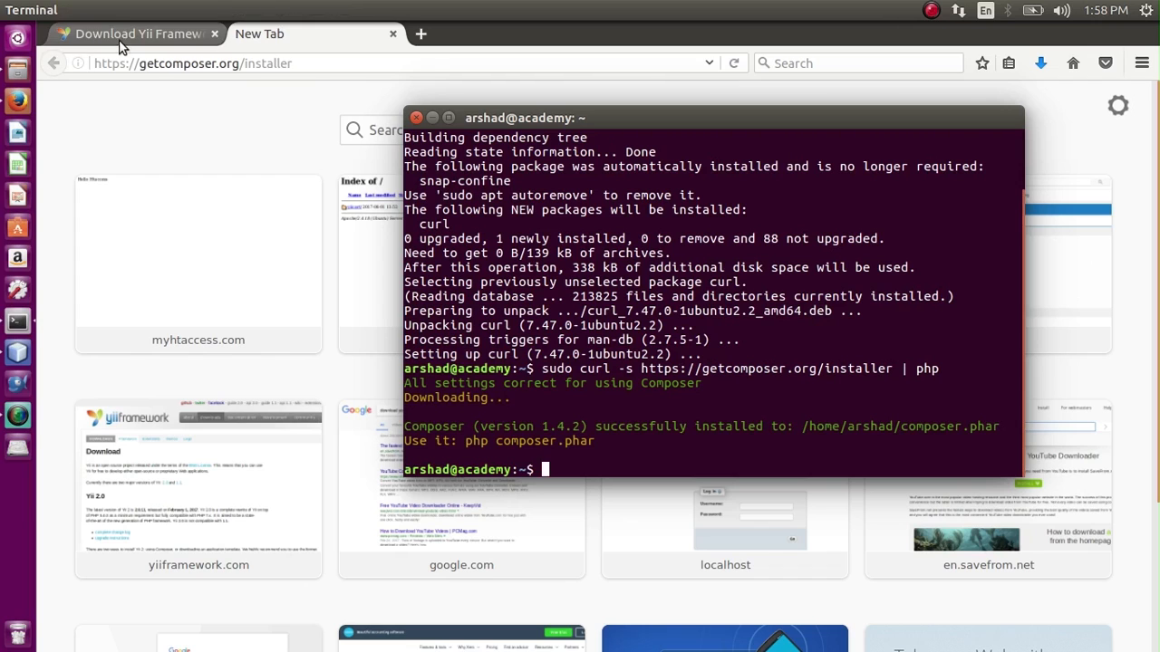
Return to the Download Yii Framework tab showing the Composer Asset Plugin command
left_click(136, 33)
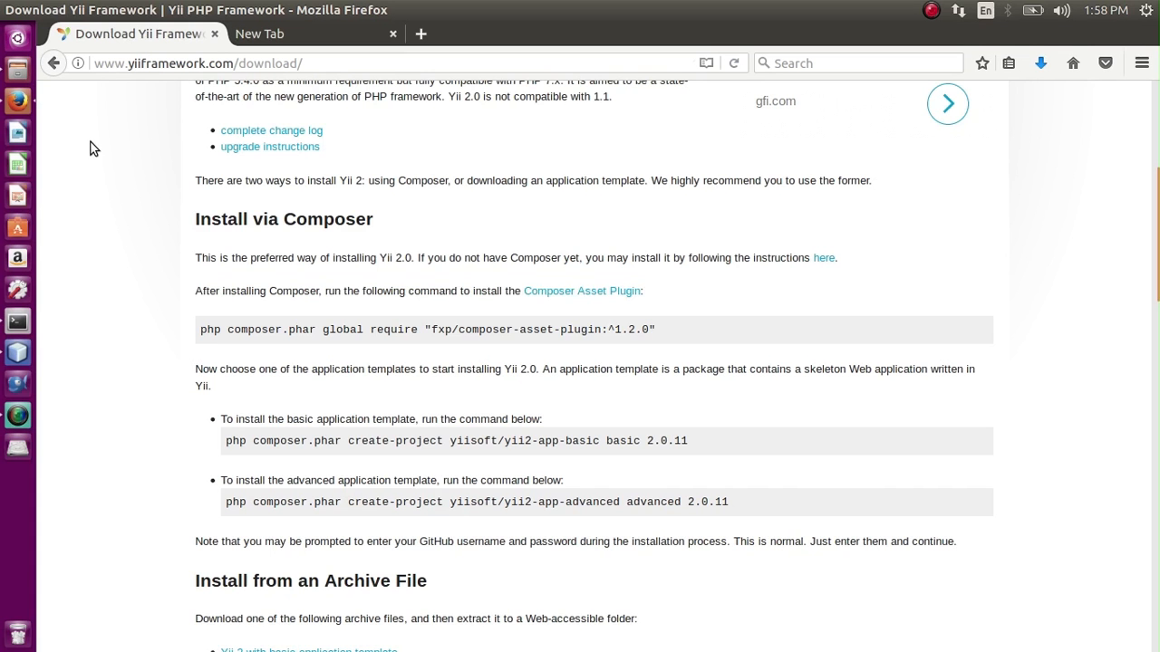
mouse_move(206, 327)
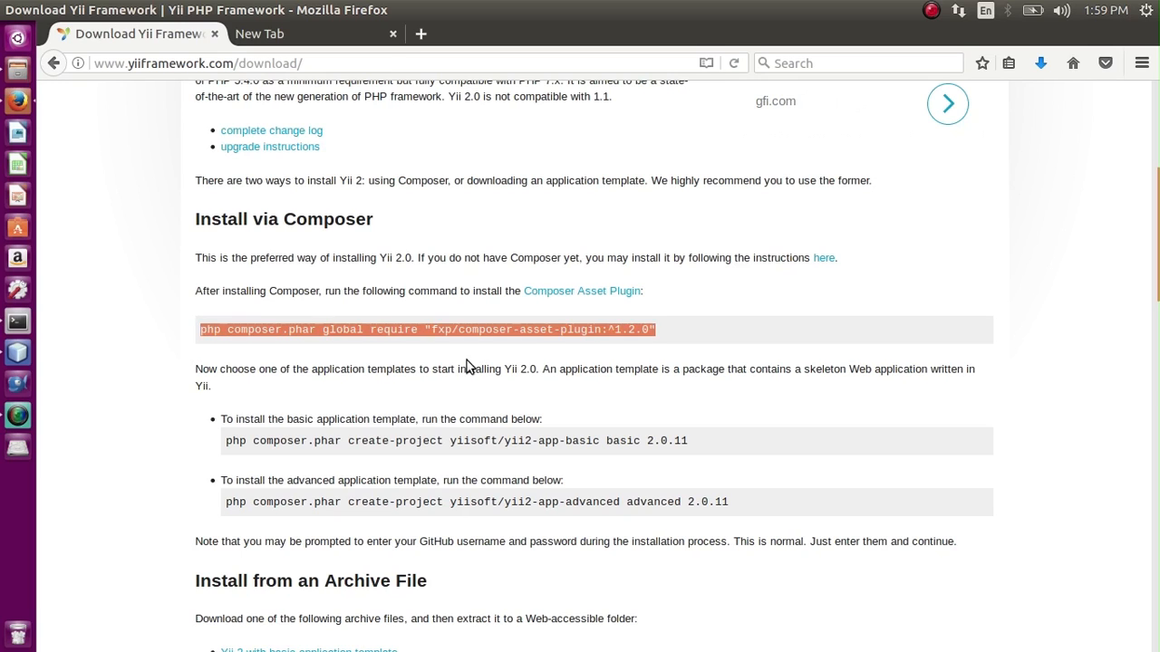
mouse_move(680, 338)
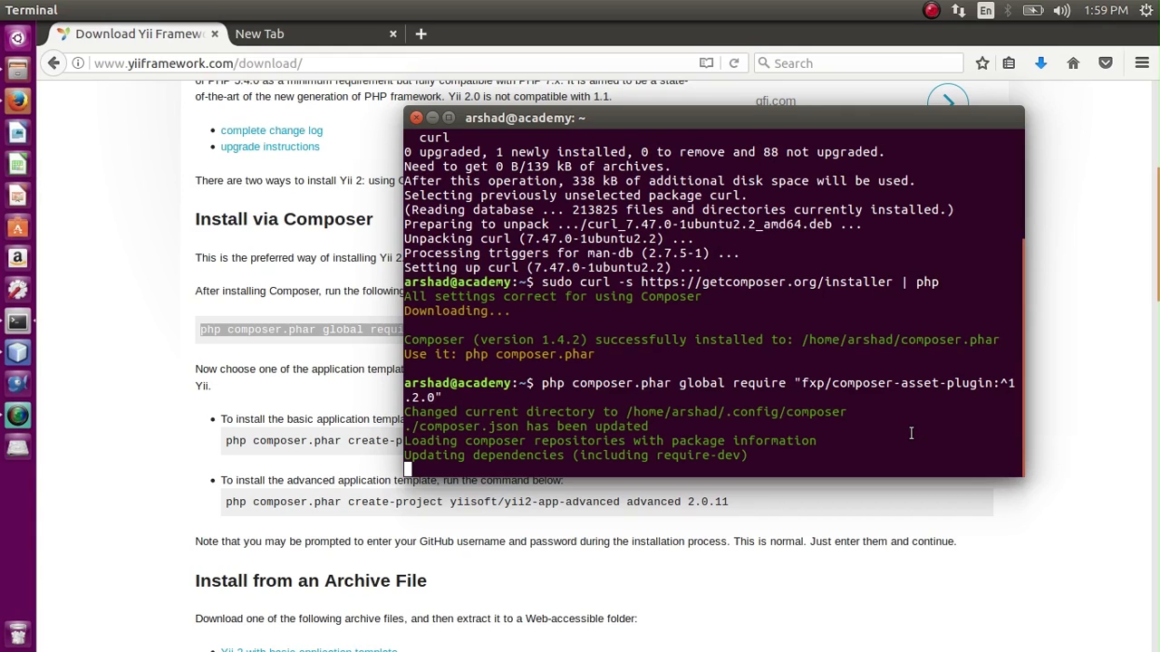
mouse_move(80, 143)
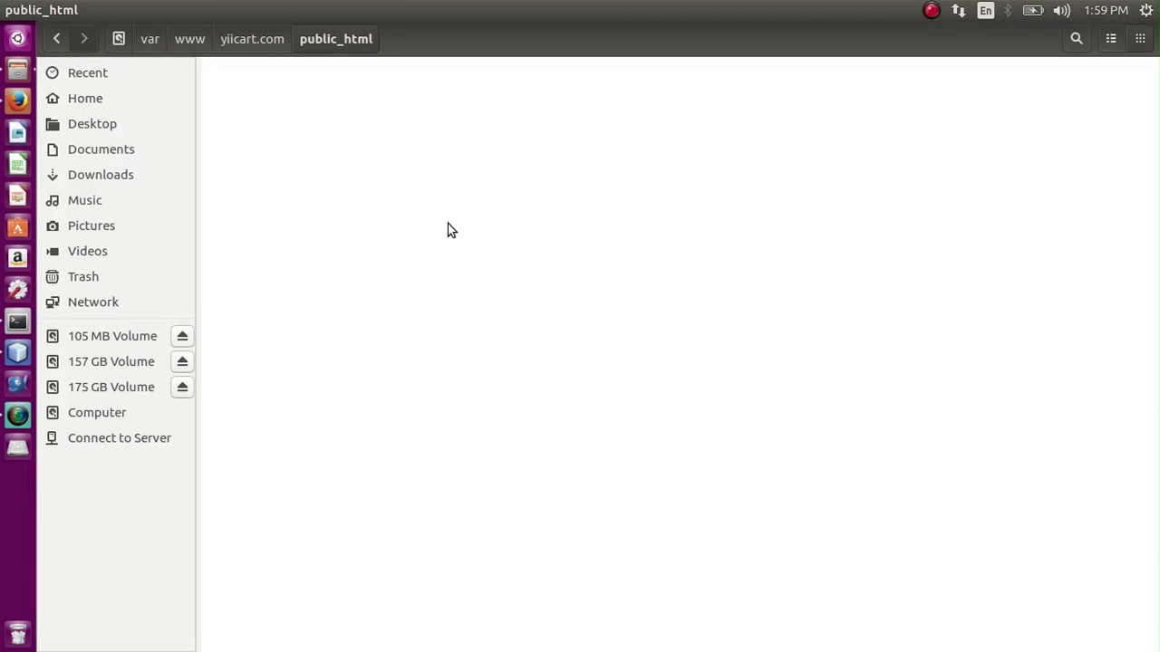
mouse_move(22, 324)
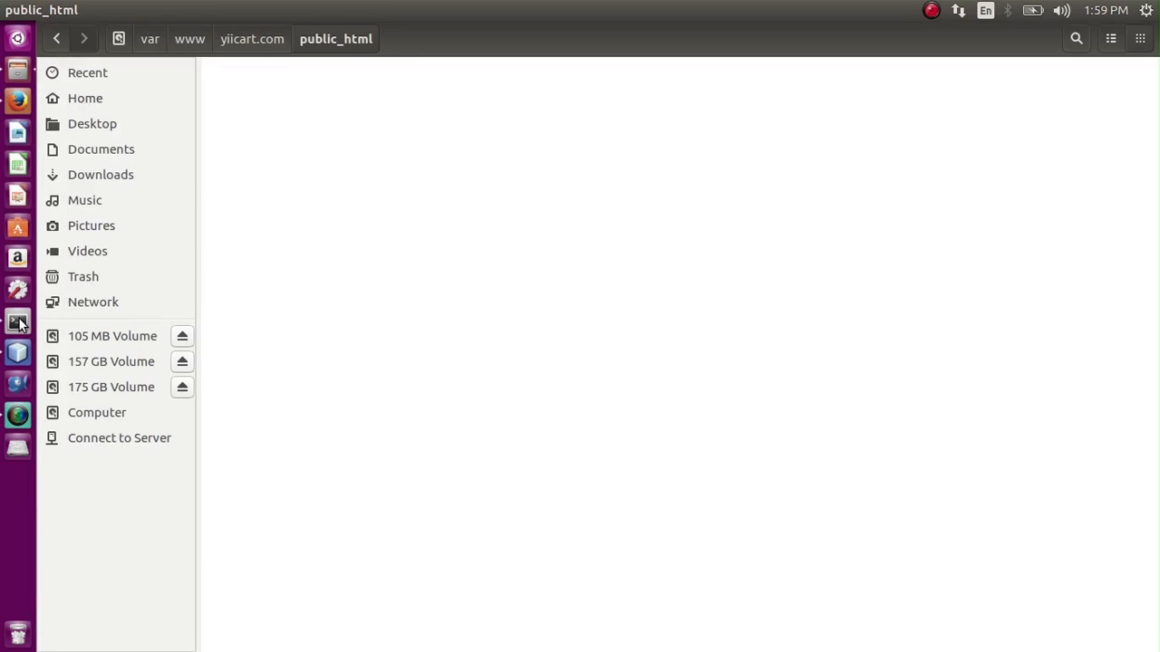
Bring the terminal forward to see the asset plugin install finished
left_click(18, 322)
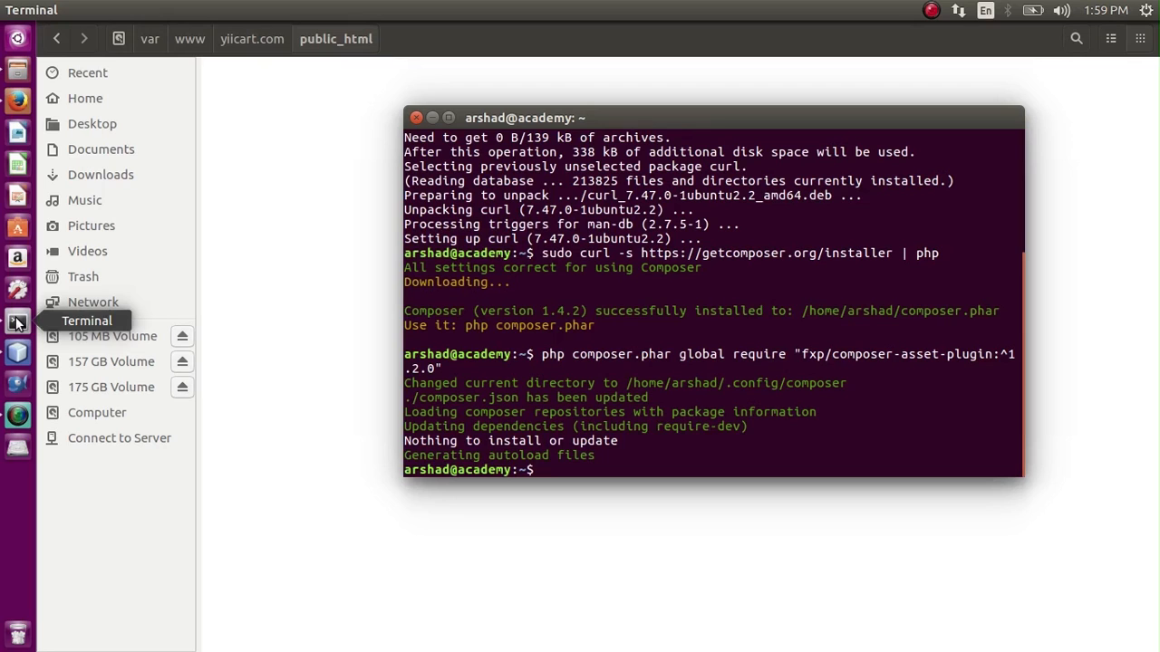
mouse_move(6, 233)
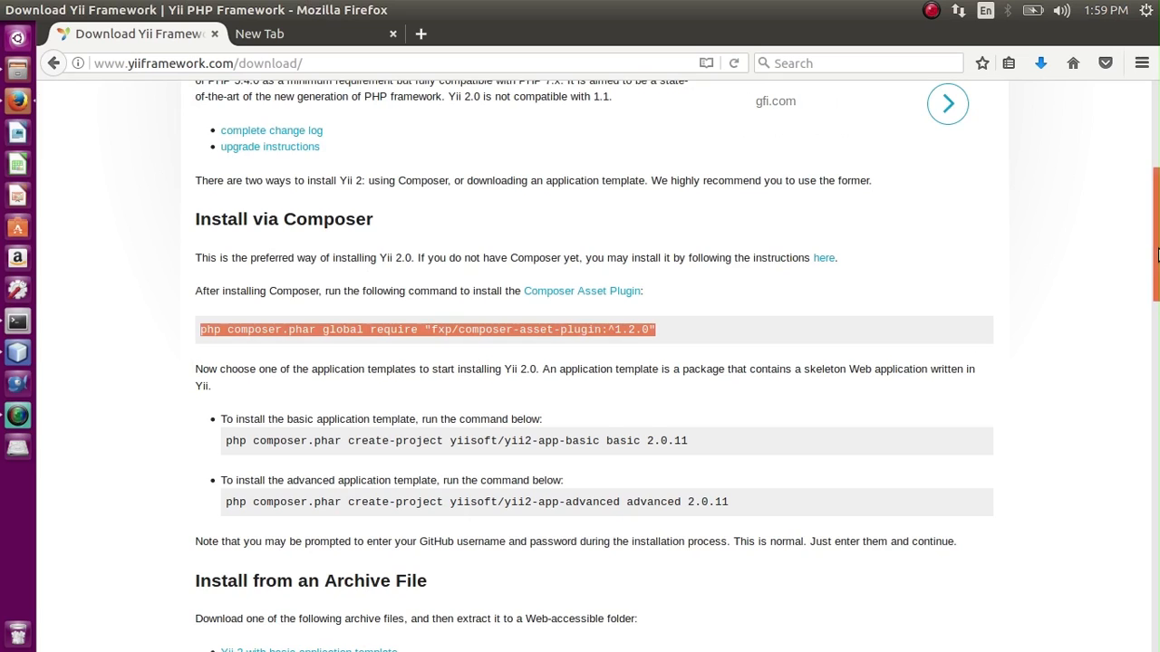
Scroll down and copy the yii2-app-advanced create-project command
scroll("down", 3)
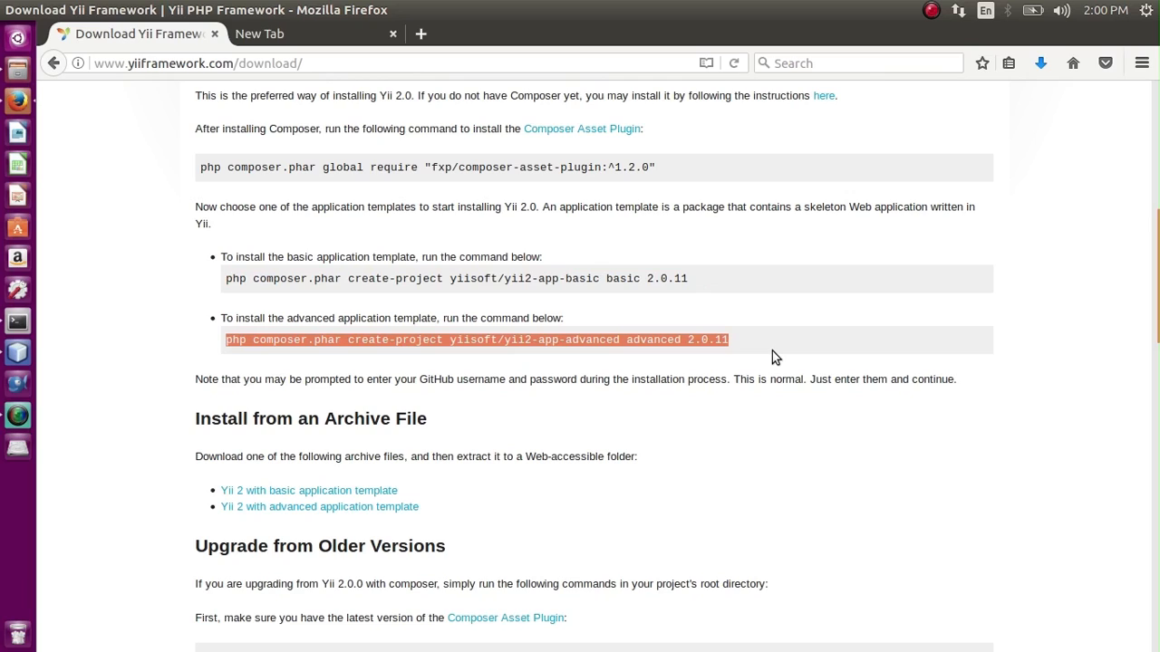
mouse_move(675, 340)
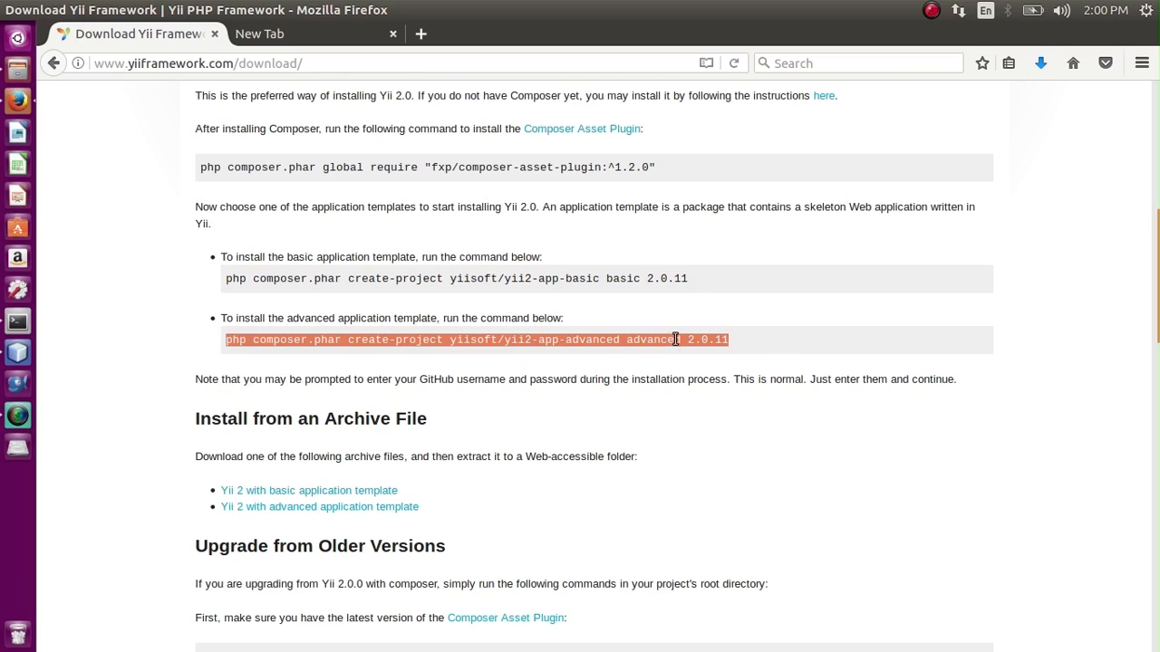
right_click(675, 340)
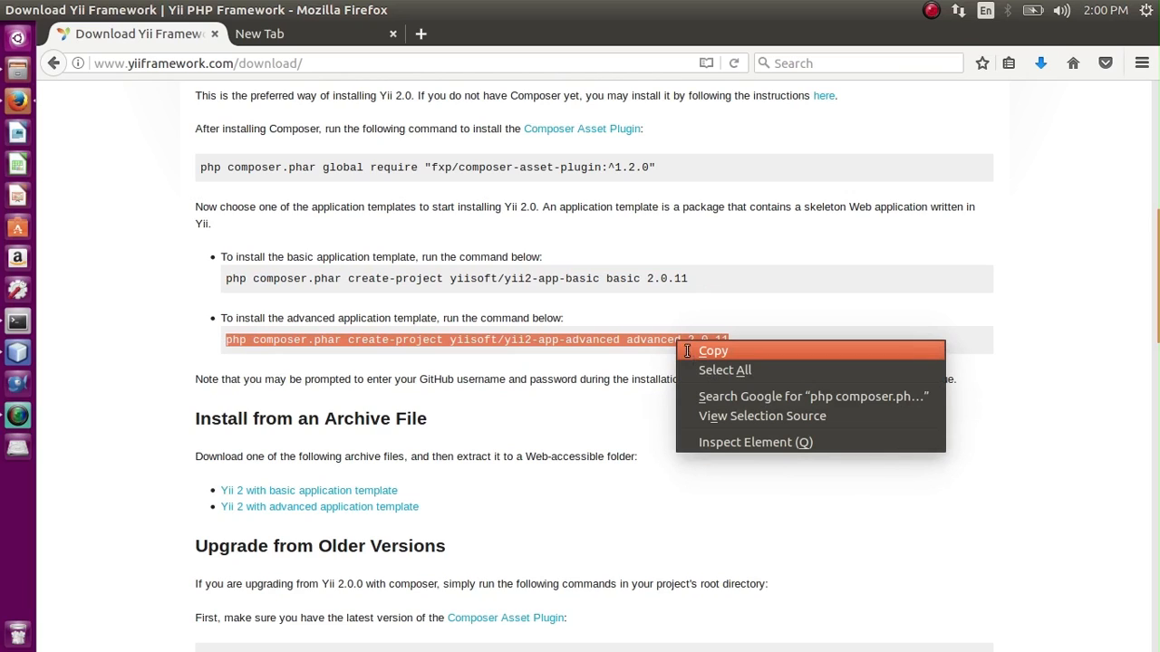
left_click(713, 350)
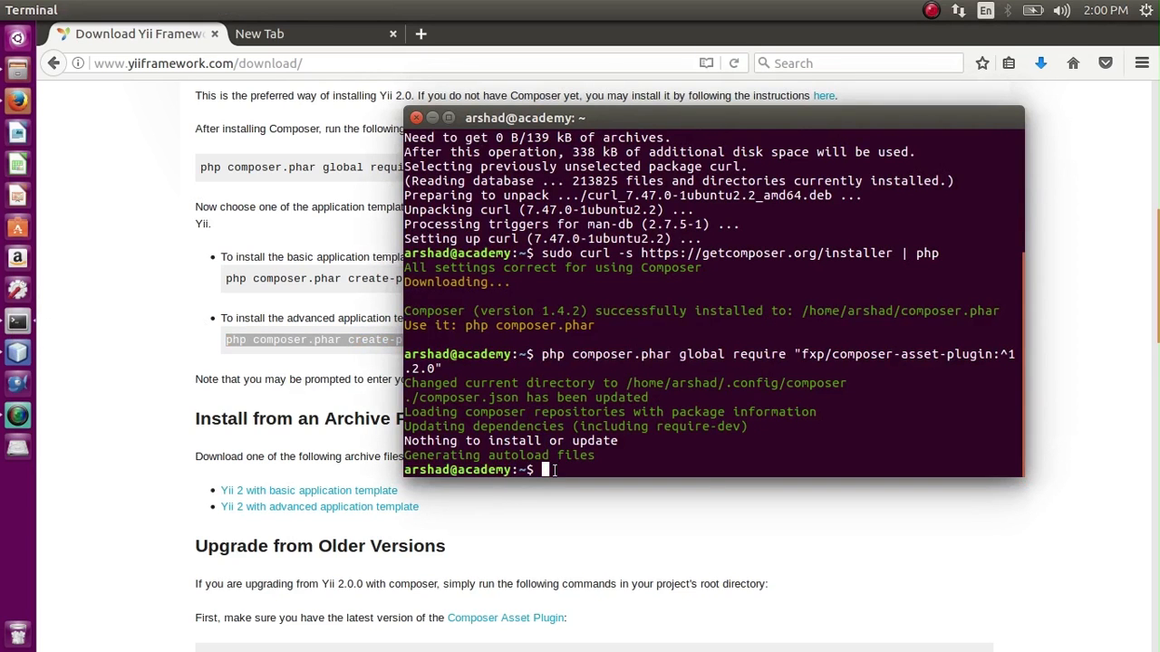
Run composer create-project yiisoft/yii2-app-advanced targeting /var/www/yiicart.com/public_html
type("php composer.phar create-project yiisoft/yii2-app-advanced advanced 2.0.11")
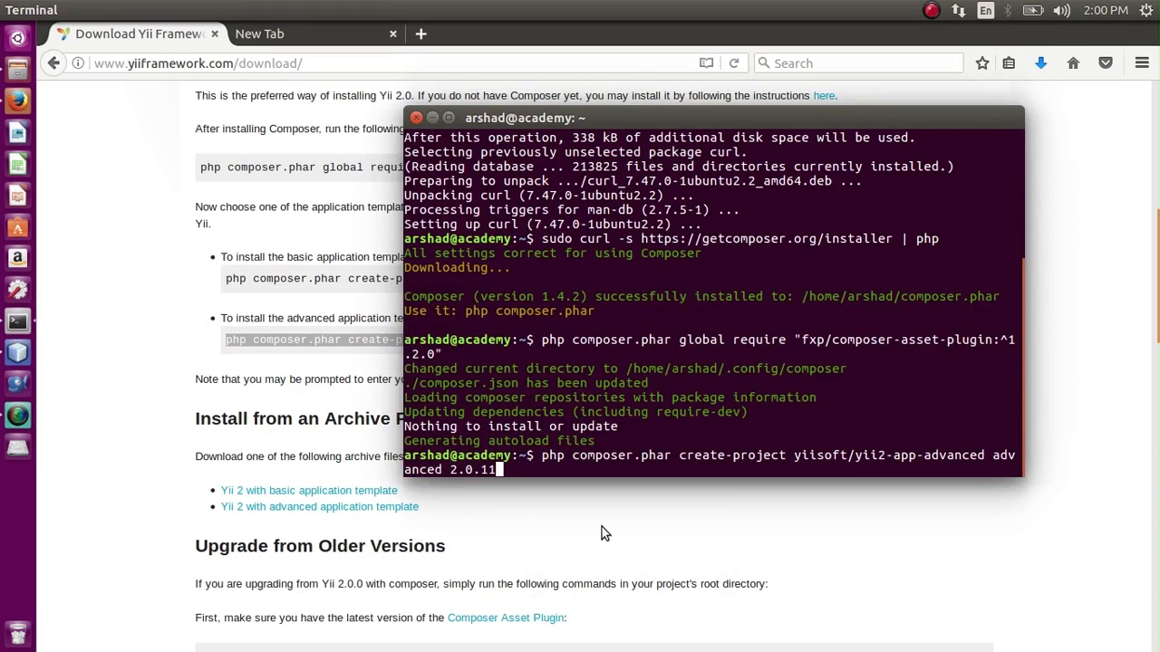
key("BackSpace")
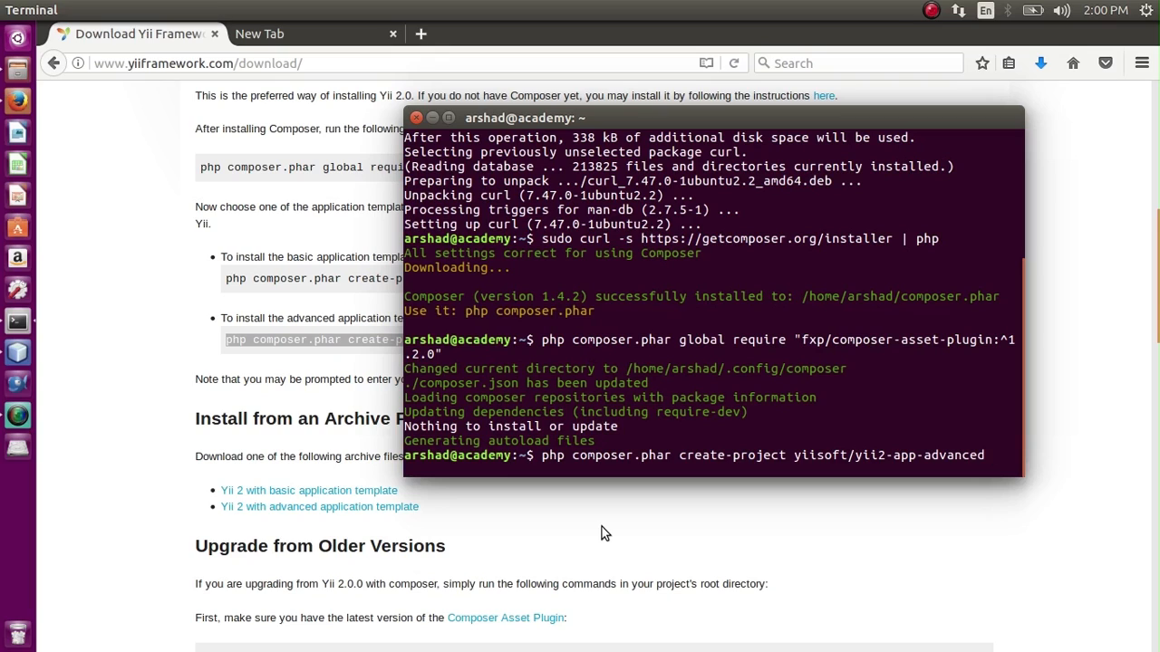
type("/var/www/")
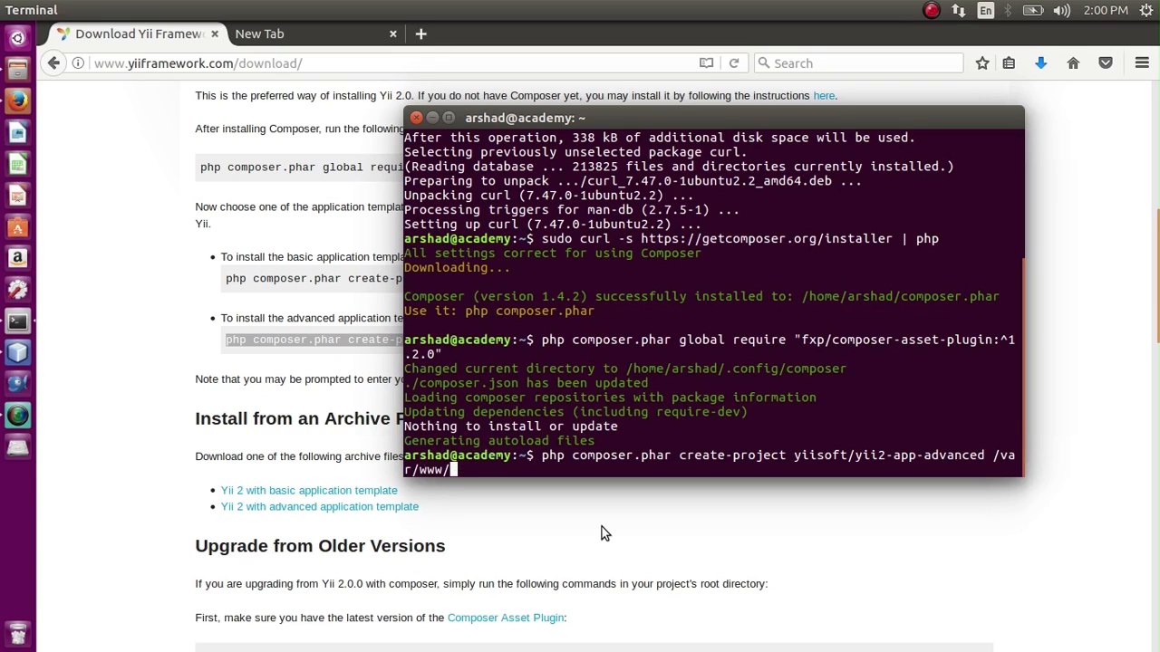
type("yiicart.com/")
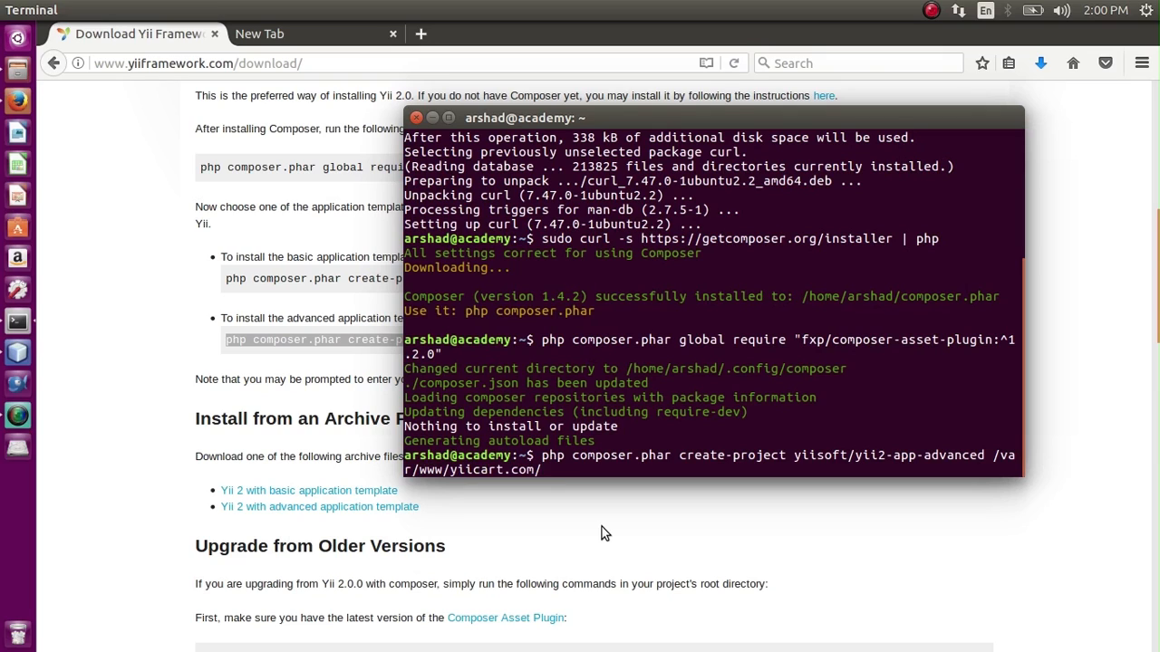
type("public_html")
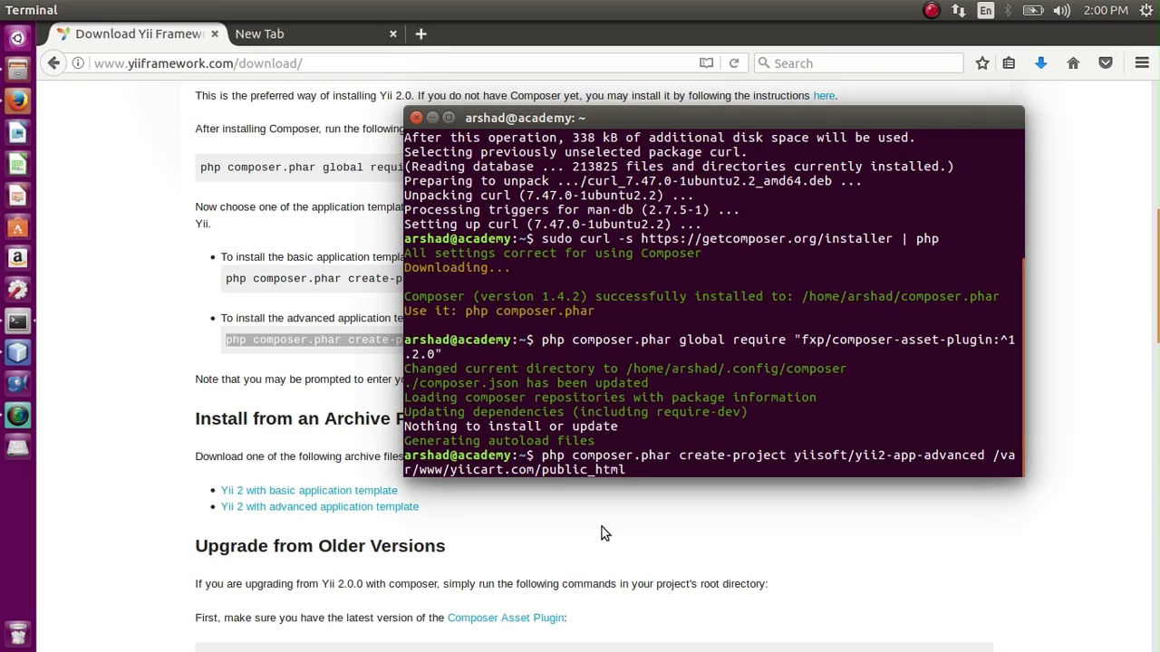
scroll("down", 3)
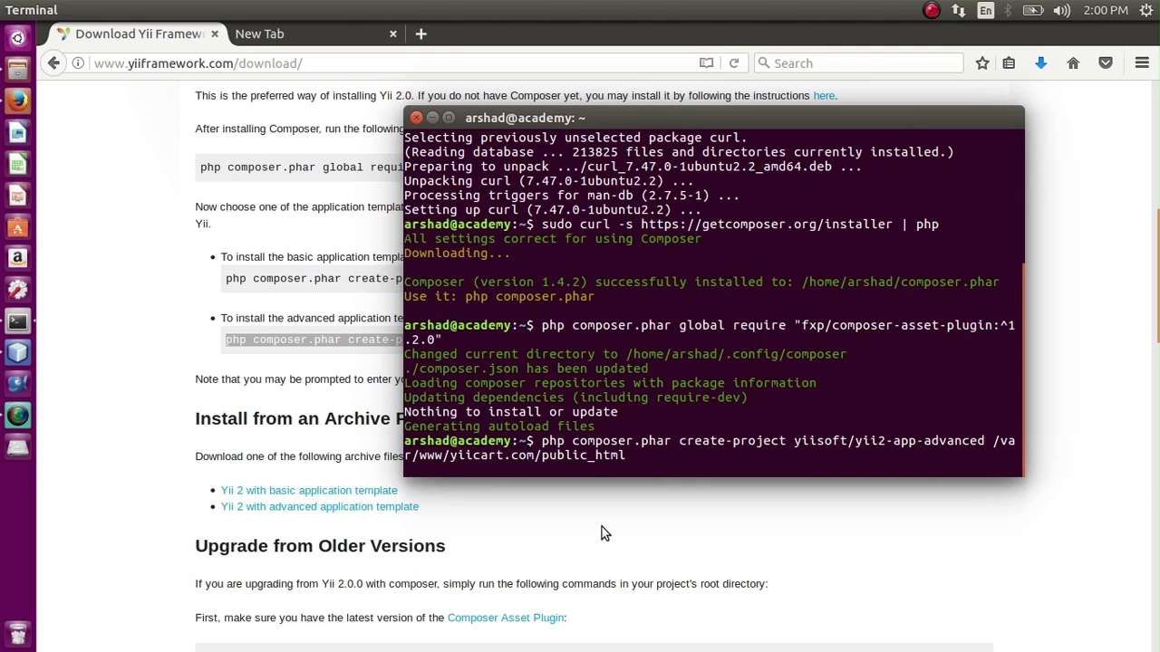
key("Return")
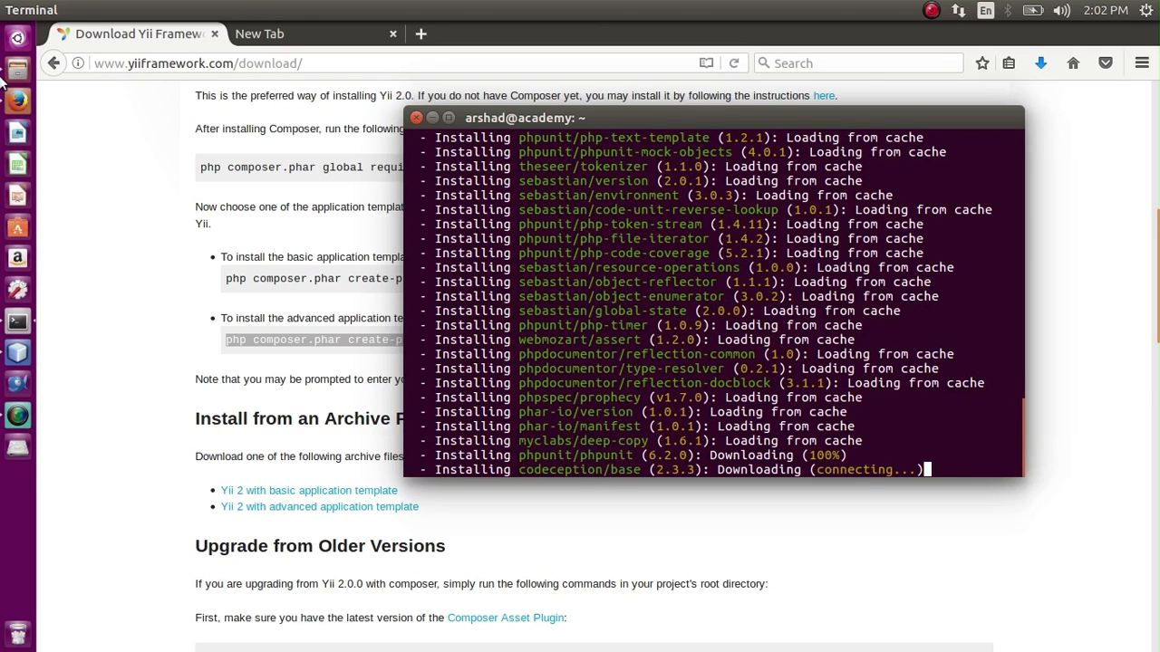
Switch to Files to see backend, vendor and README.md in public_html
left_click(17, 69)
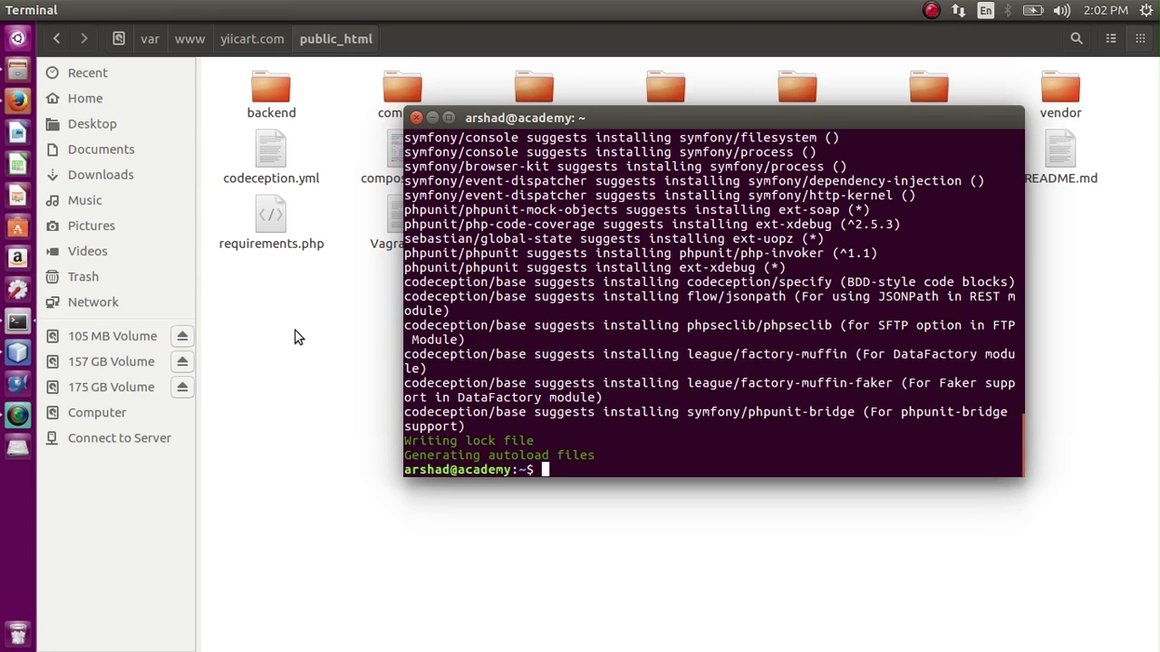
mouse_move(61, 401)
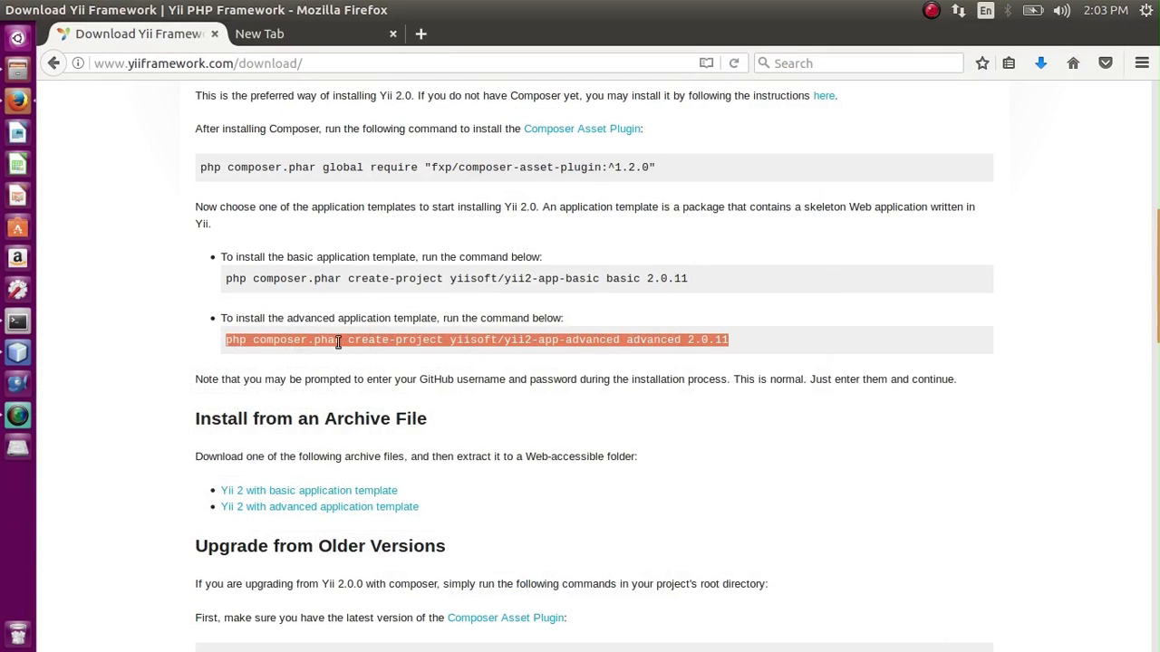
Browse the yiicart.com frontend and web folder listings, then return to the parent directory
left_click(100, 195)
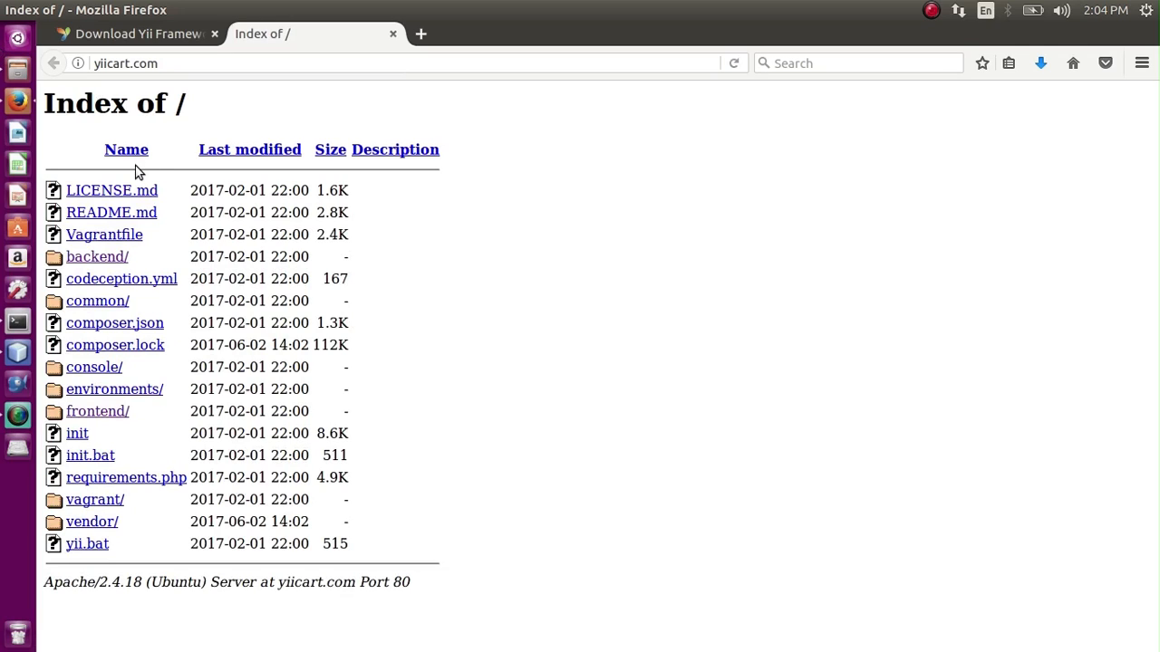
mouse_move(96, 411)
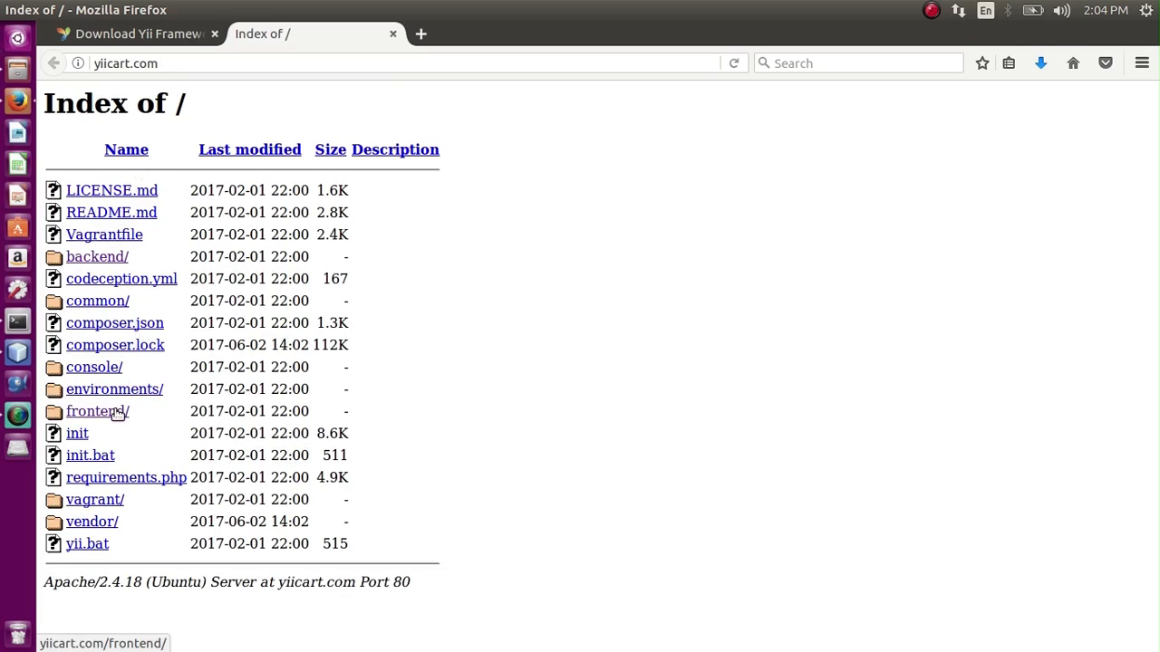
left_click(96, 410)
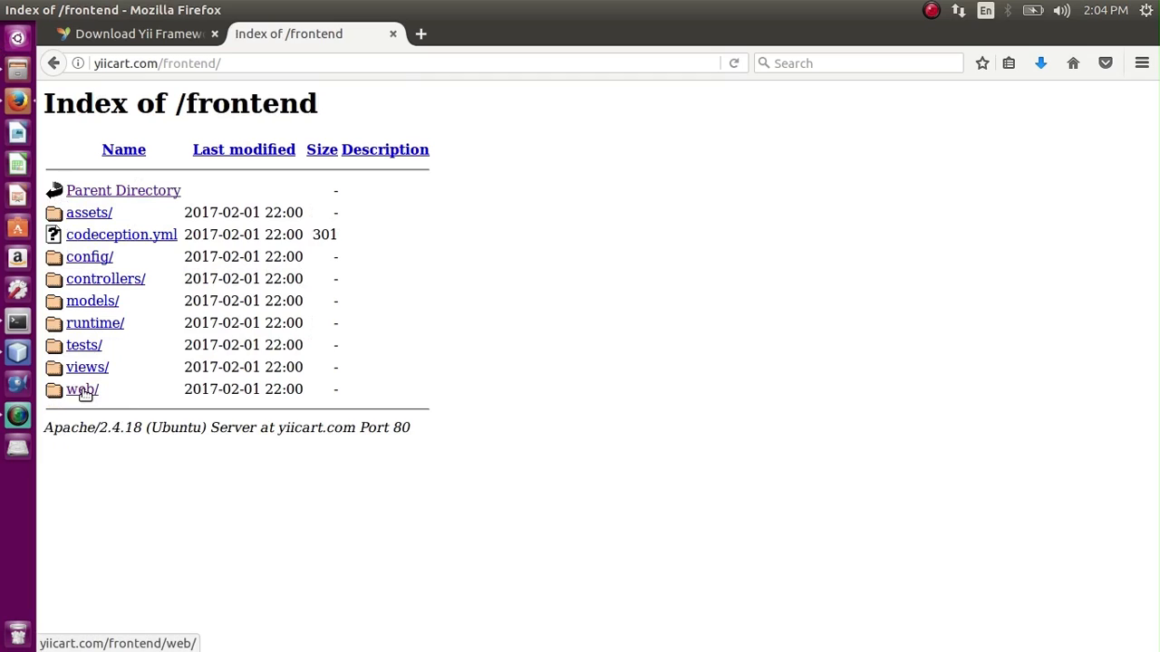
left_click(81, 389)
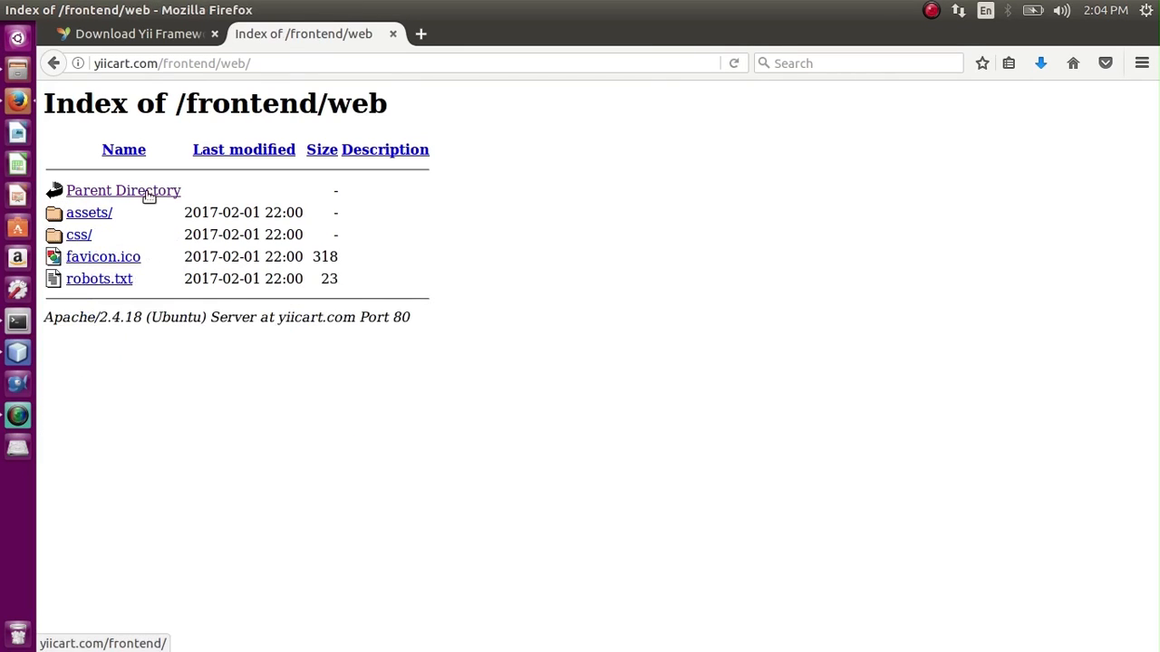
left_click(123, 190)
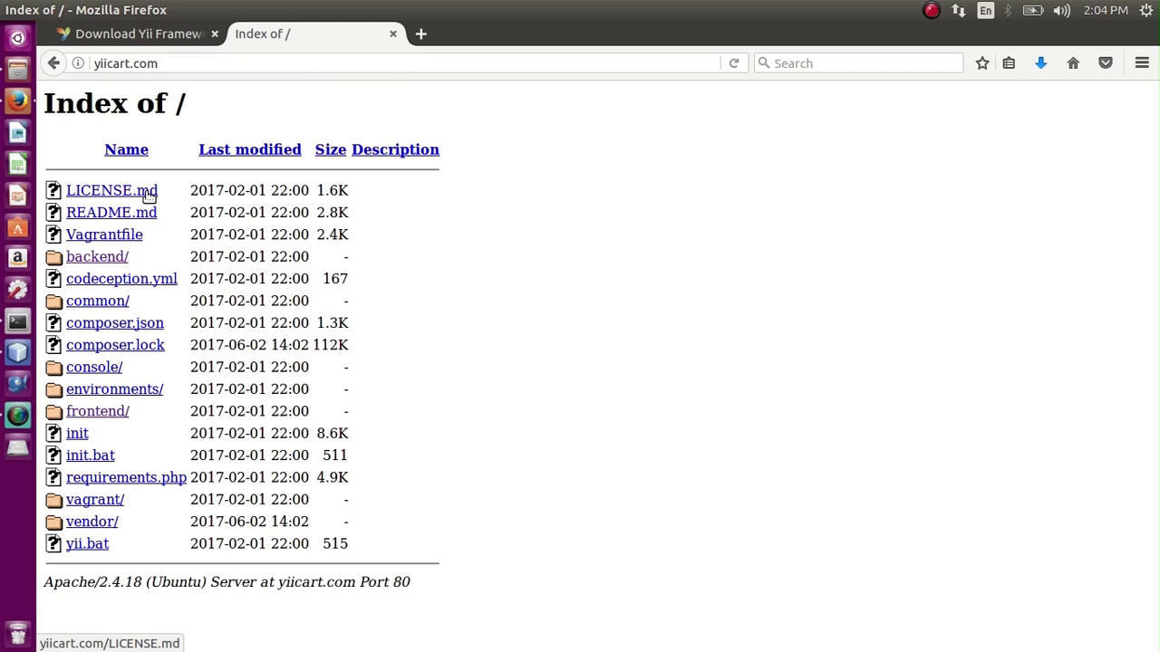
mouse_move(18, 323)
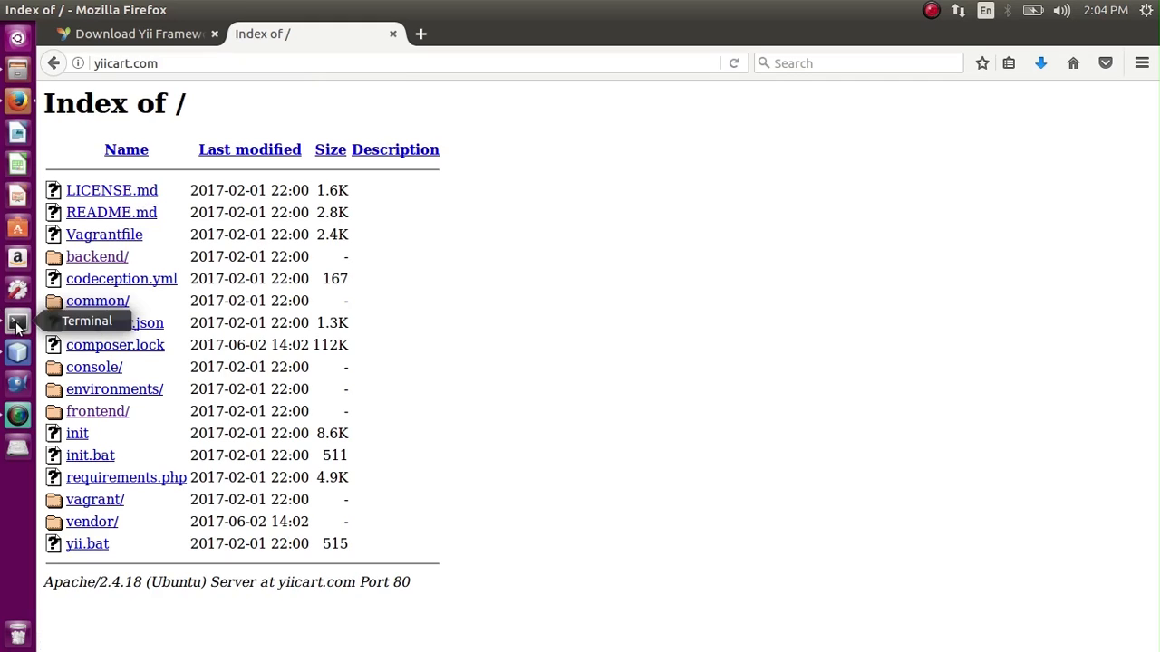
In /var/www/yiicart.com/public_html, run php init, choosing 0 (Development) and confirming yes
left_click(18, 322)
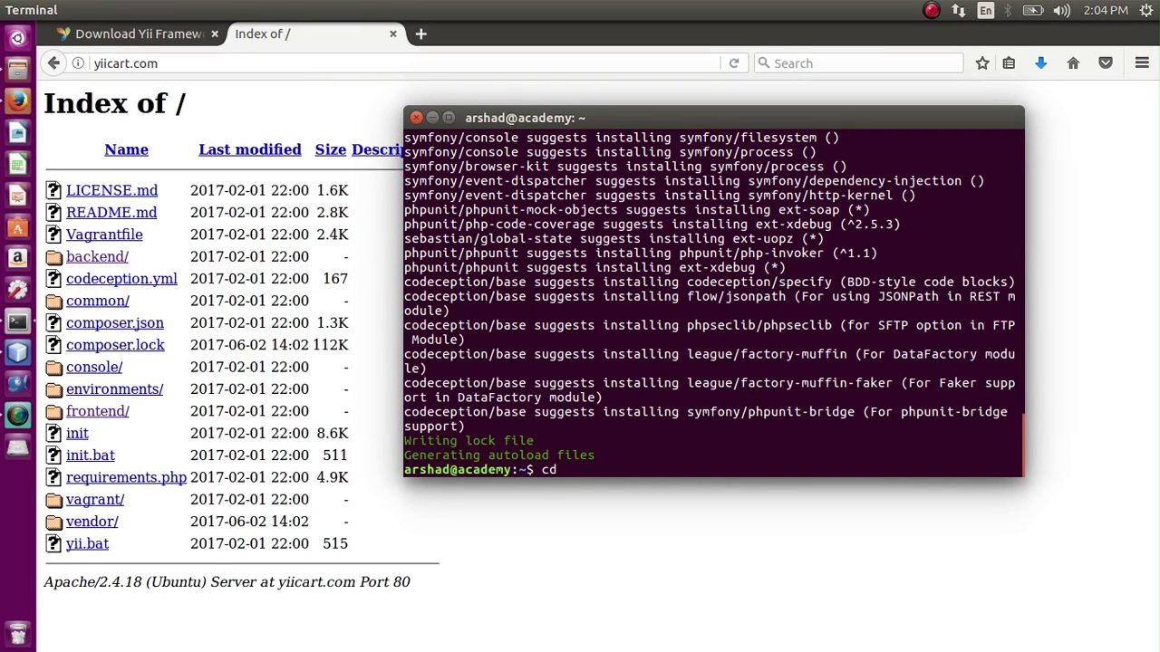
type("/var/www/yiicart.com/public_html/")
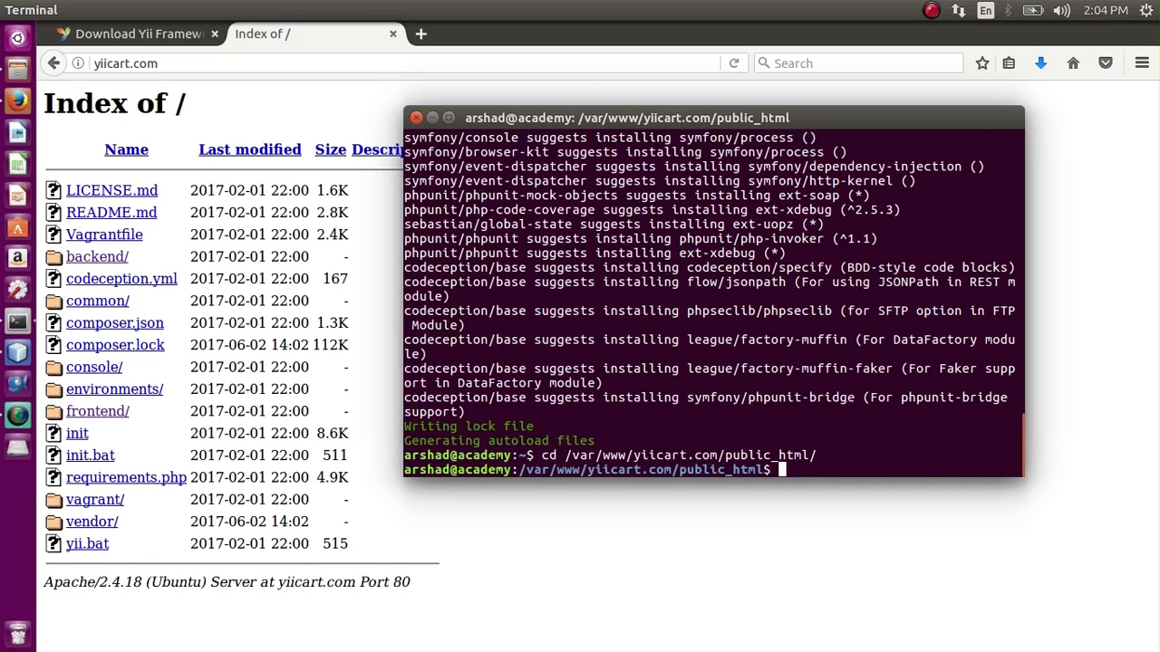
type("php")
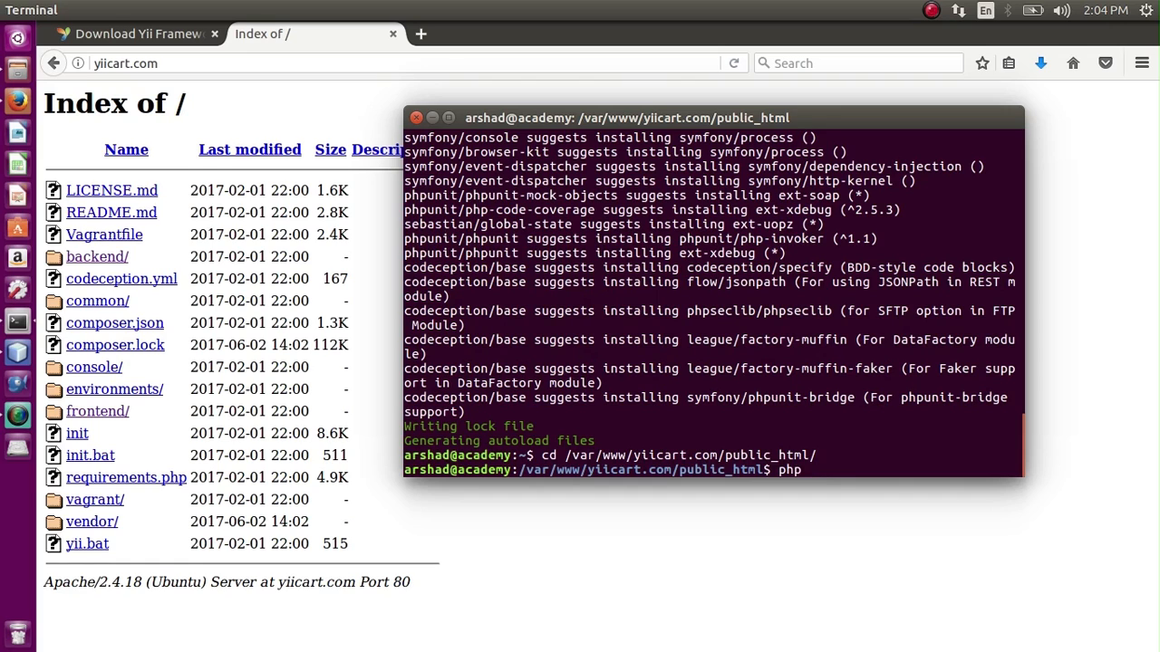
type("init")
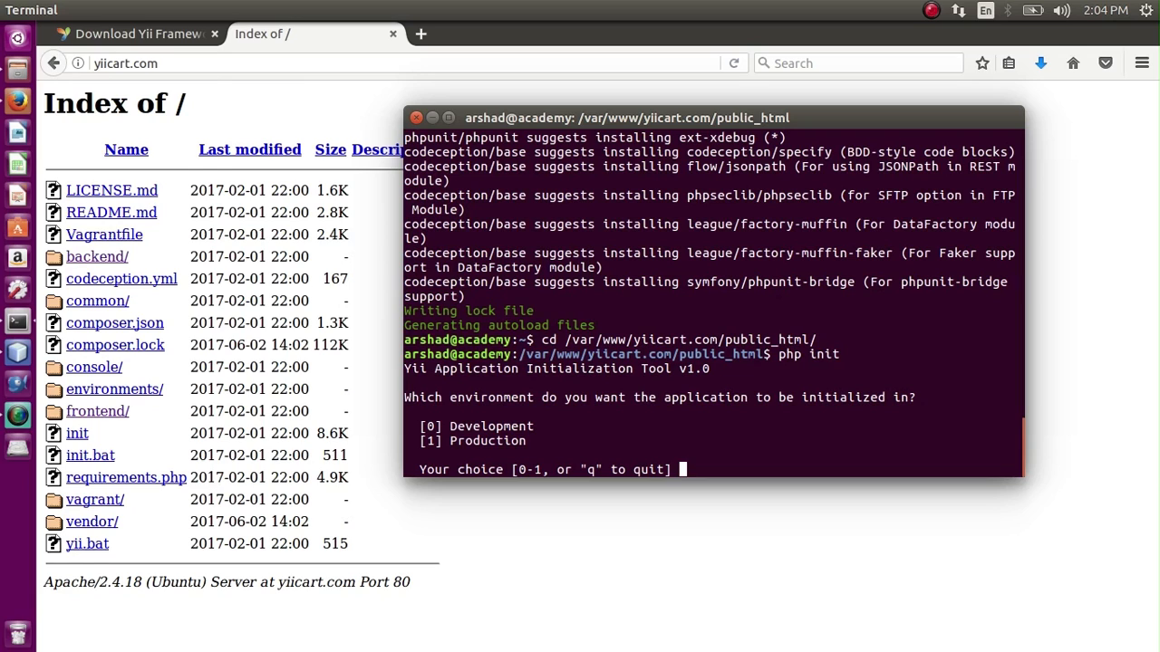
type("0")
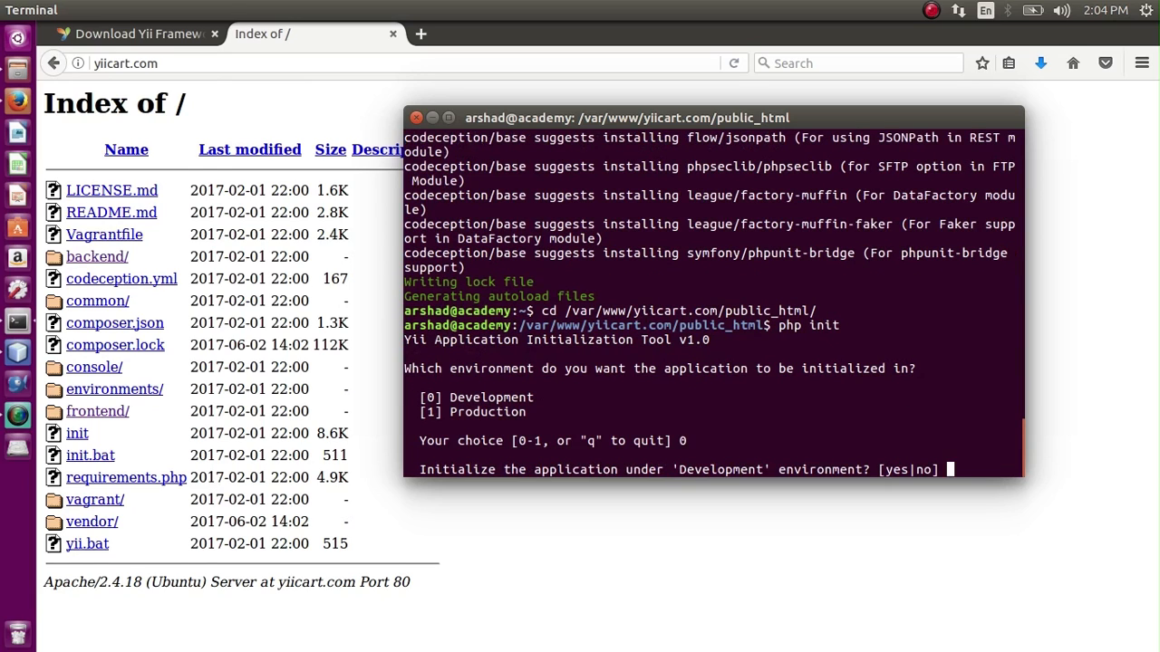
type("yes")
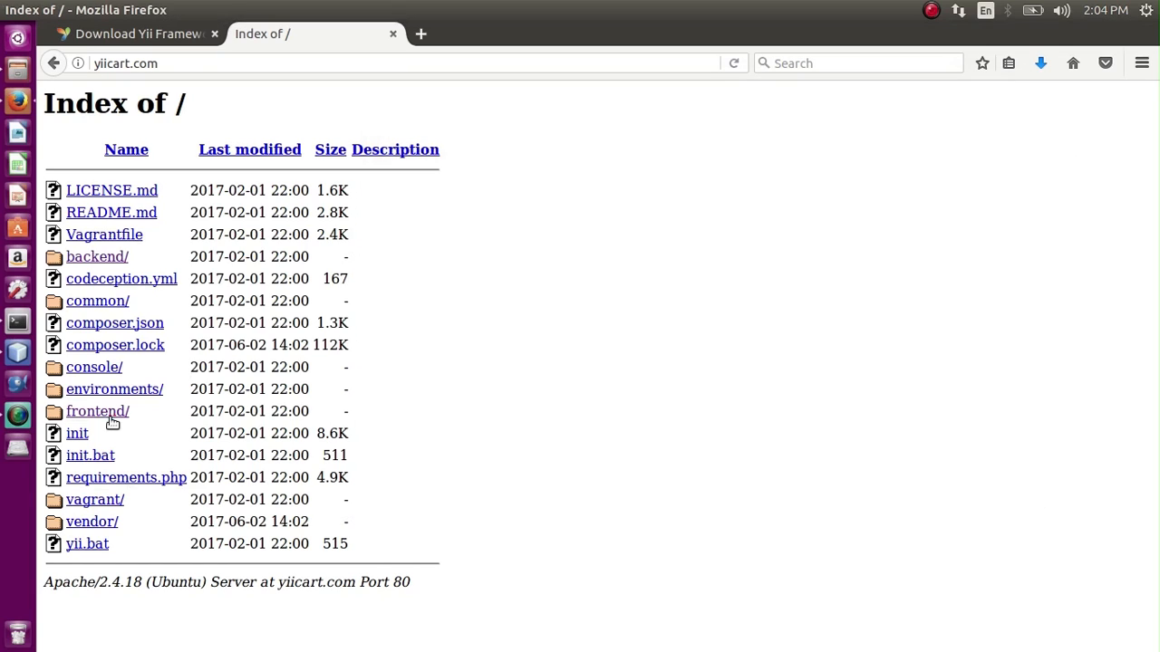
View the frontend Congratulations page, then open the backend login page and submit it empty
left_click(97, 411)
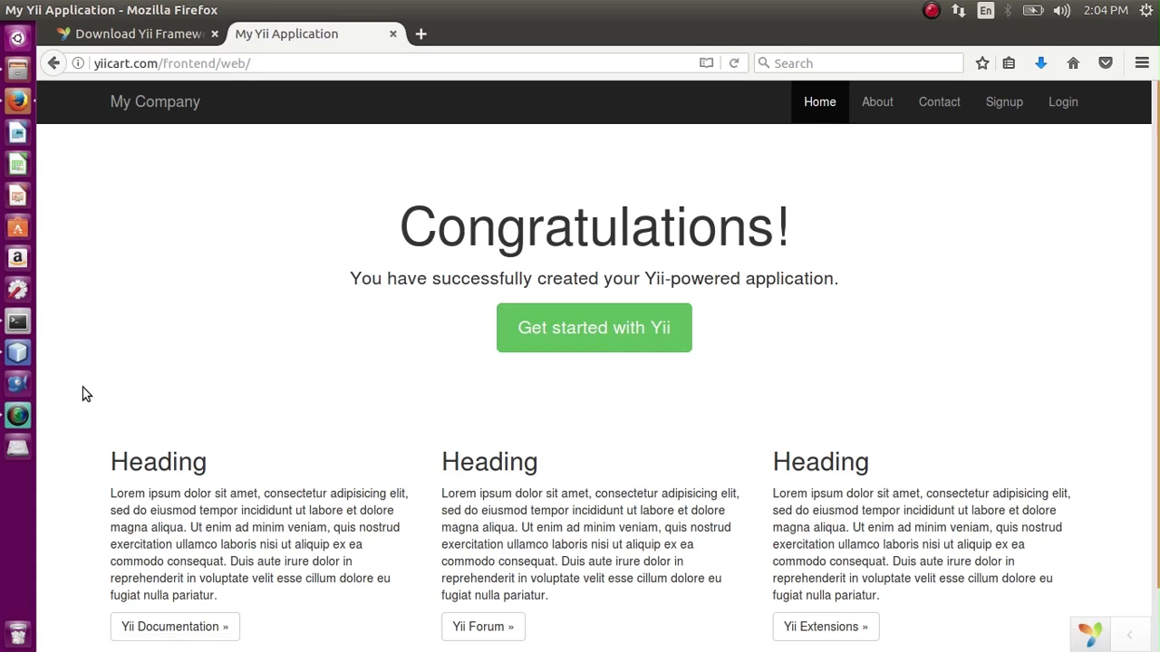
scroll("down", 3)
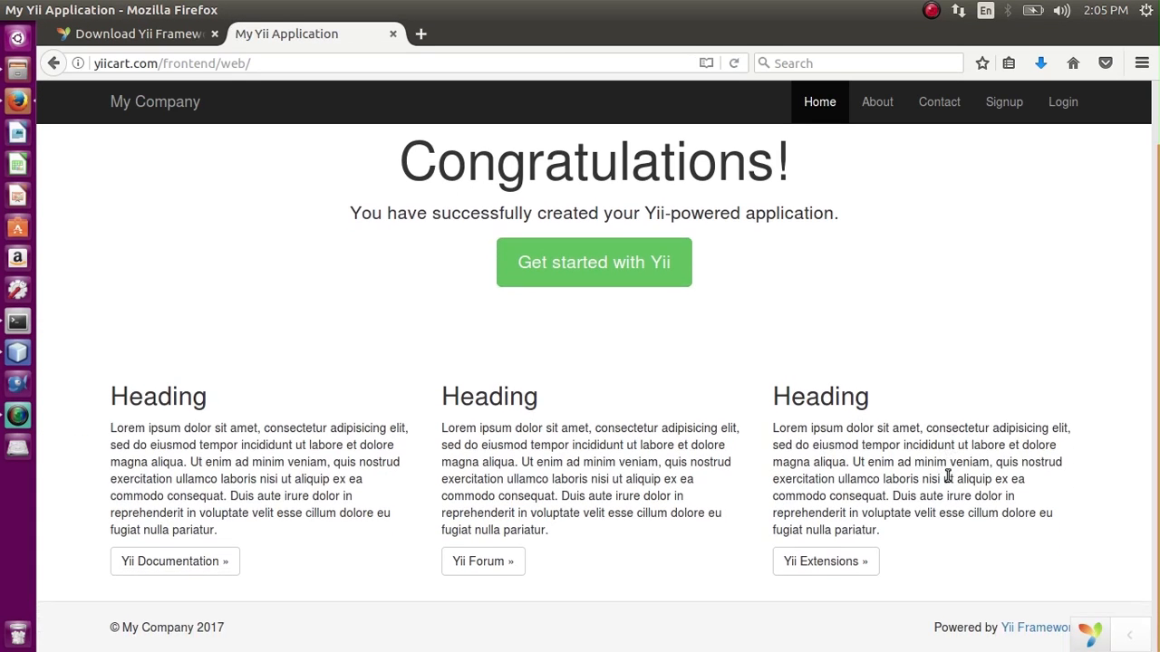
scroll("down", 3)
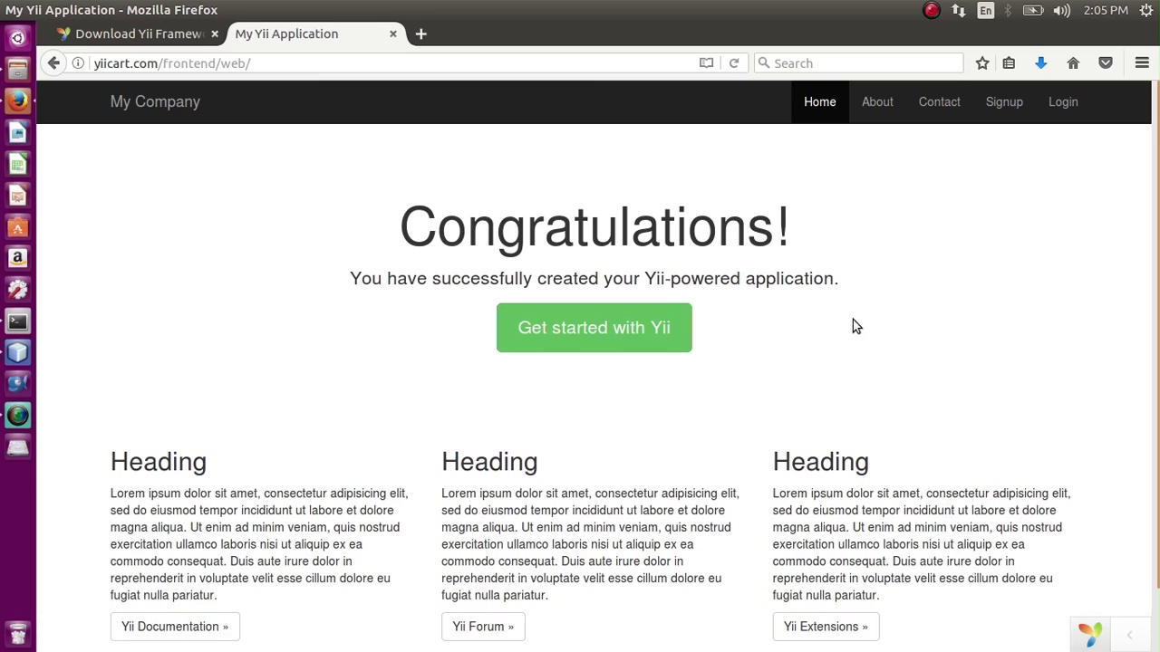
mouse_move(662, 300)
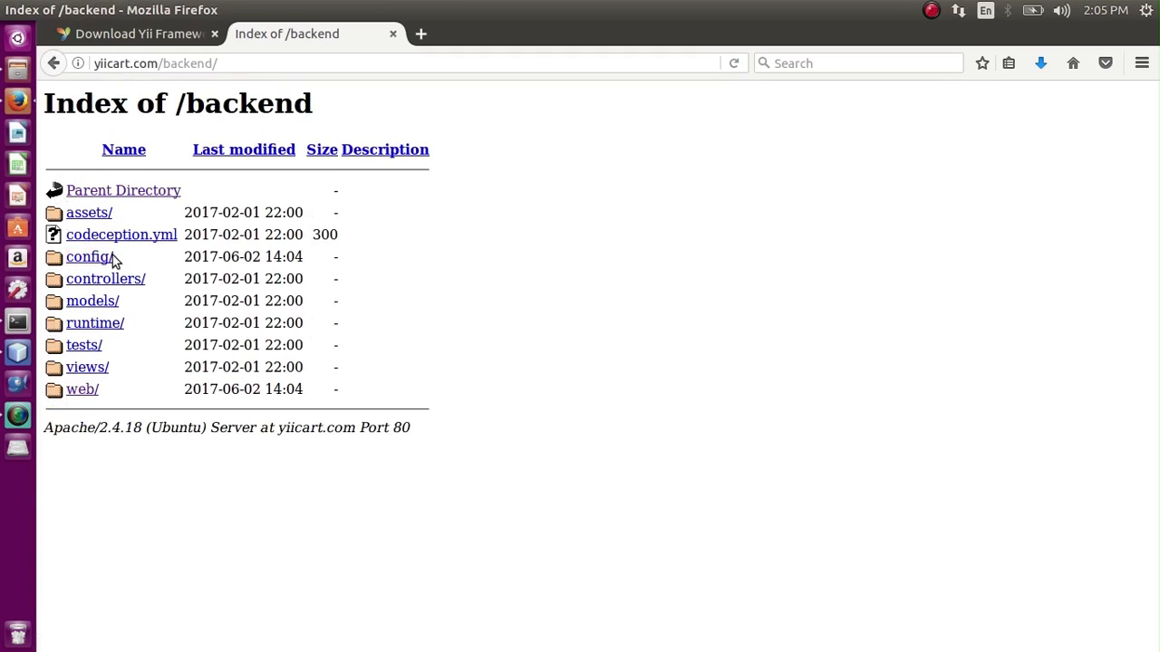
left_click(82, 389)
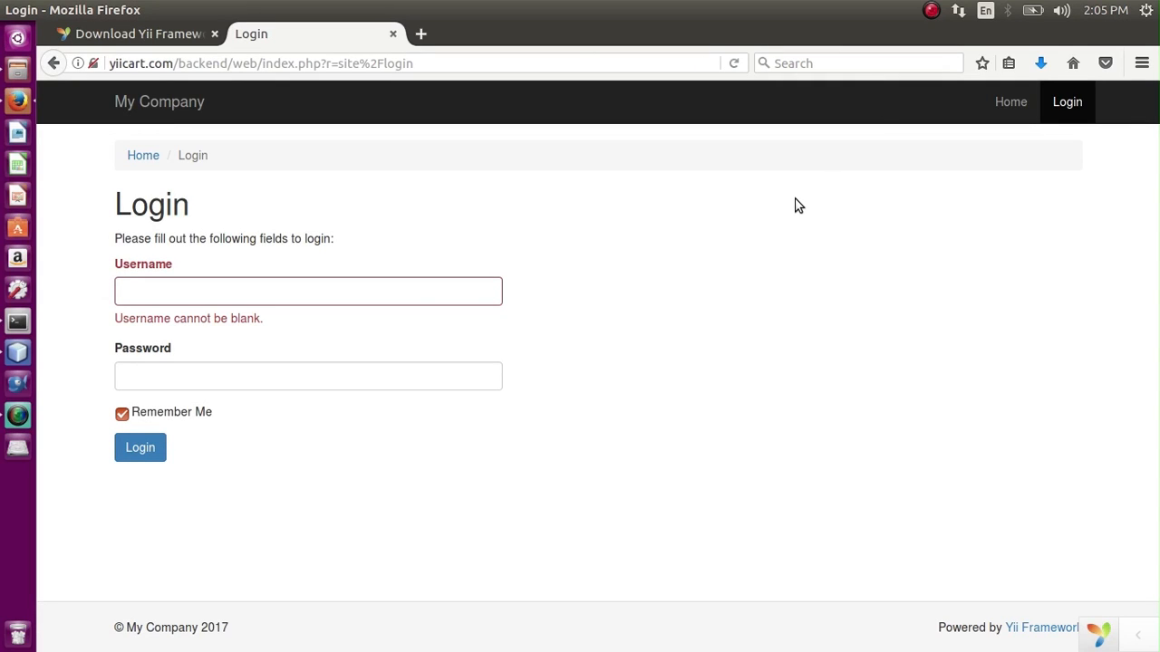
mouse_move(657, 200)
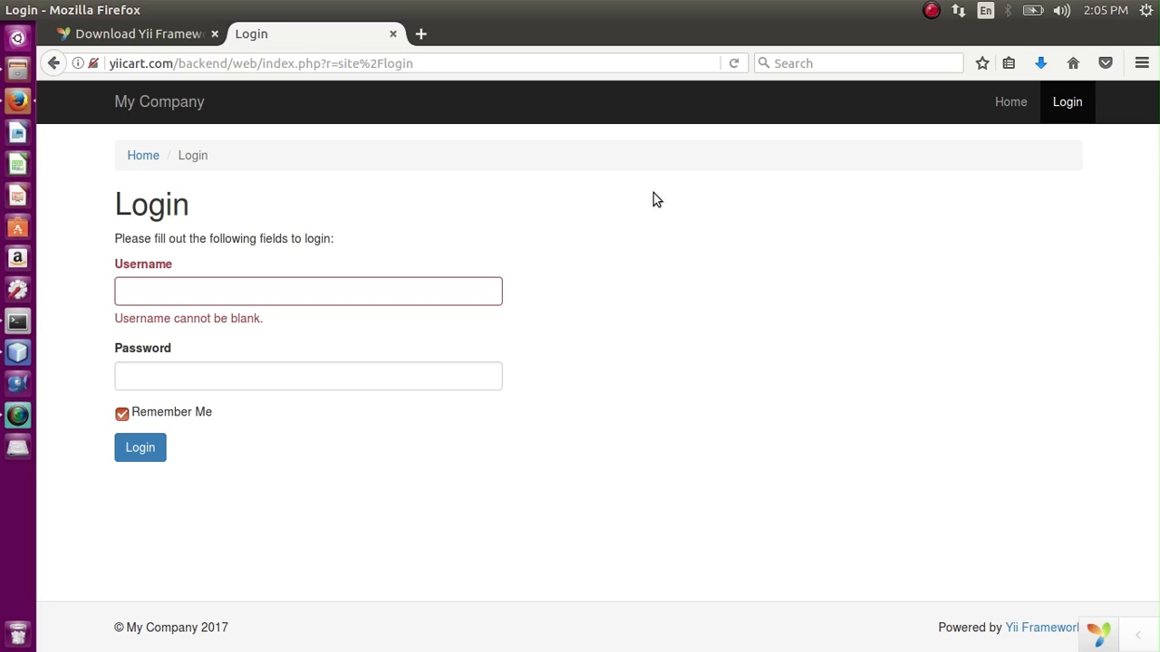
left_click(308, 291)
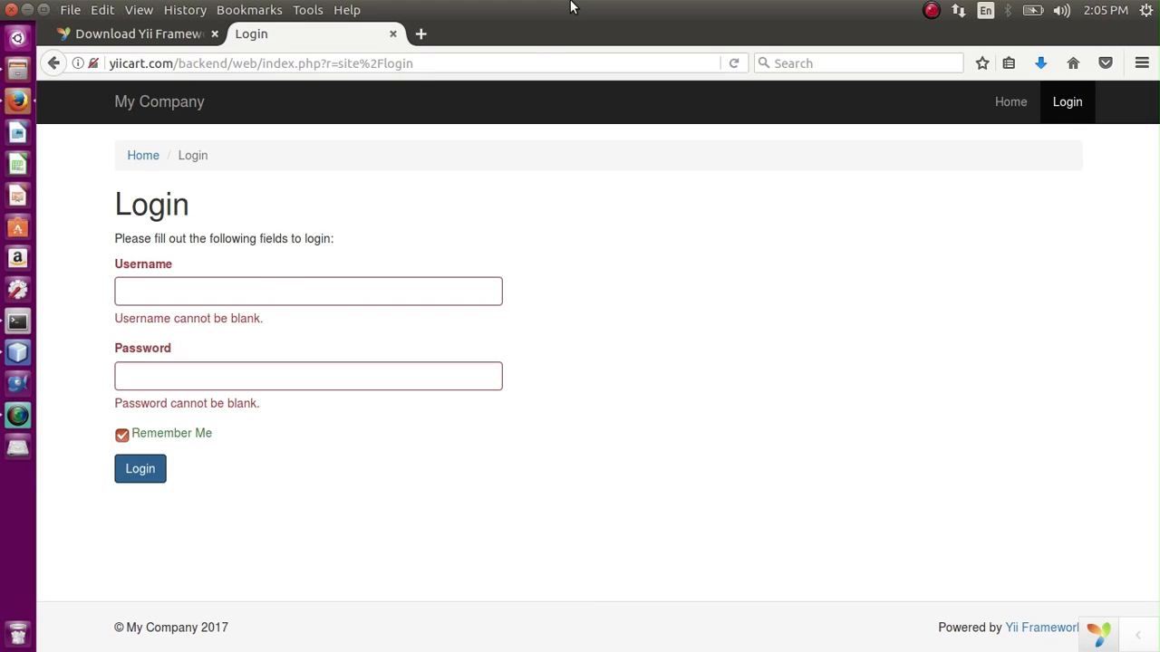
Load localhost/phpmyadmin/ in a new tab and open the yiicart database
left_click(421, 34)
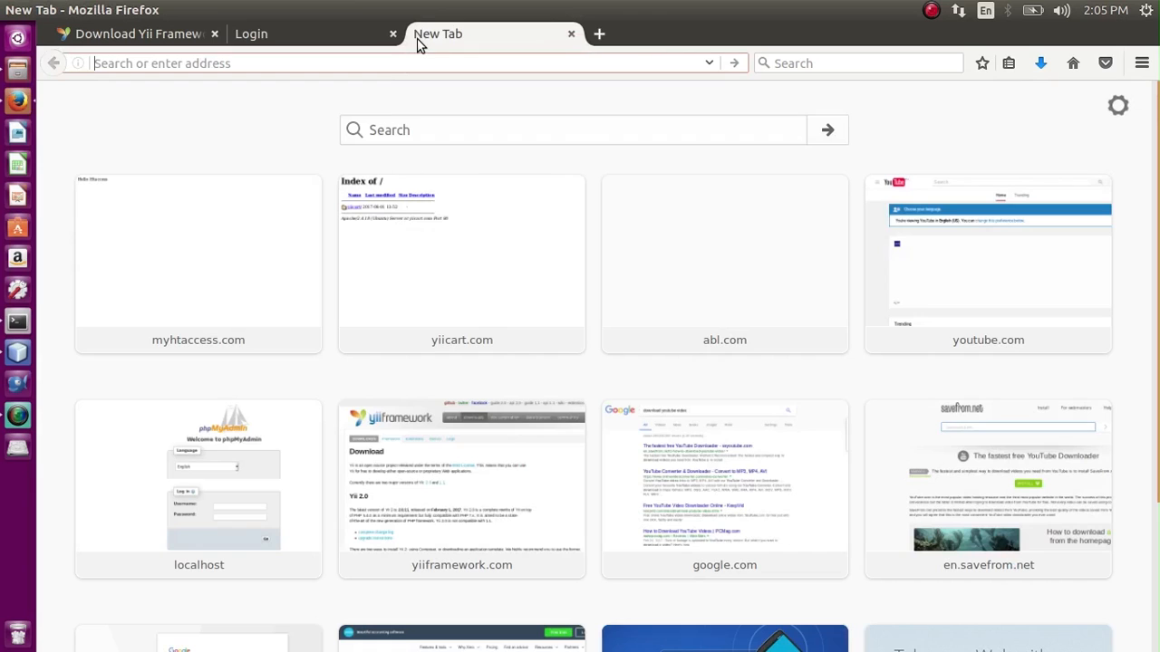
type("localhost/phpmyadmin/")
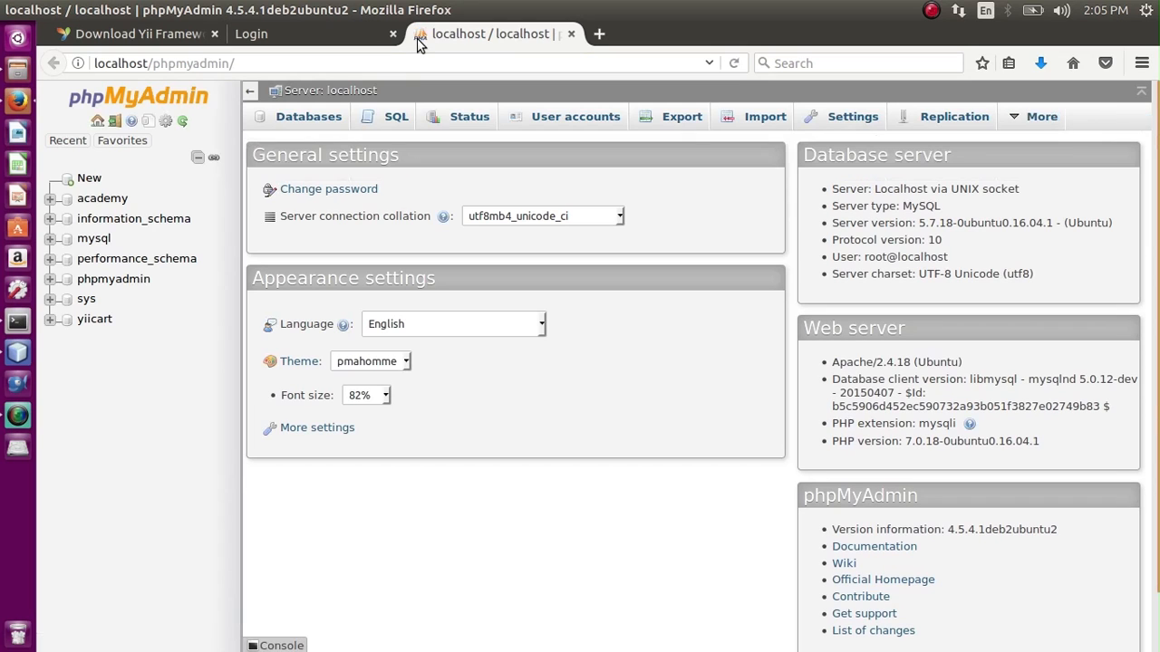
left_click(94, 319)
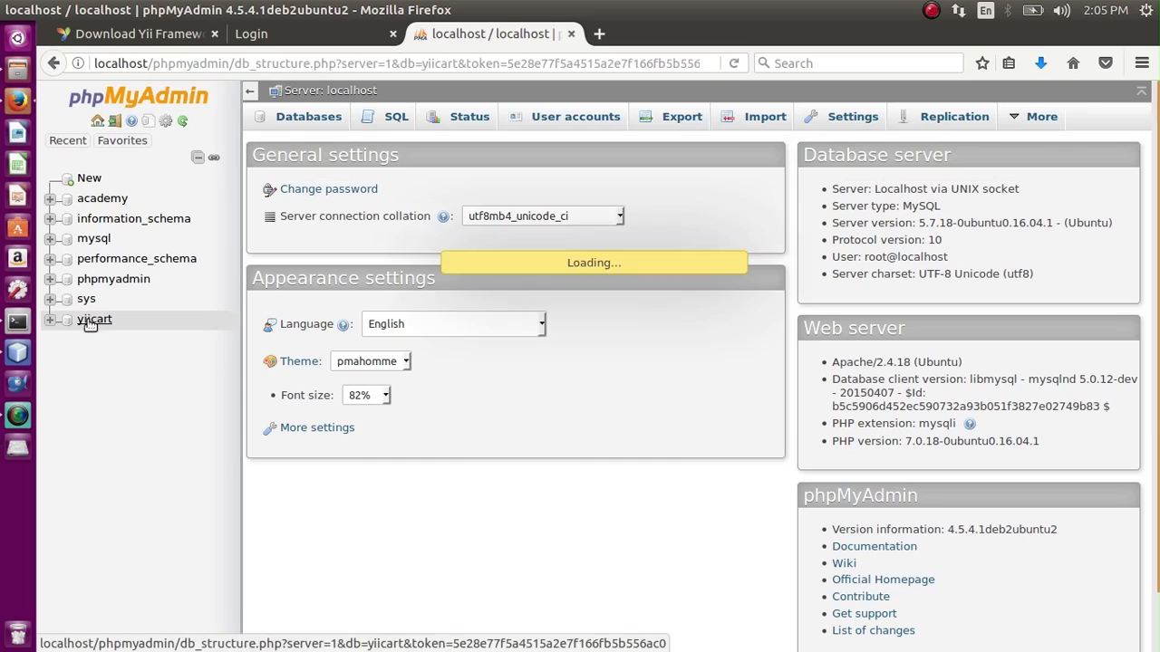
left_click(95, 319)
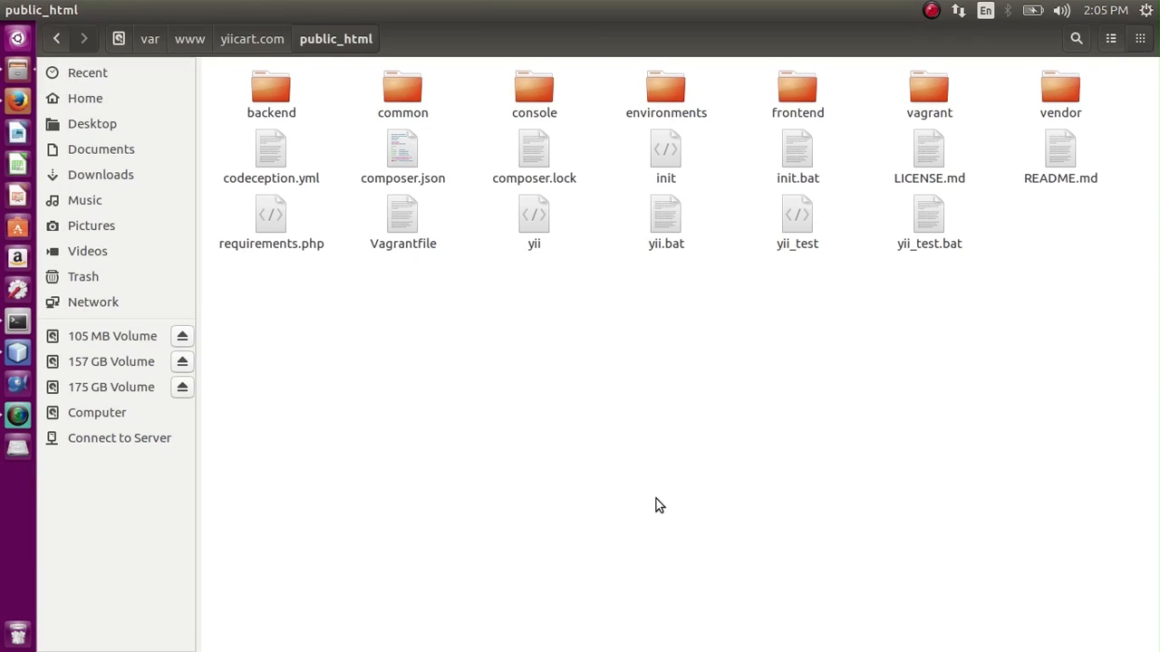
mouse_move(557, 350)
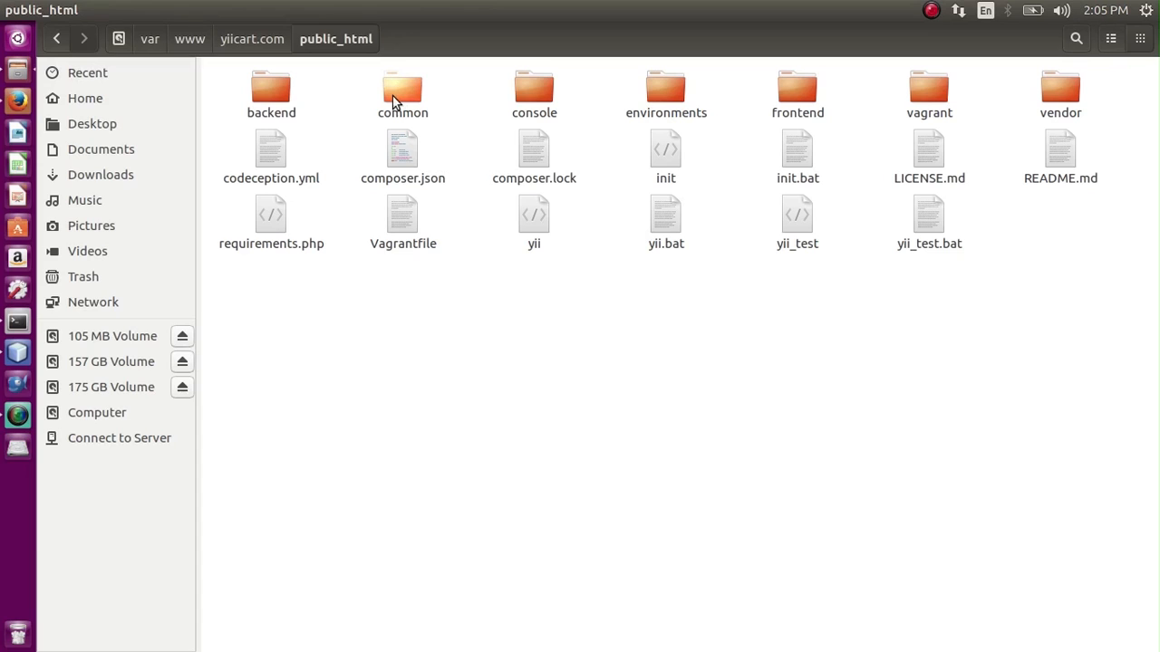
Navigate into common/config and bring up the context menu for main-local.php
left_click(403, 91)
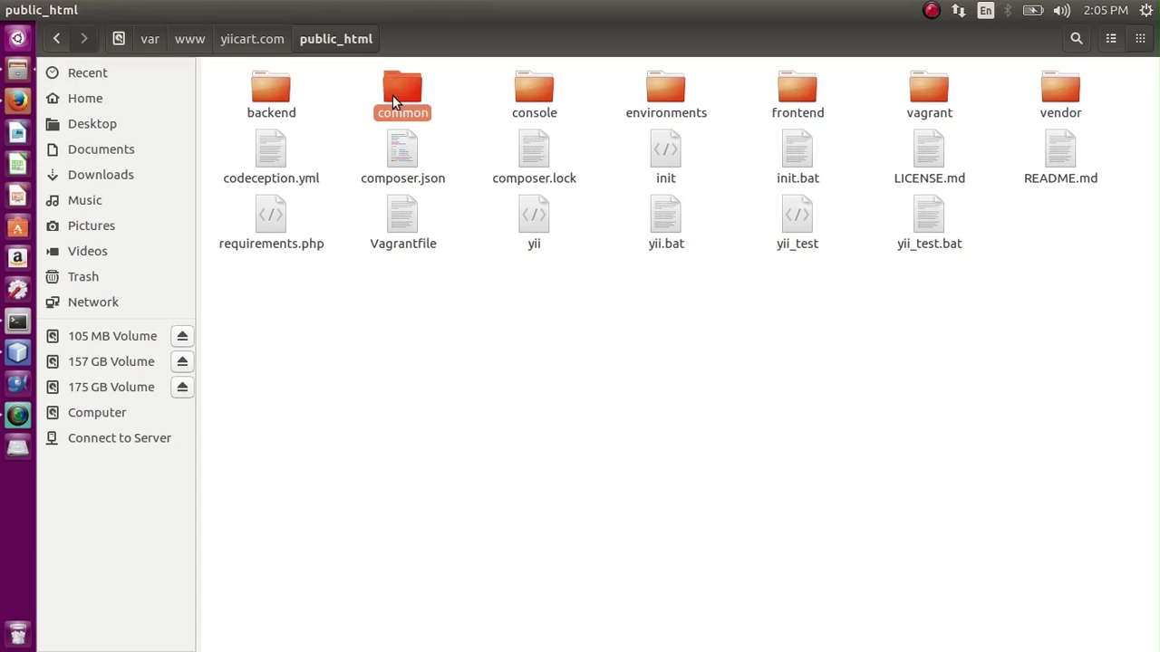
double_click(402, 91)
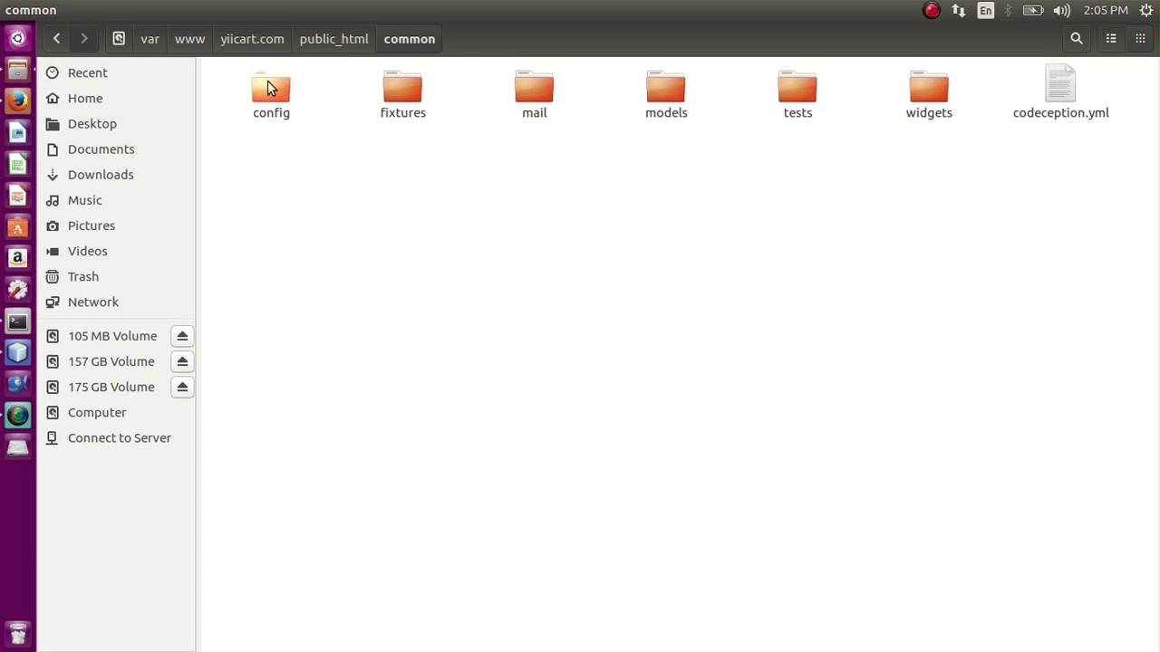
double_click(271, 88)
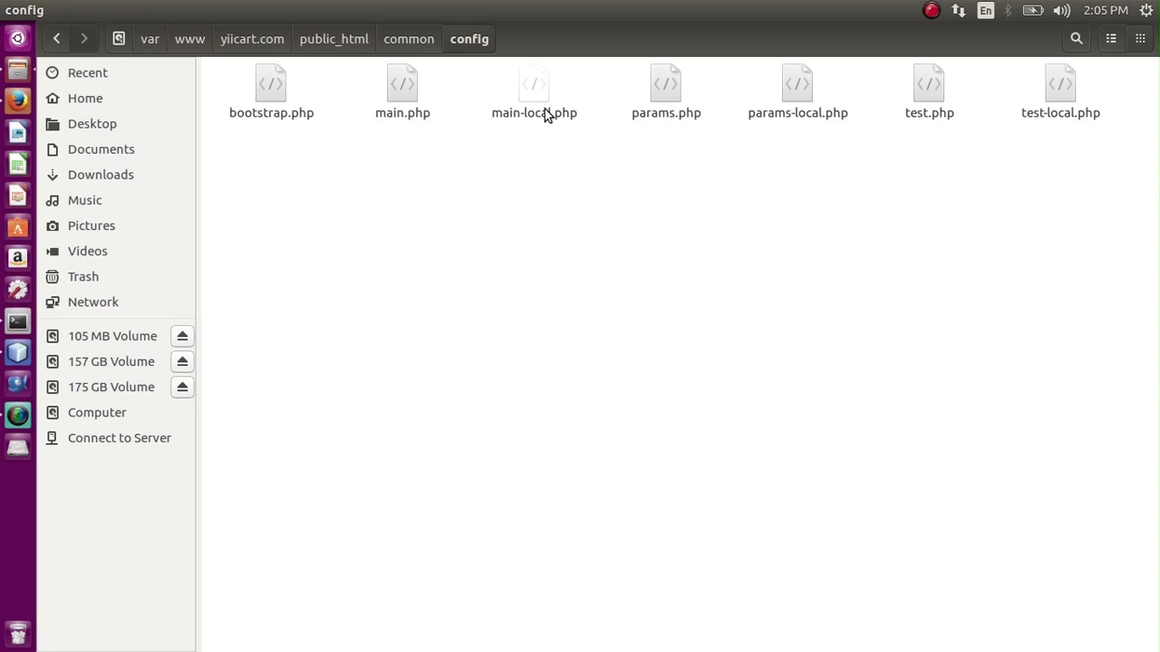
right_click(534, 86)
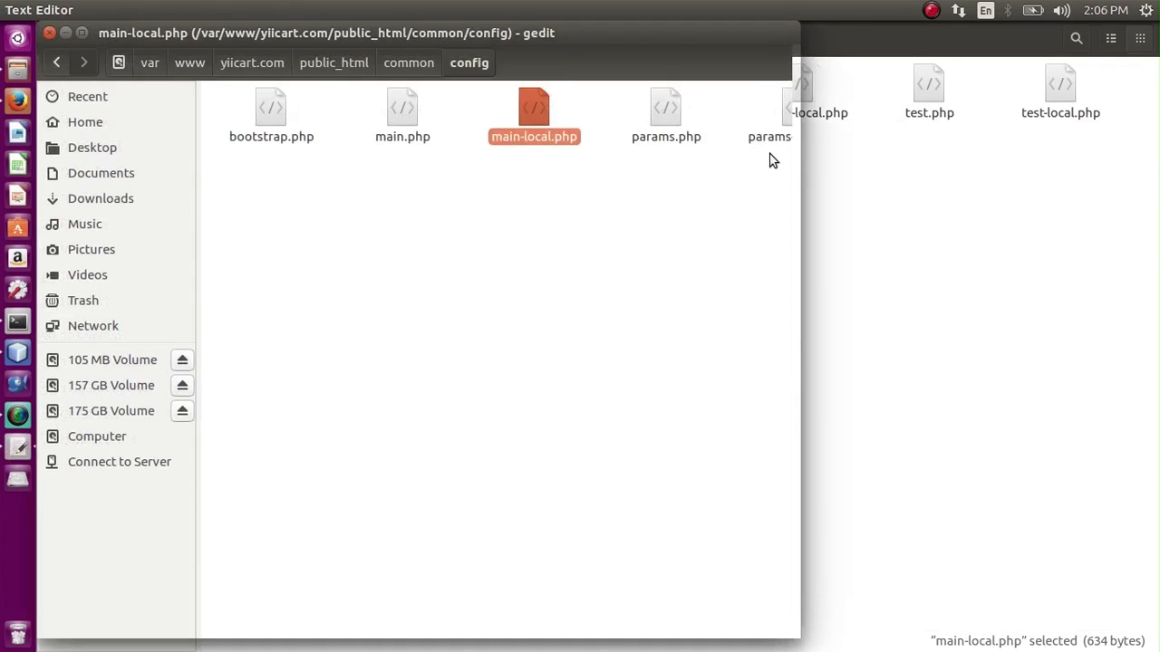
double_click(533, 106)
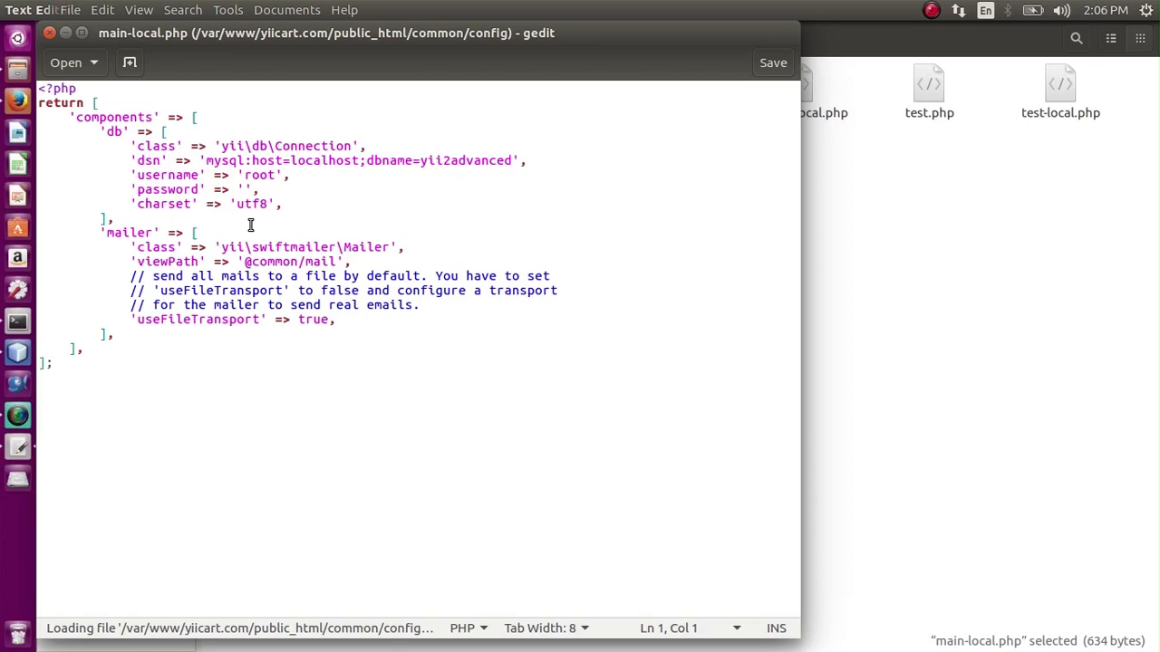
double_click(259, 175)
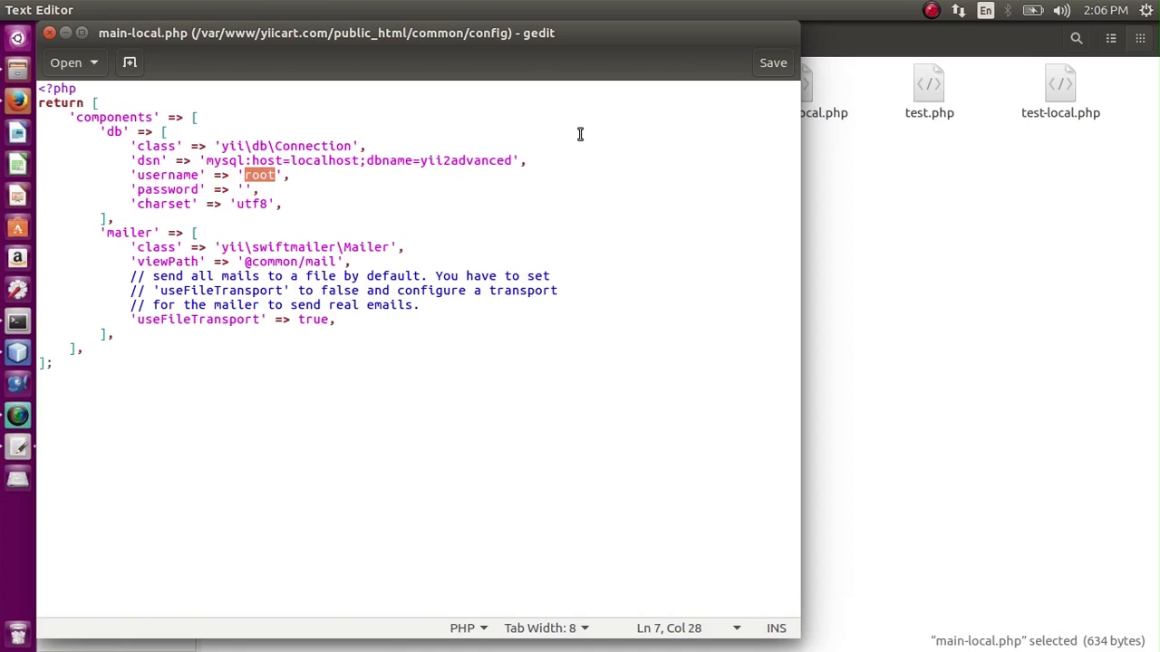
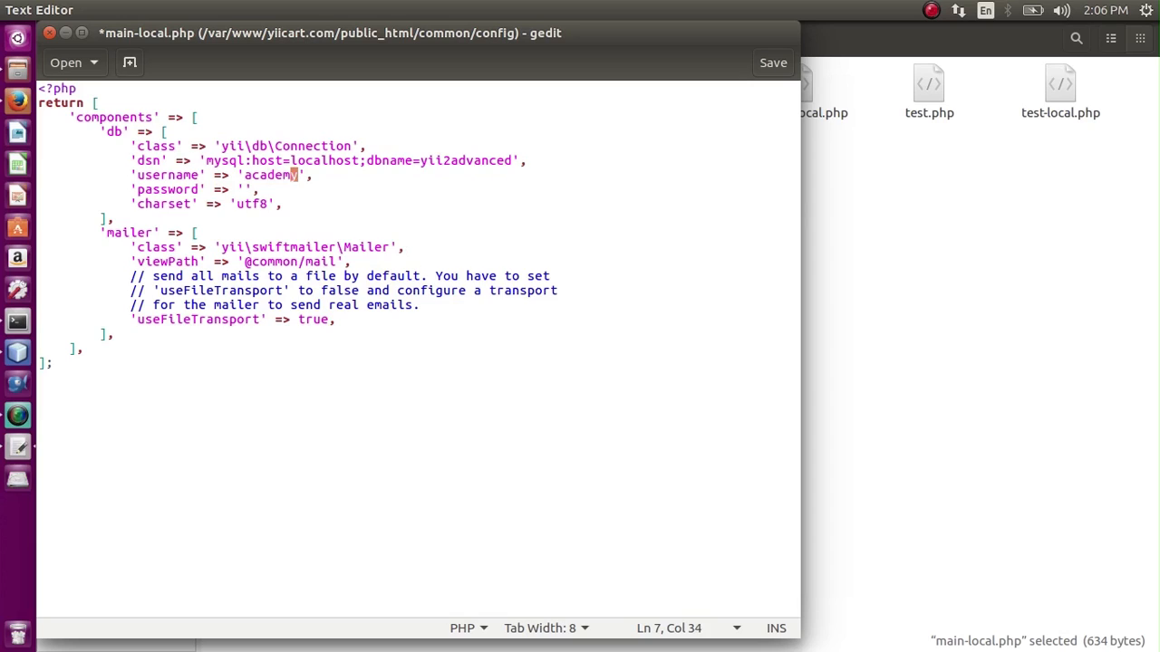
double_click(270, 174)
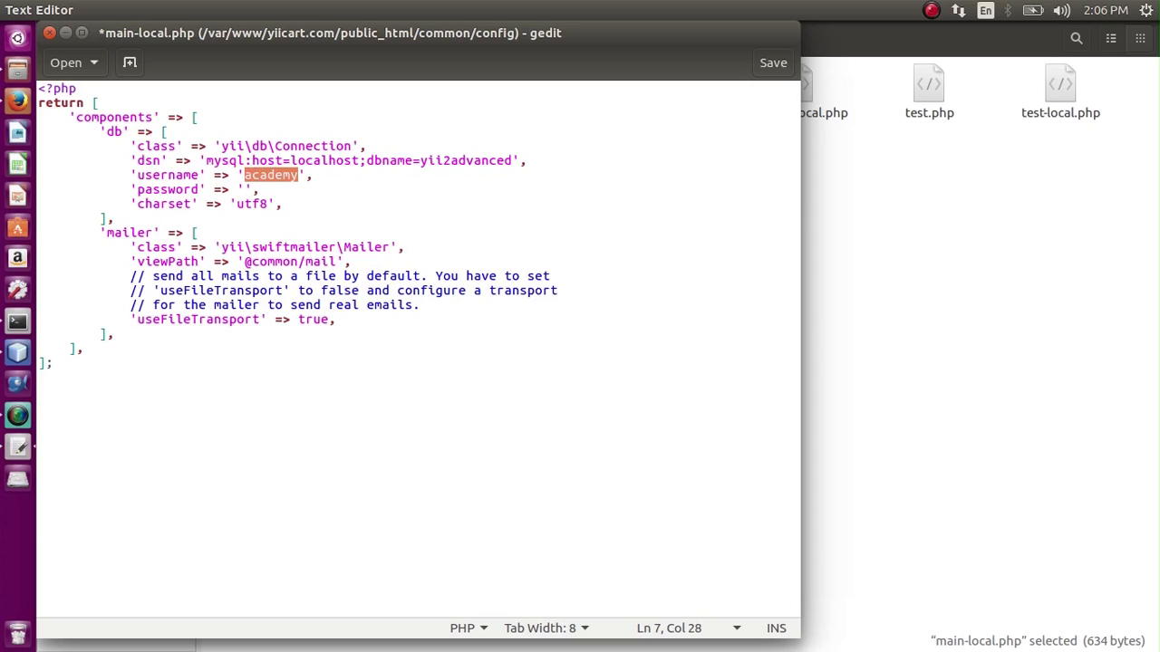
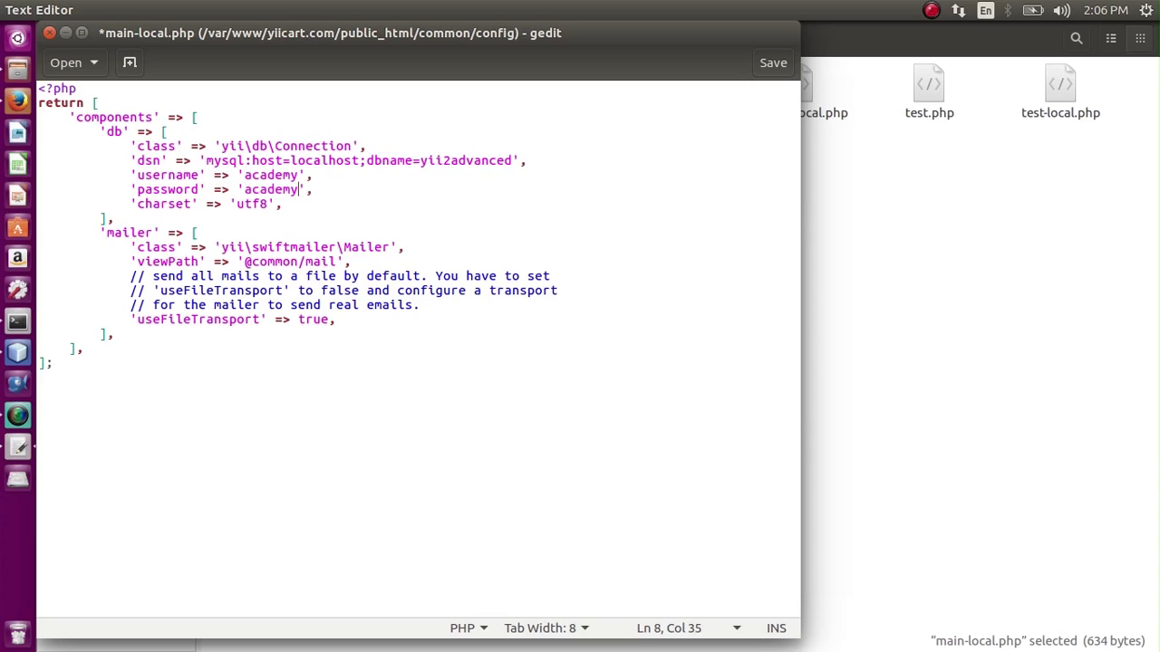
mouse_move(433, 165)
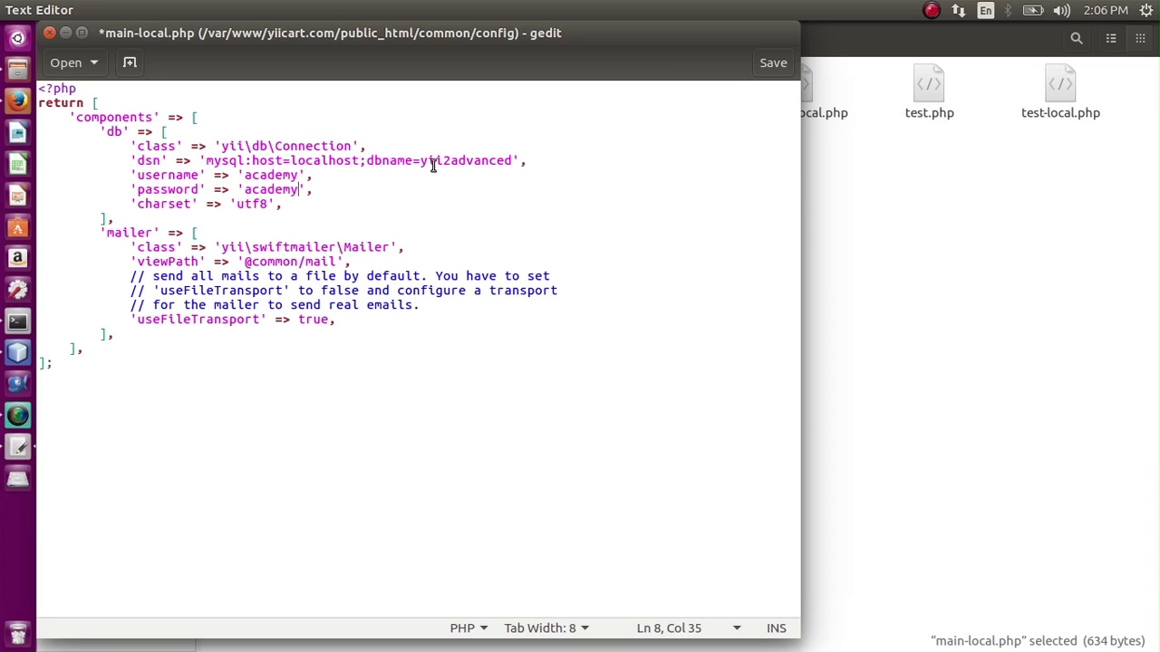
Change dbname from yii2advanced to yiicart and save main-local.php
double_click(466, 160)
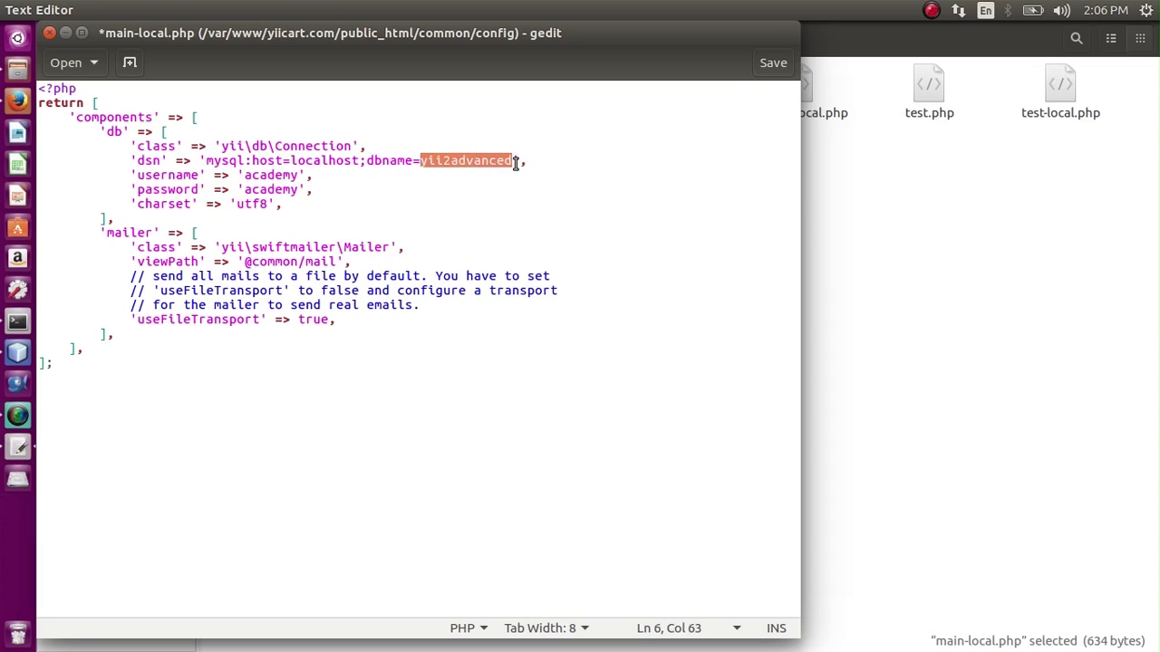
type("yiic")
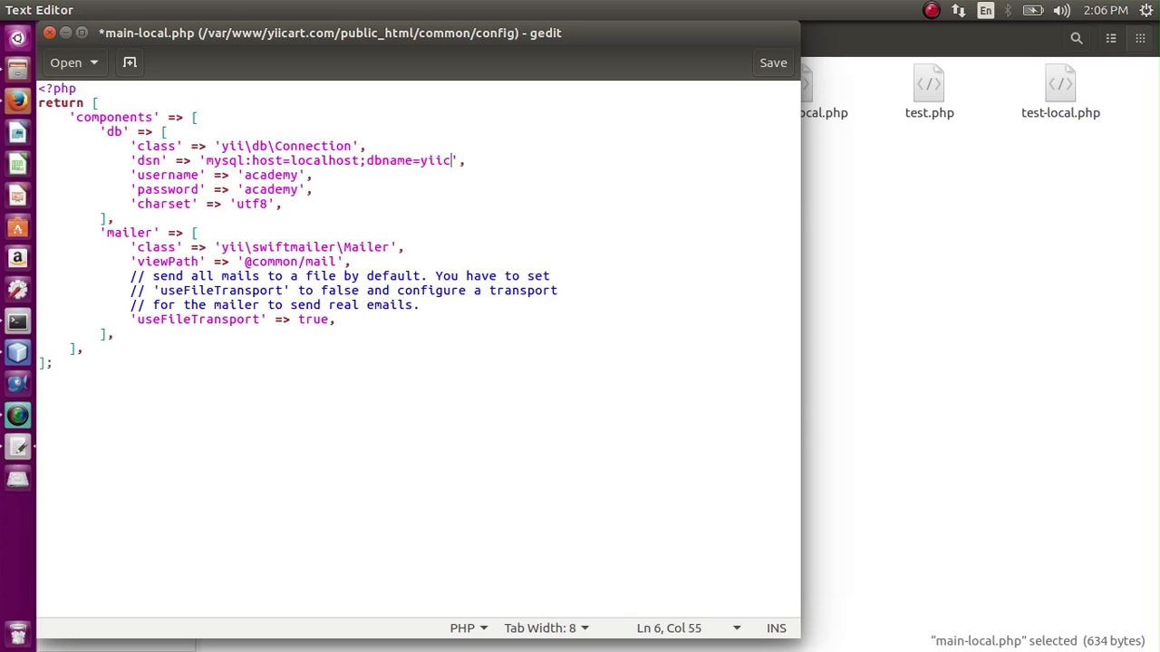
type("art")
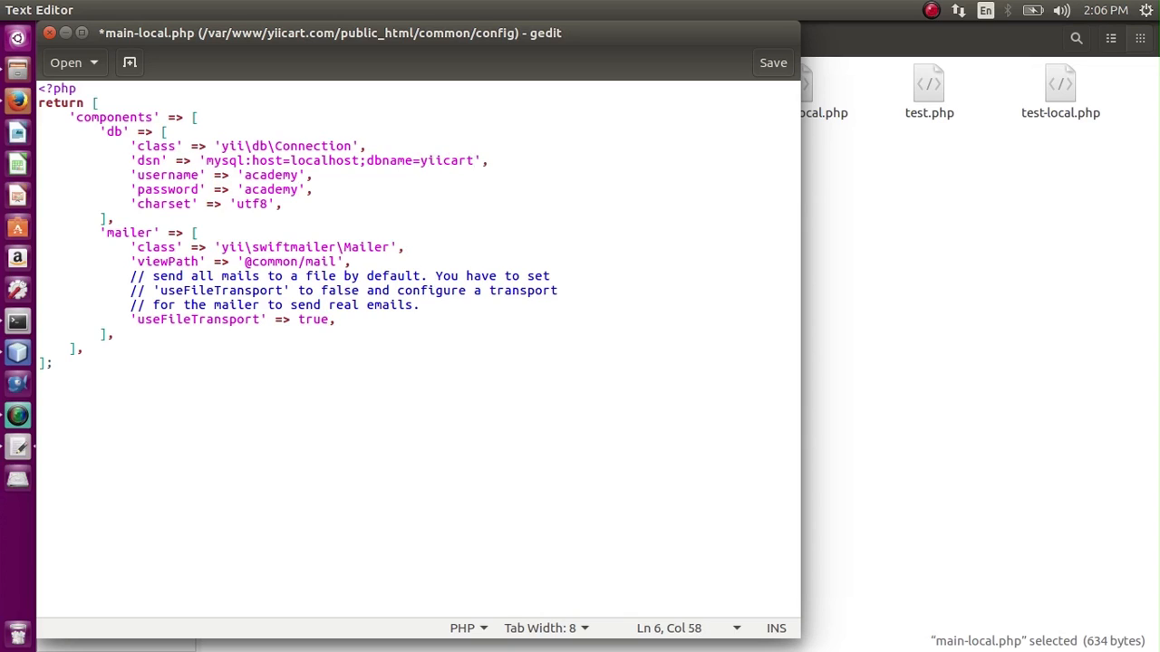
key("ctrl+s")
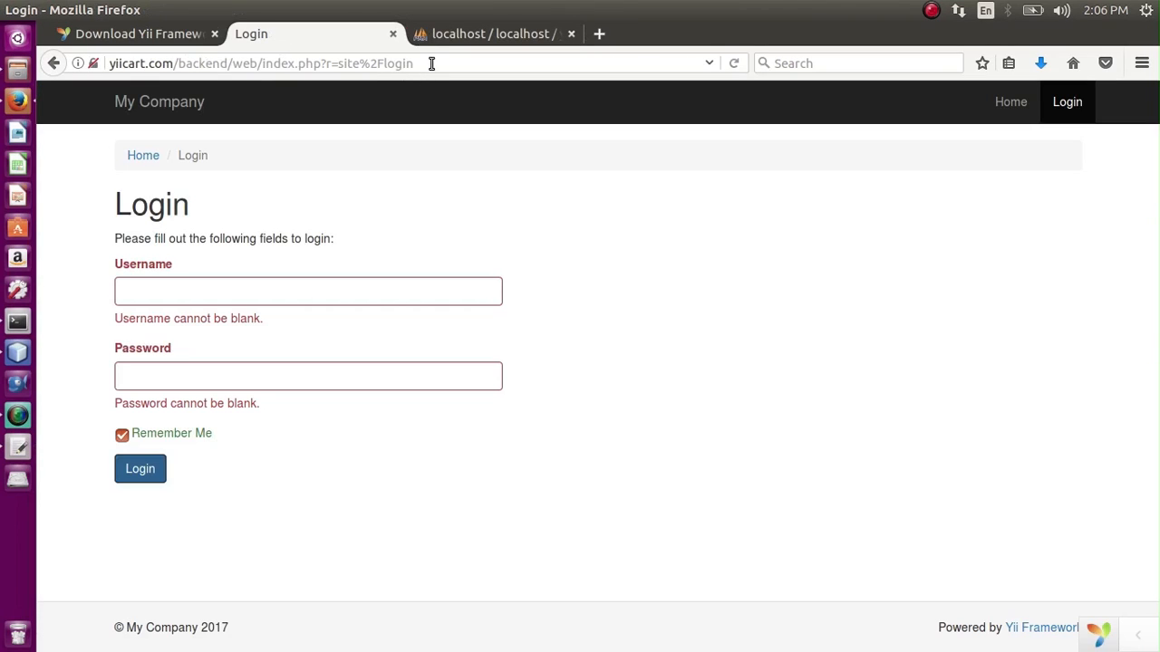
left_click(308, 290)
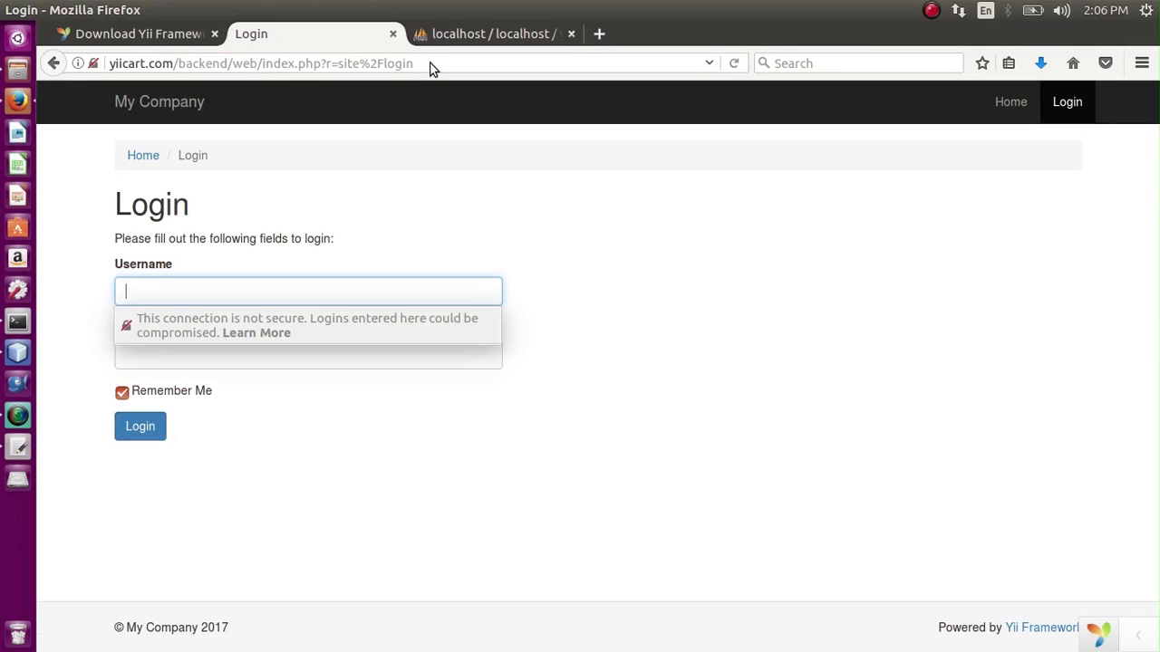
left_click(139, 426)
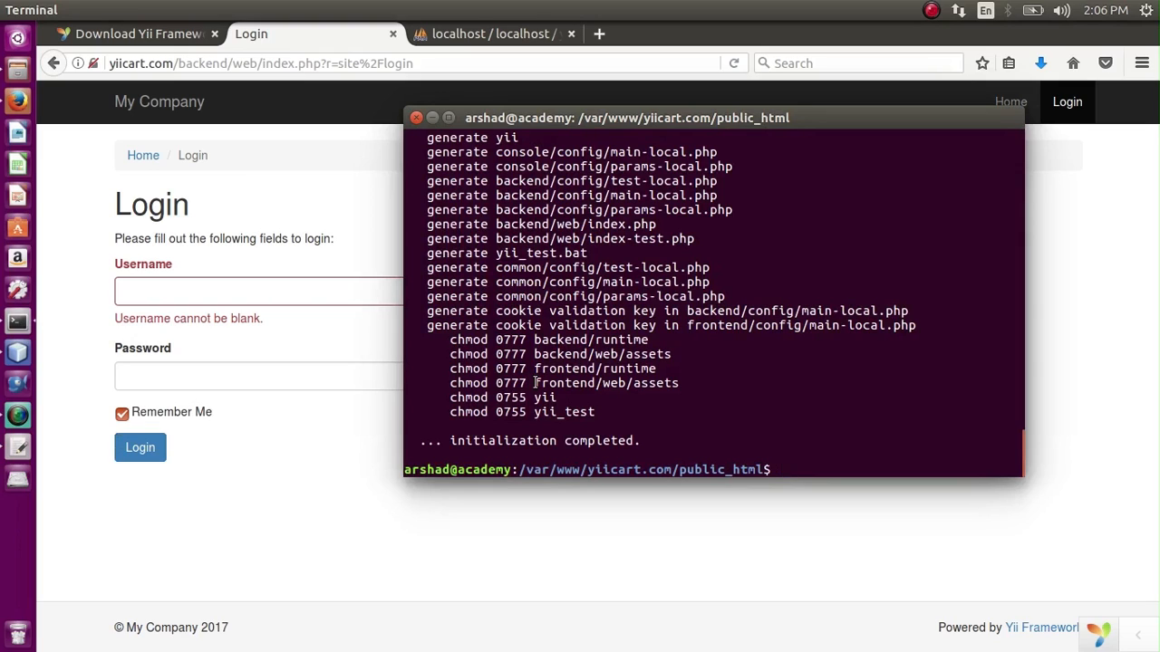
Run php yii migrate and confirm yes to apply m130524_201442_init
type("yii")
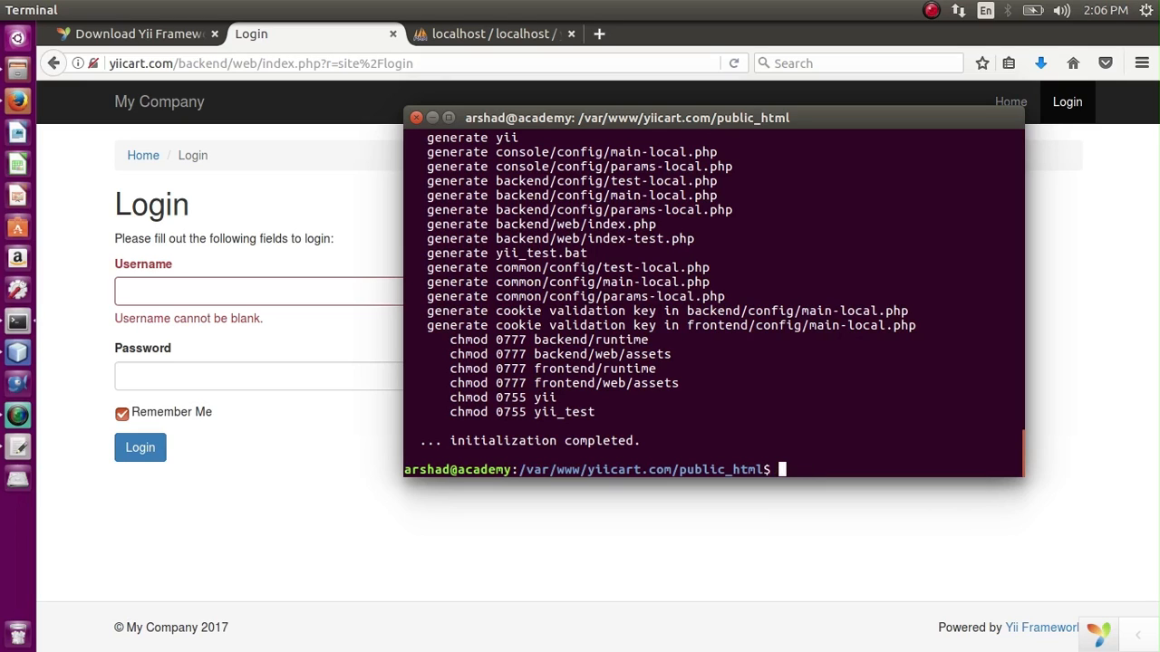
type("php")
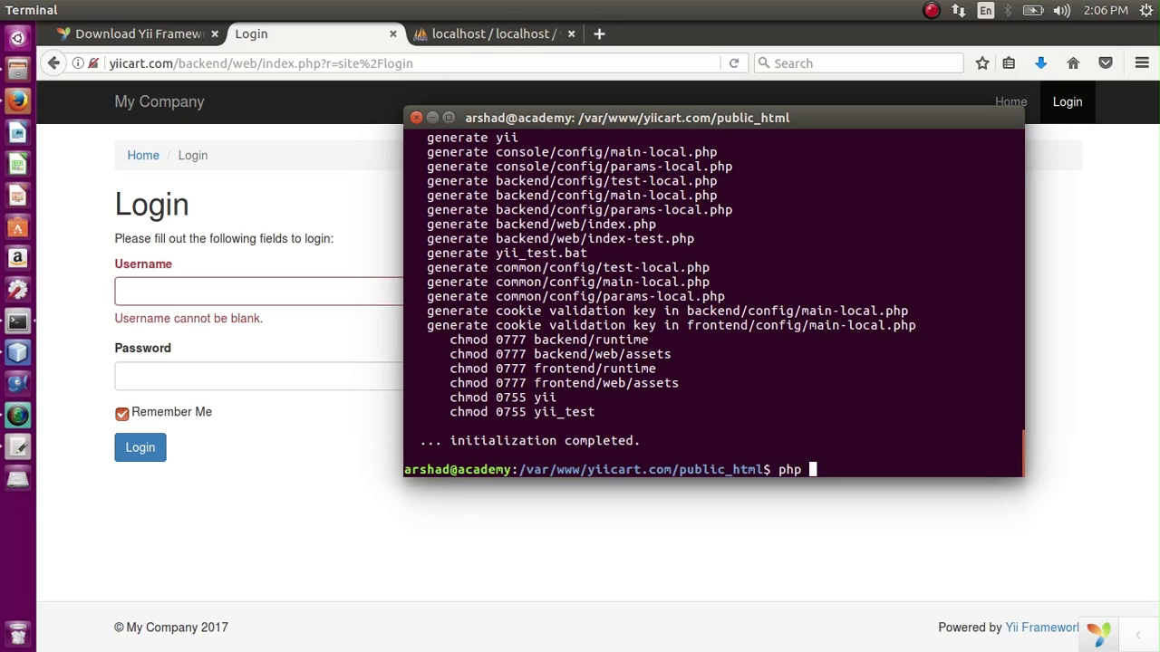
type("y")
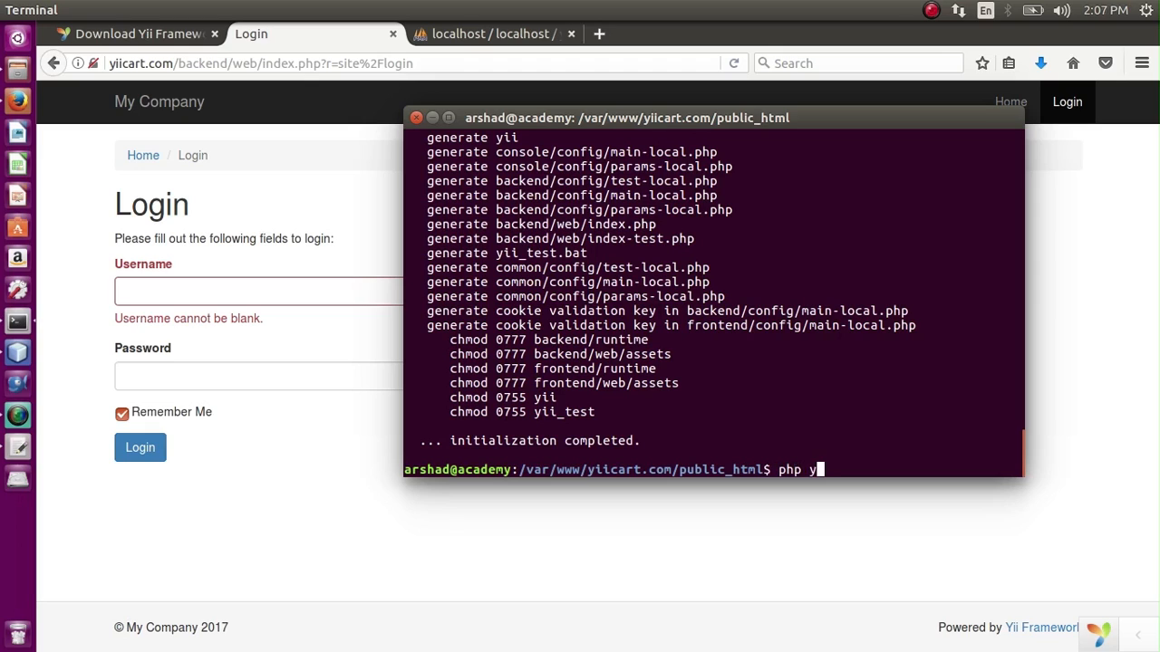
type("ii")
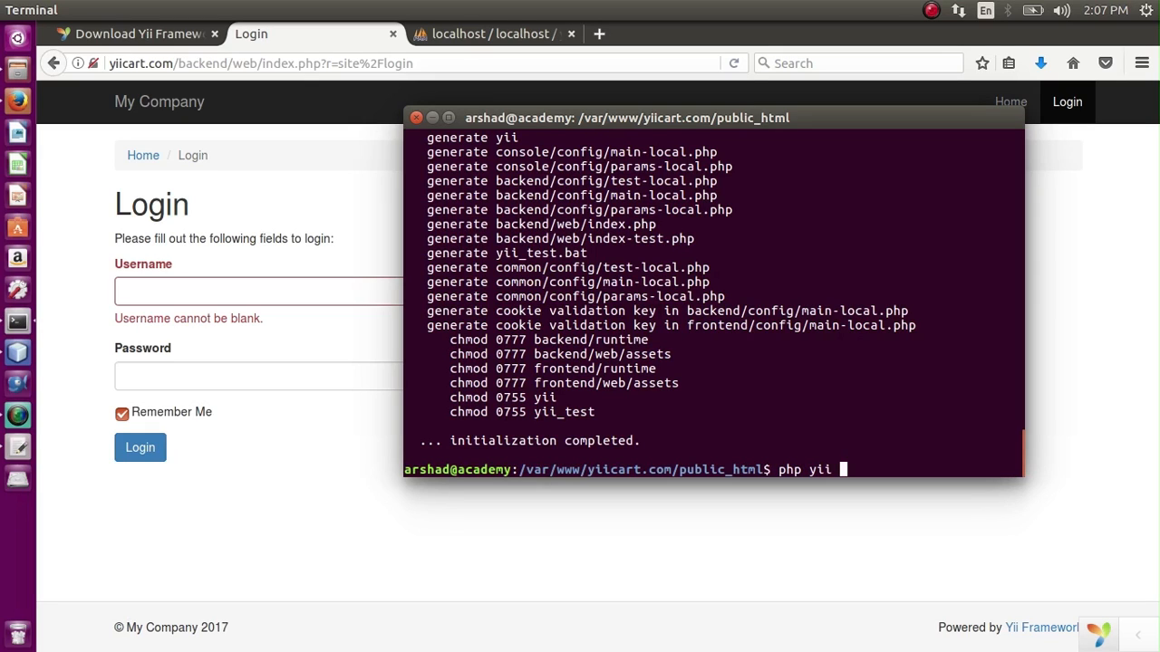
type("migra")
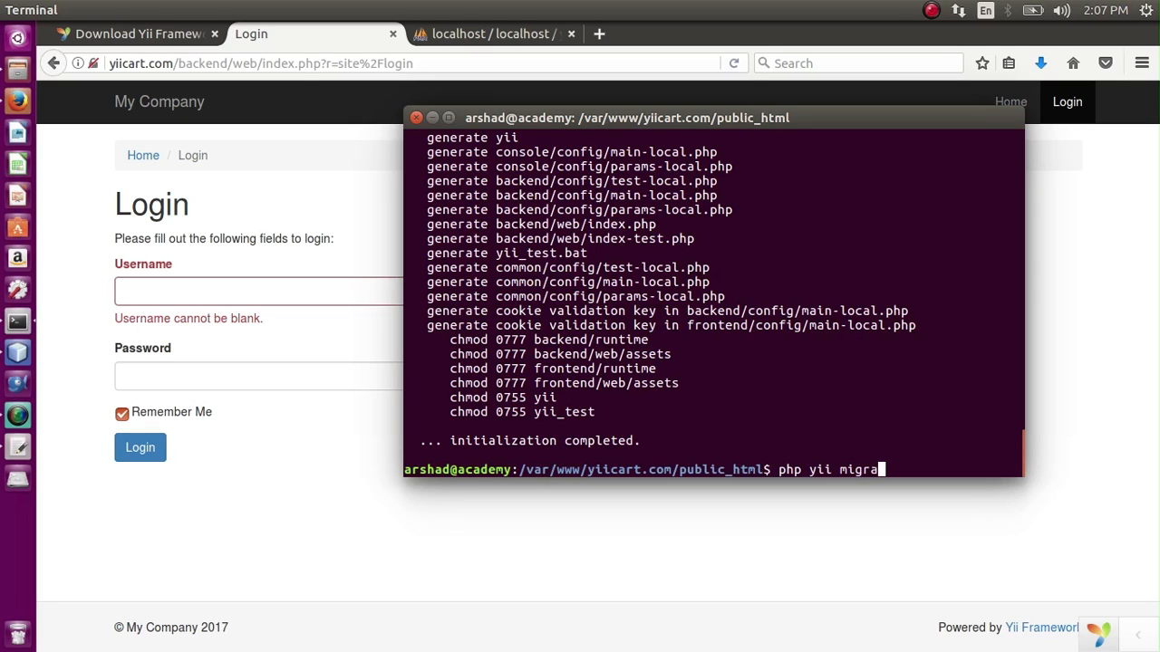
type("te")
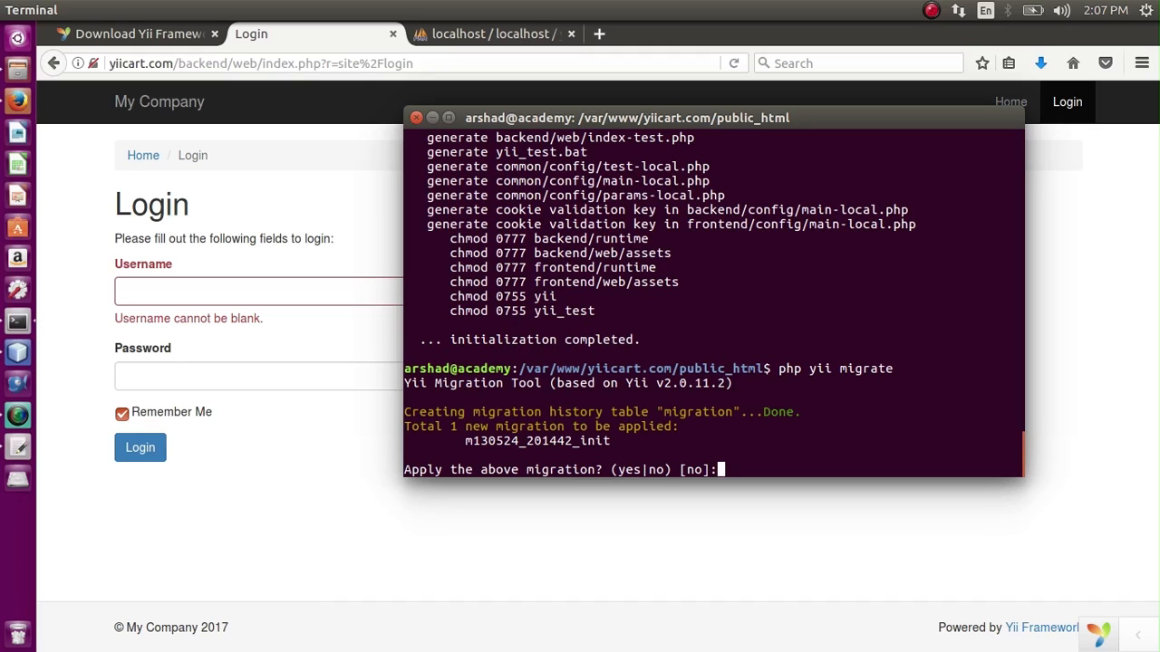
type("yes")
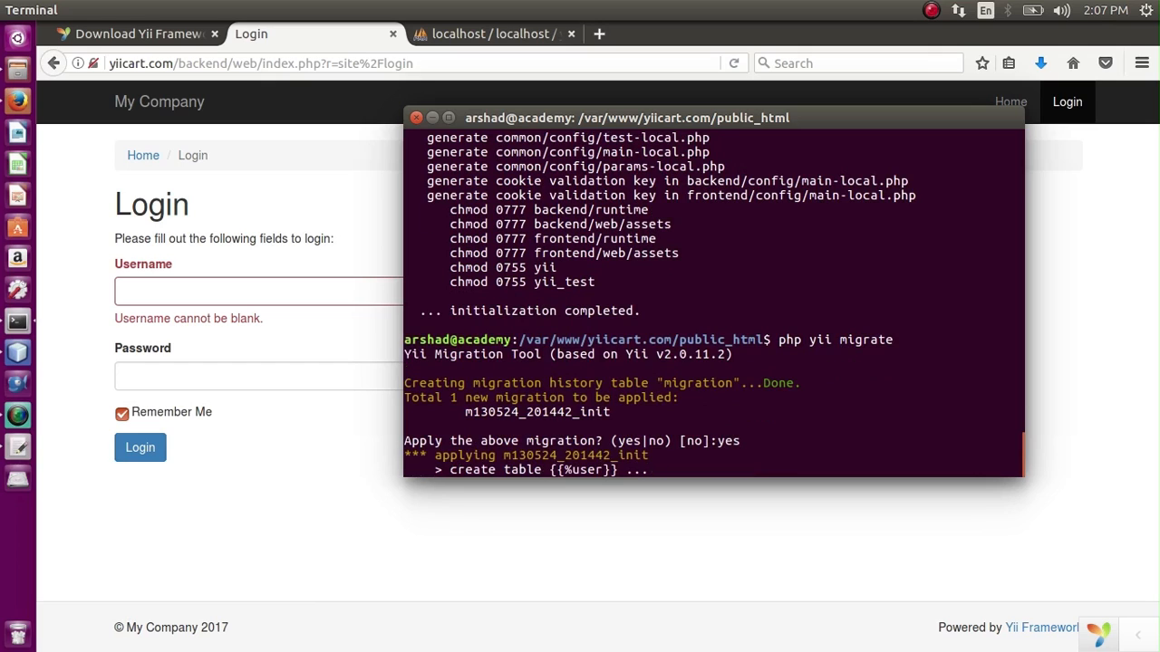